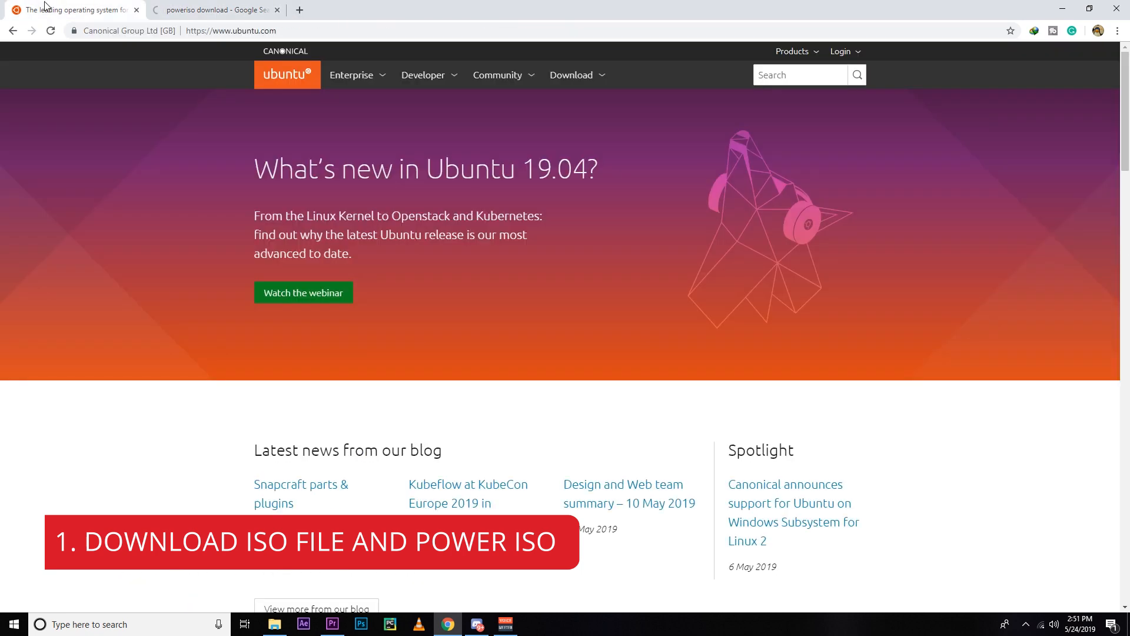
pyautogui.moveTo(571, 75)
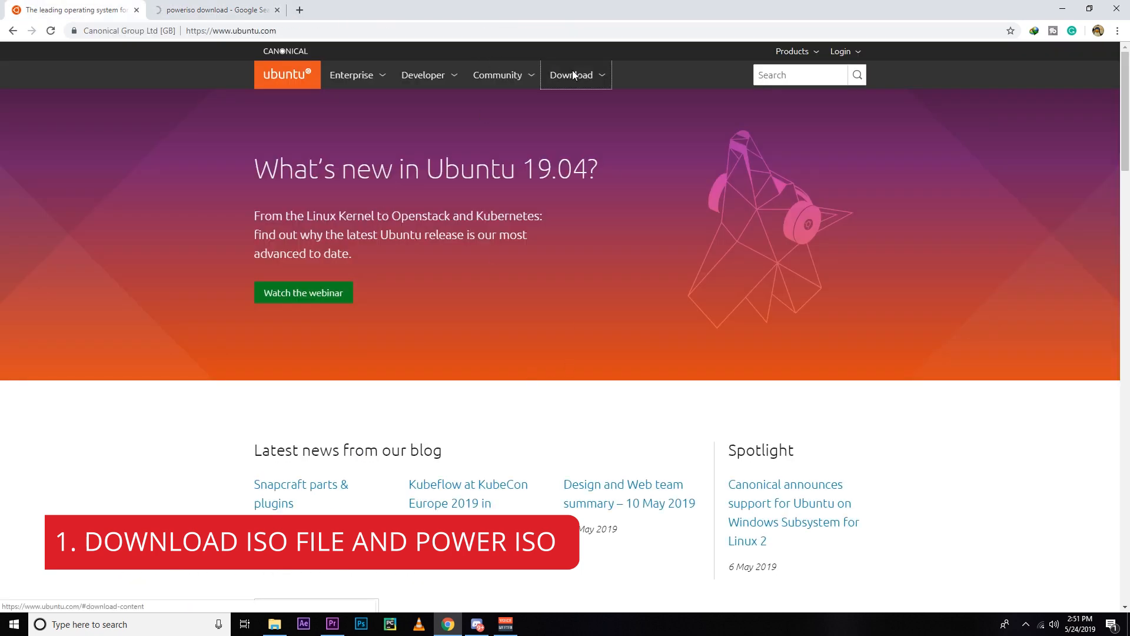
# - From the ubuntu.com Download menu, start the Ubuntu Desktop 19.04 download
pyautogui.click(571, 74)
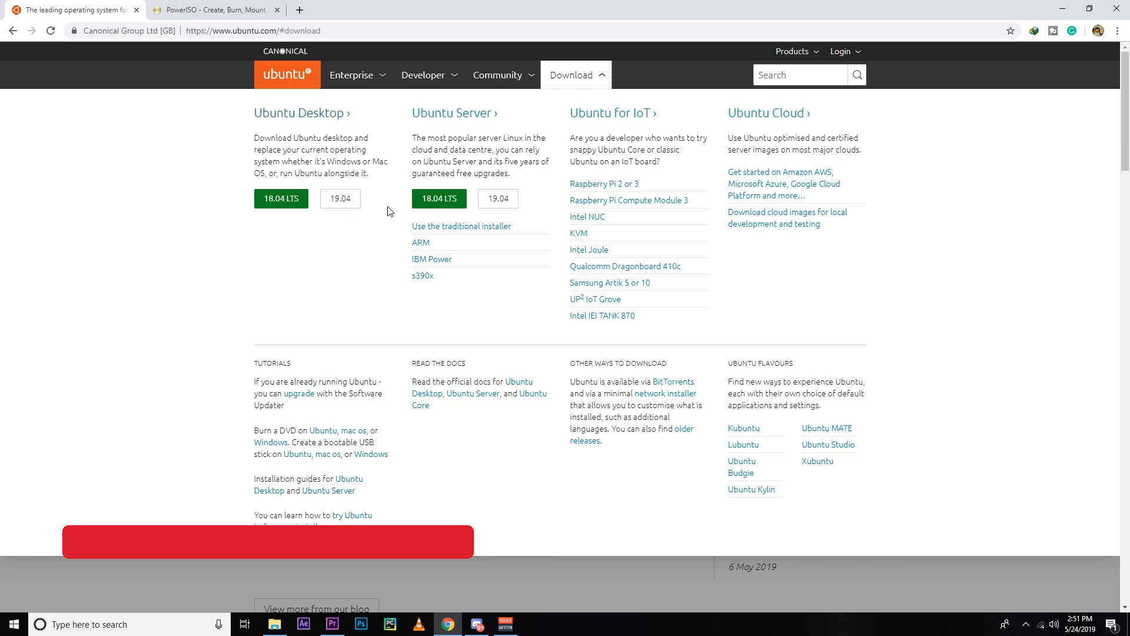
pyautogui.doubleClick(294, 113)
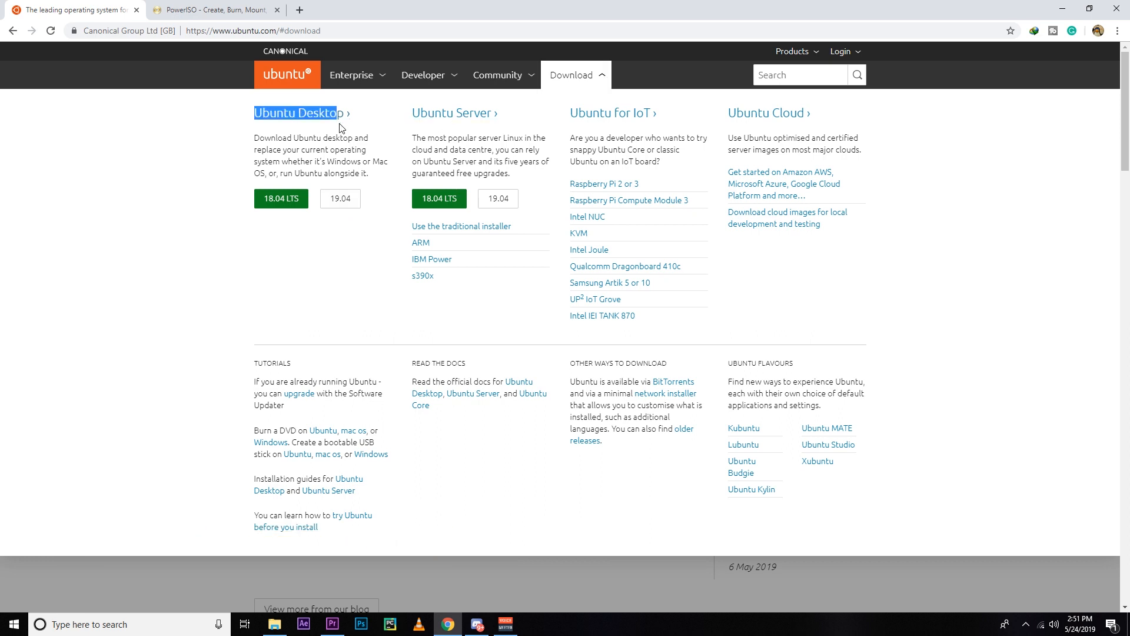
pyautogui.moveTo(280, 198)
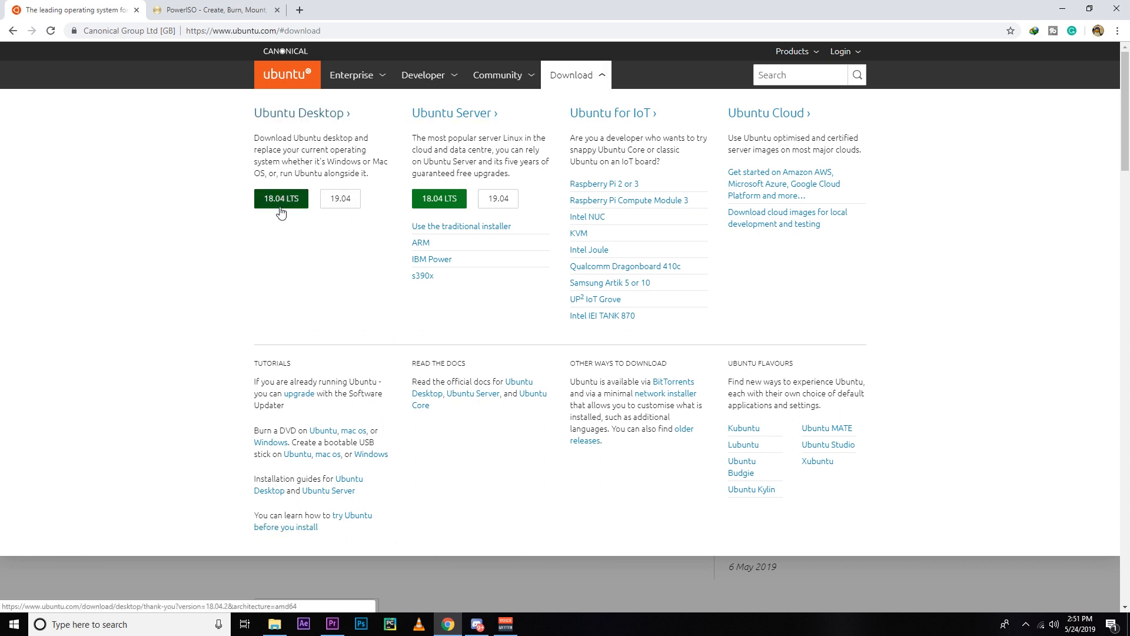
pyautogui.moveTo(339, 198)
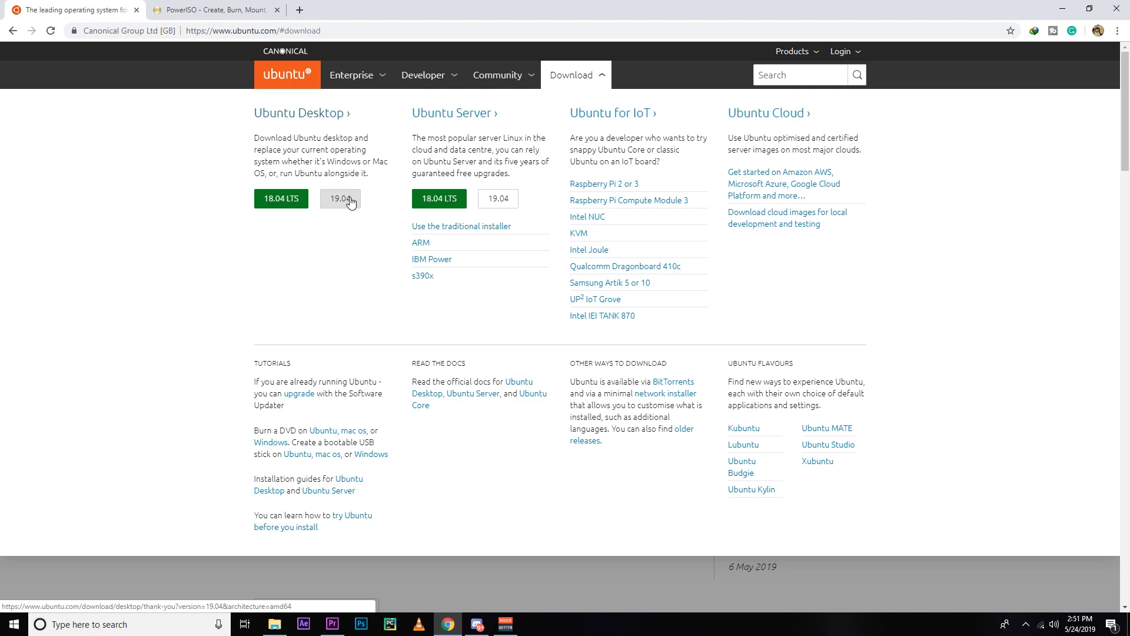
pyautogui.click(339, 198)
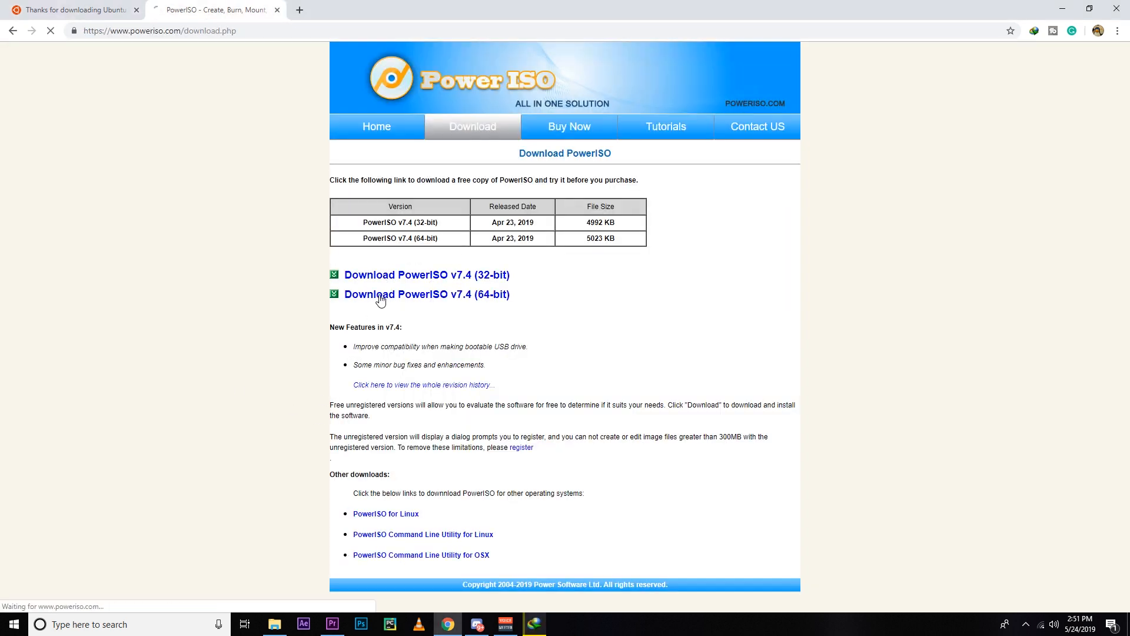
# - Download PowerISO v7.4 64-bit, then find rufus.ie via 'rufus download' and download Rufus 3.5
pyautogui.click(426, 295)
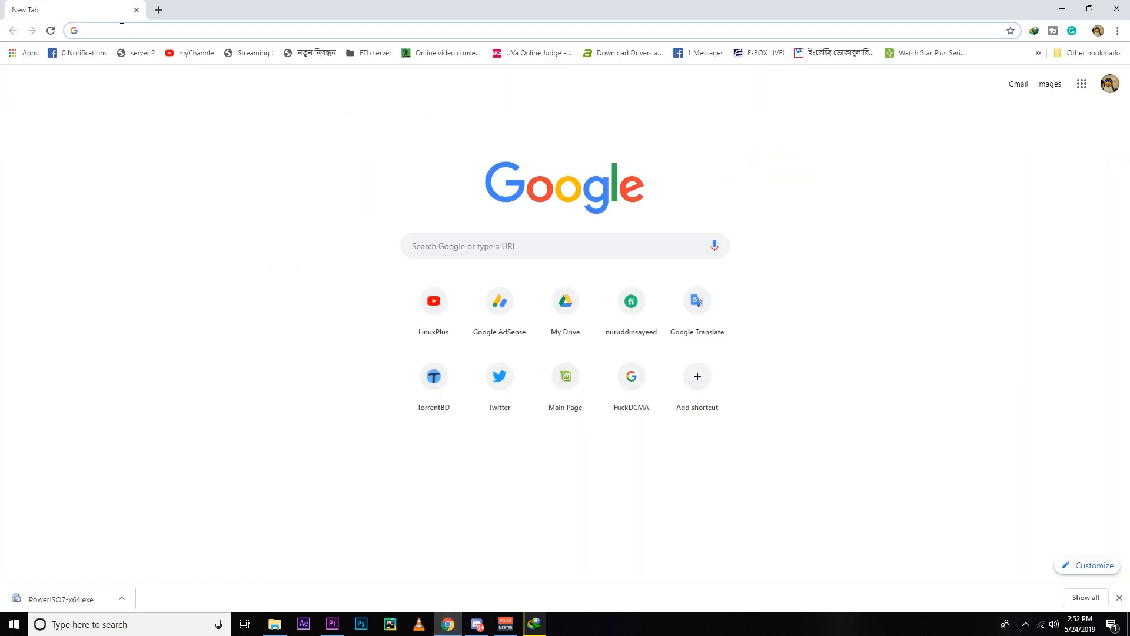
pyautogui.write('rufus download')
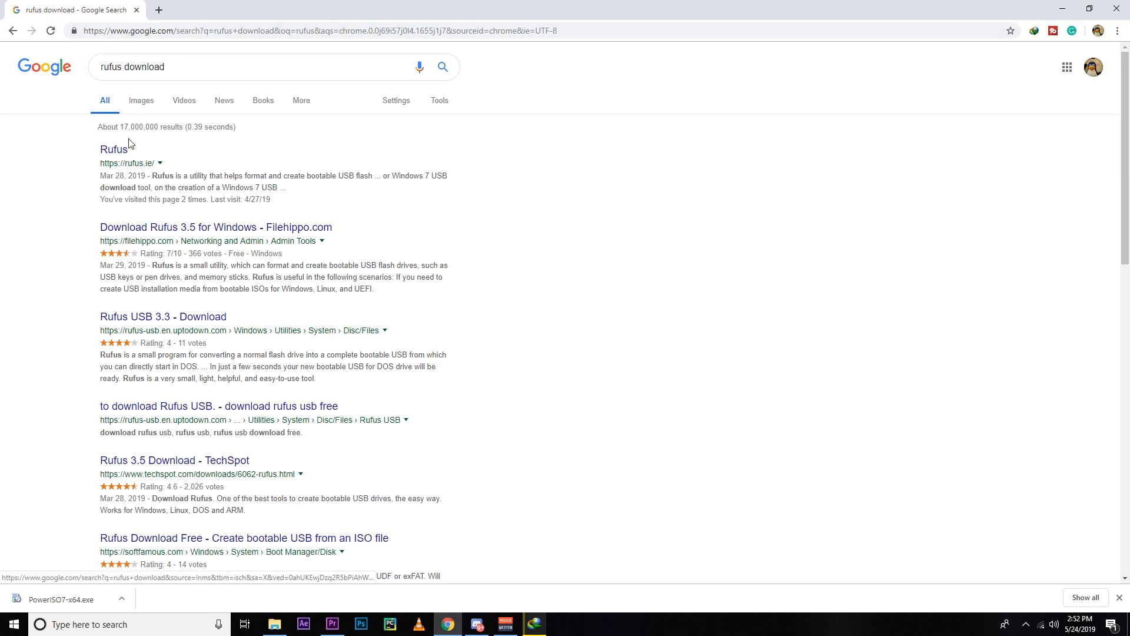
pyautogui.click(114, 149)
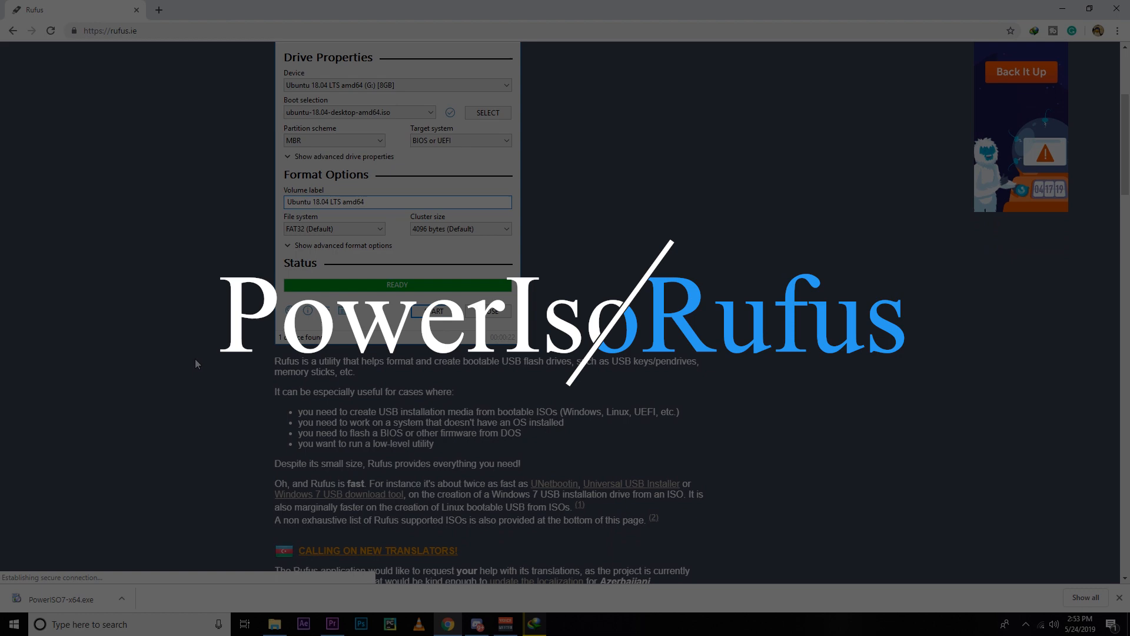
pyautogui.scroll(-3)
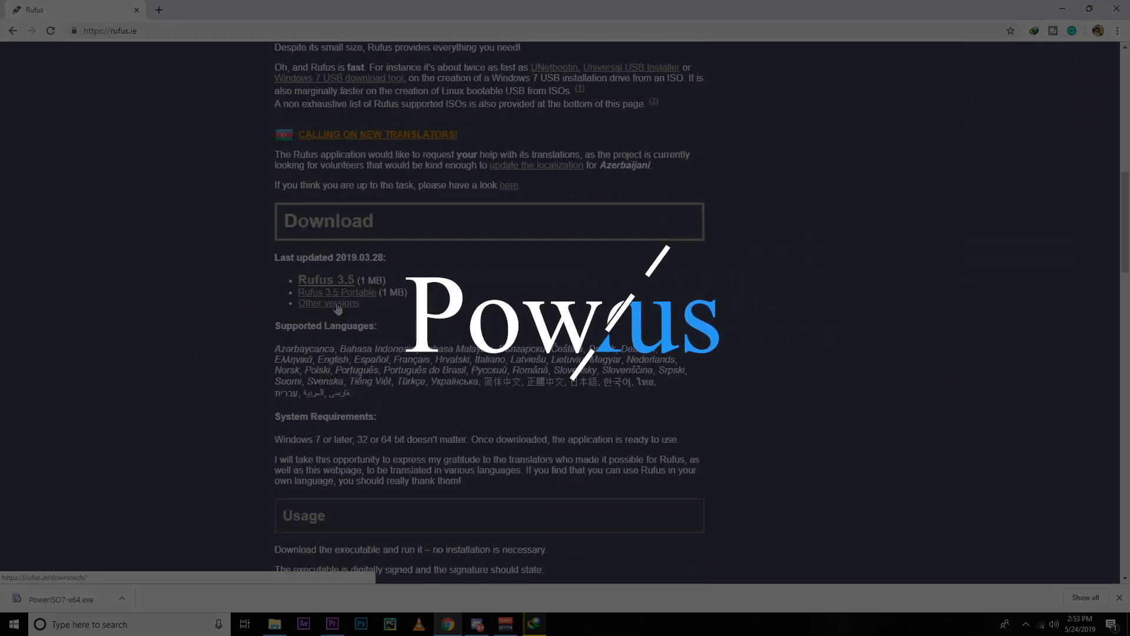
pyautogui.click(326, 280)
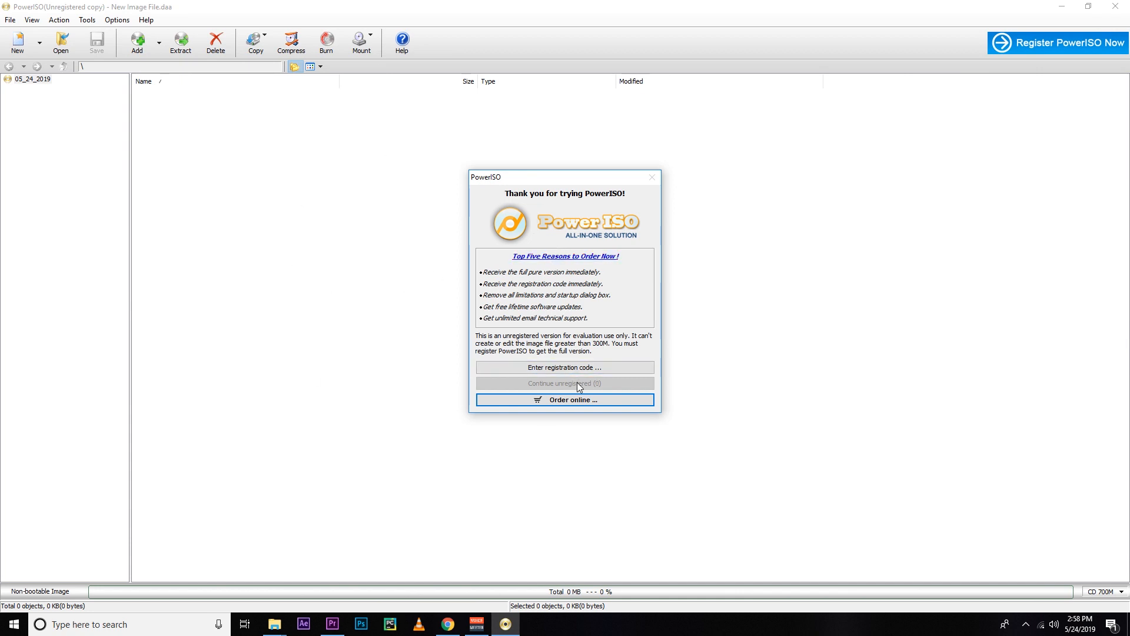
# - Continue PowerISO unregistered and target the 8 GB USB drive in the bootable USB creator
pyautogui.click(564, 383)
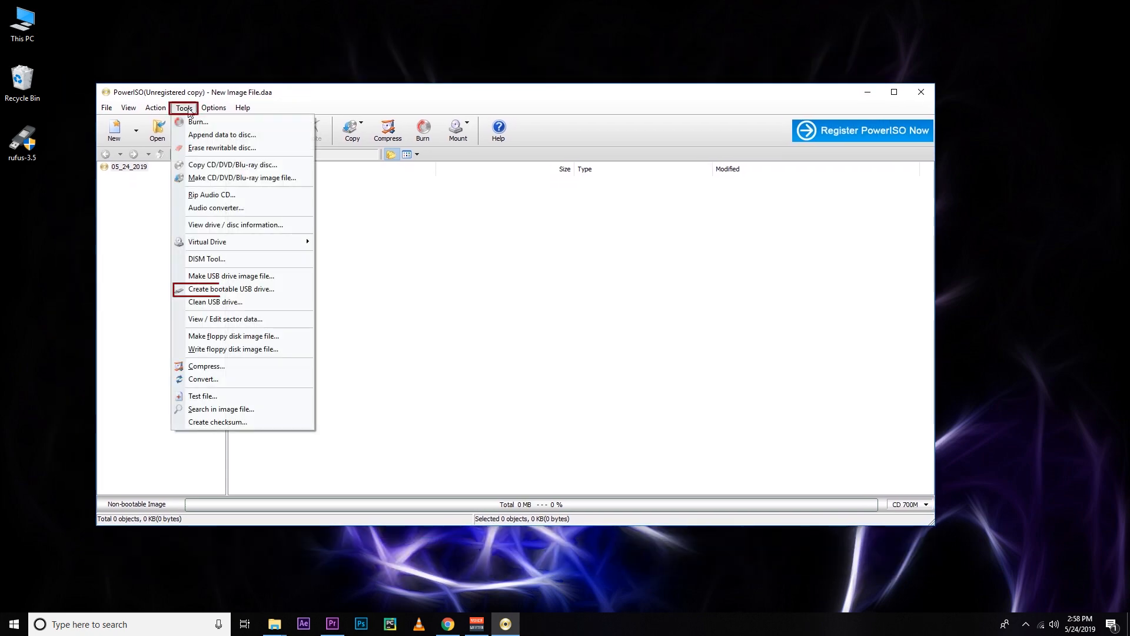
pyautogui.moveTo(231, 290)
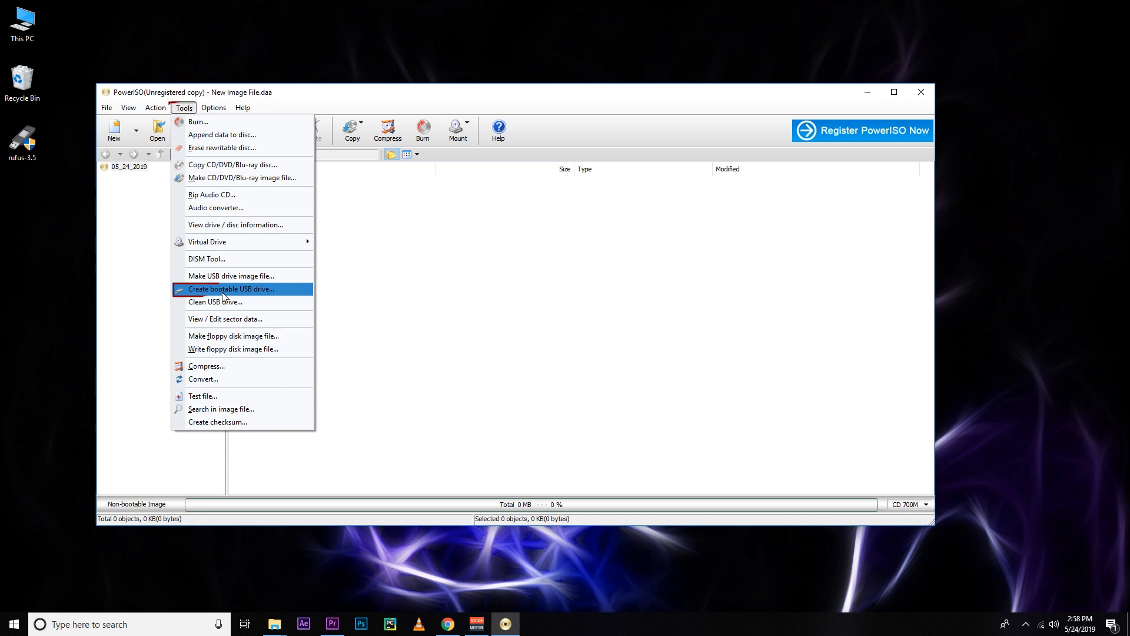
pyautogui.click(229, 288)
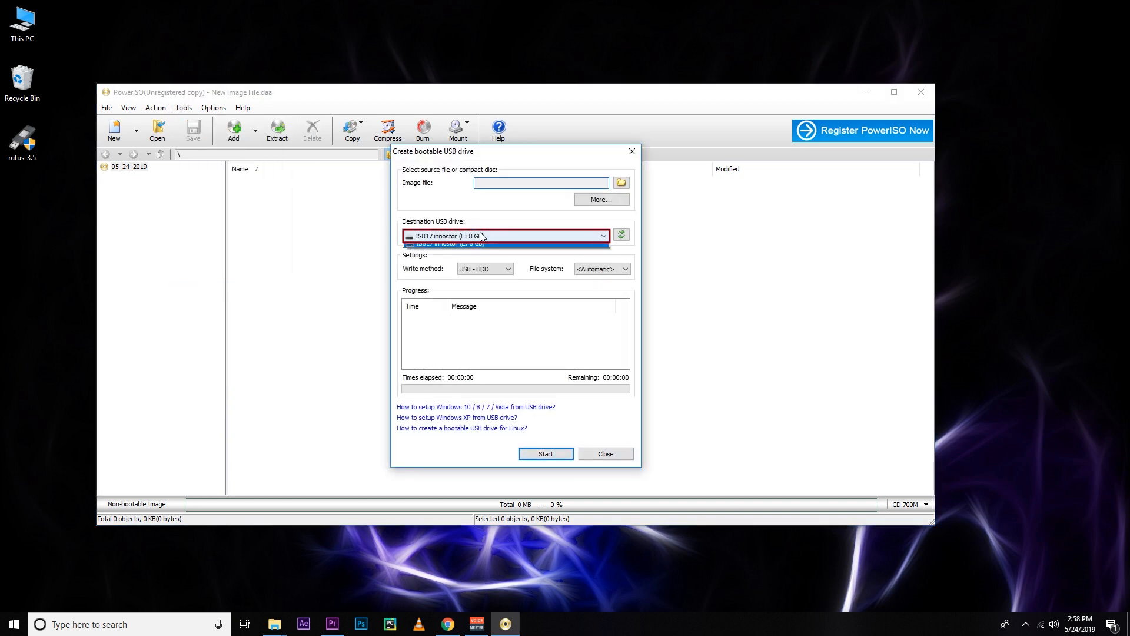
pyautogui.click(505, 235)
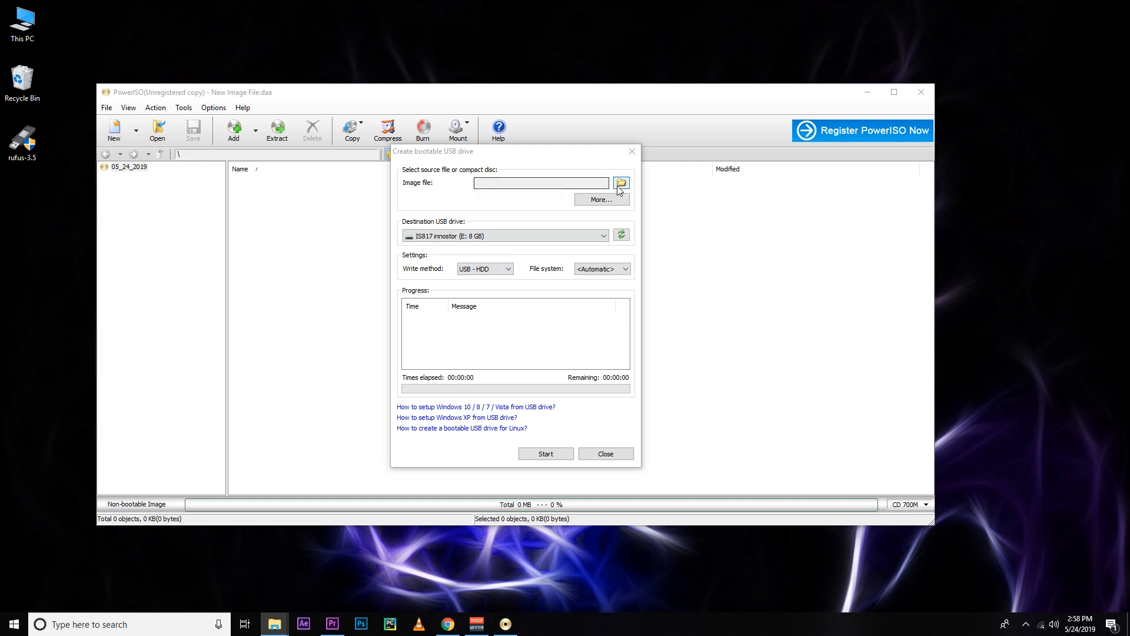
# - Choose the ubuntu-19.04-desktop-amd64 image as the source file
pyautogui.click(620, 184)
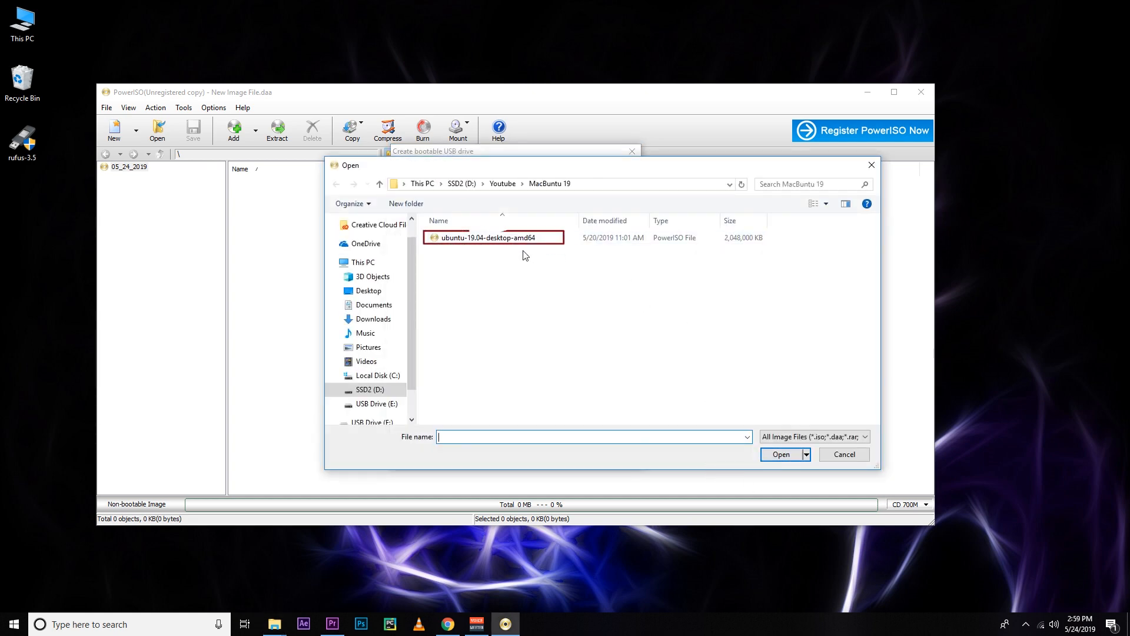
pyautogui.click(581, 184)
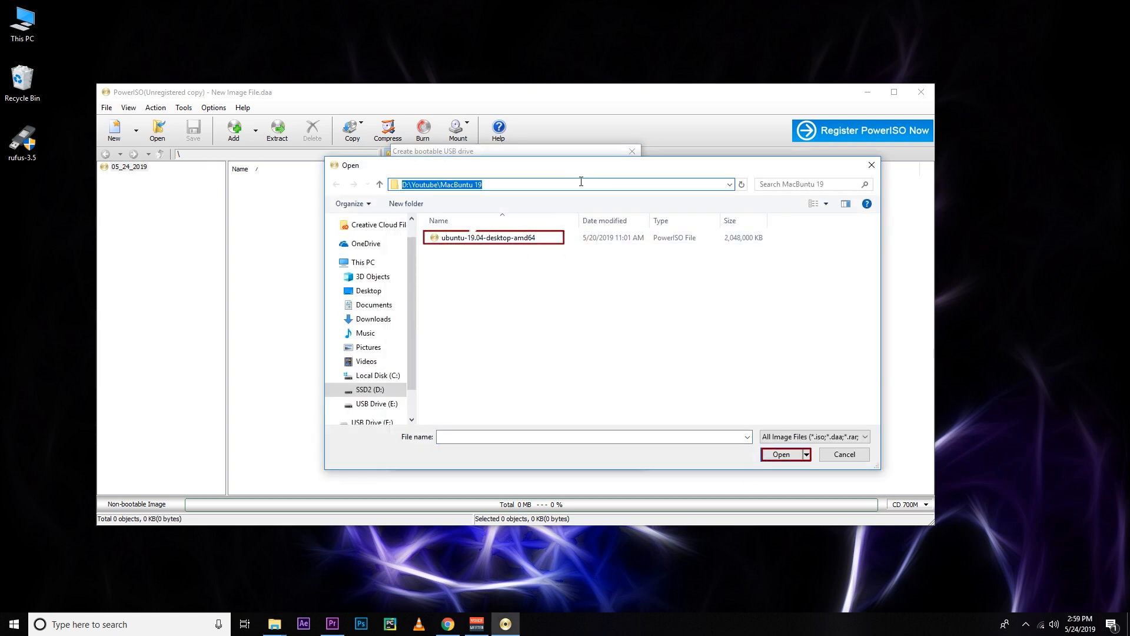
pyautogui.click(486, 236)
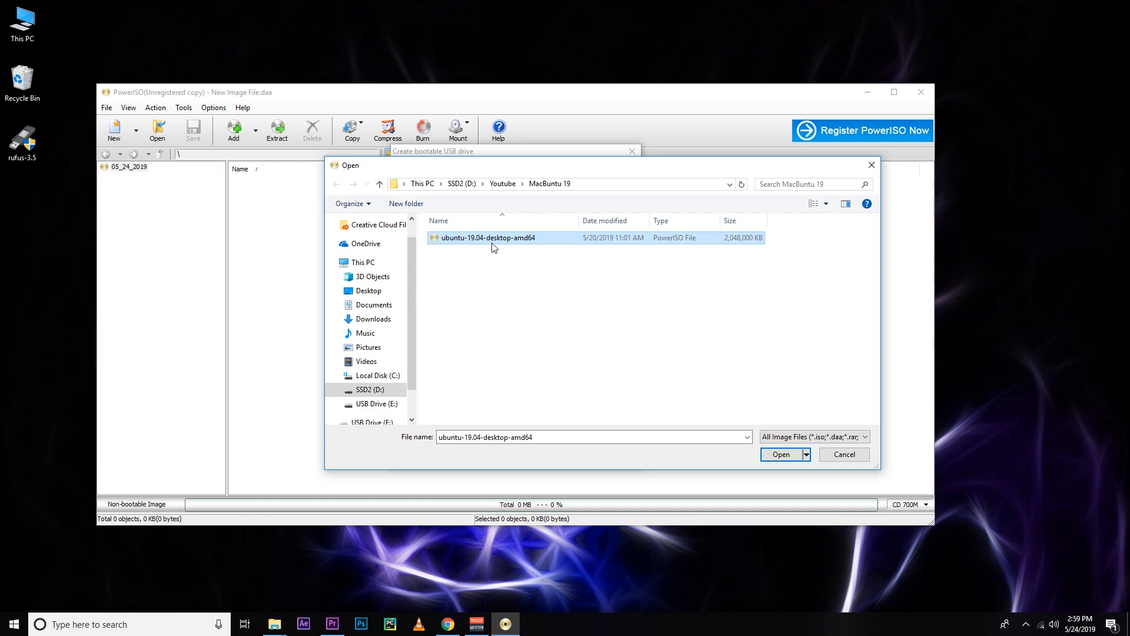
pyautogui.click(779, 455)
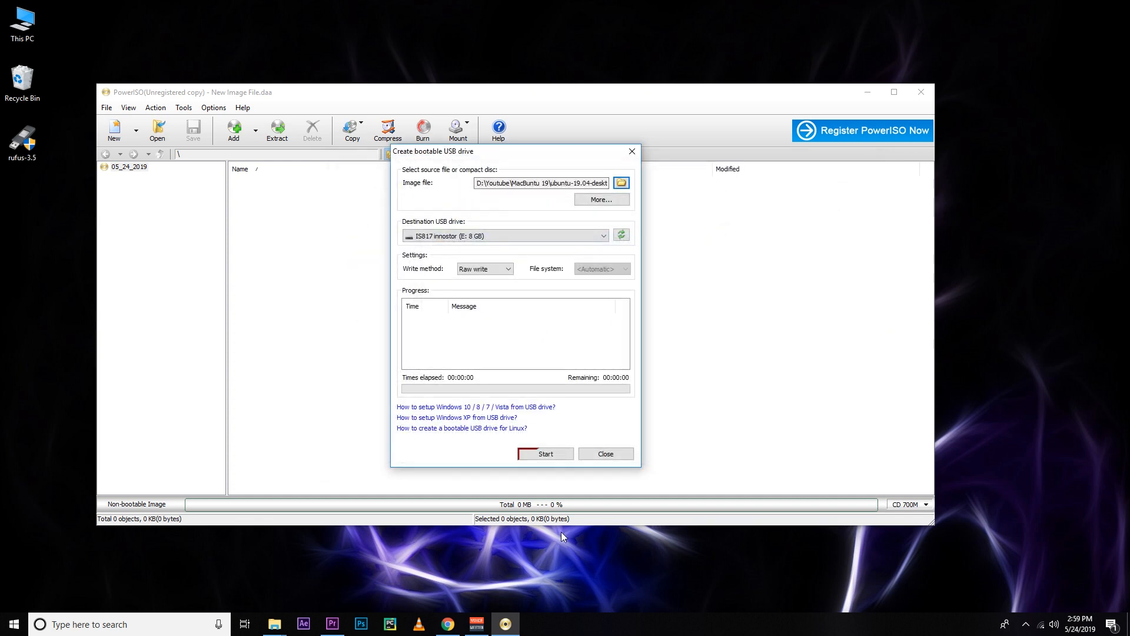
# - Write the image to the USB drive, overwriting its data, then close the creator
pyautogui.click(545, 453)
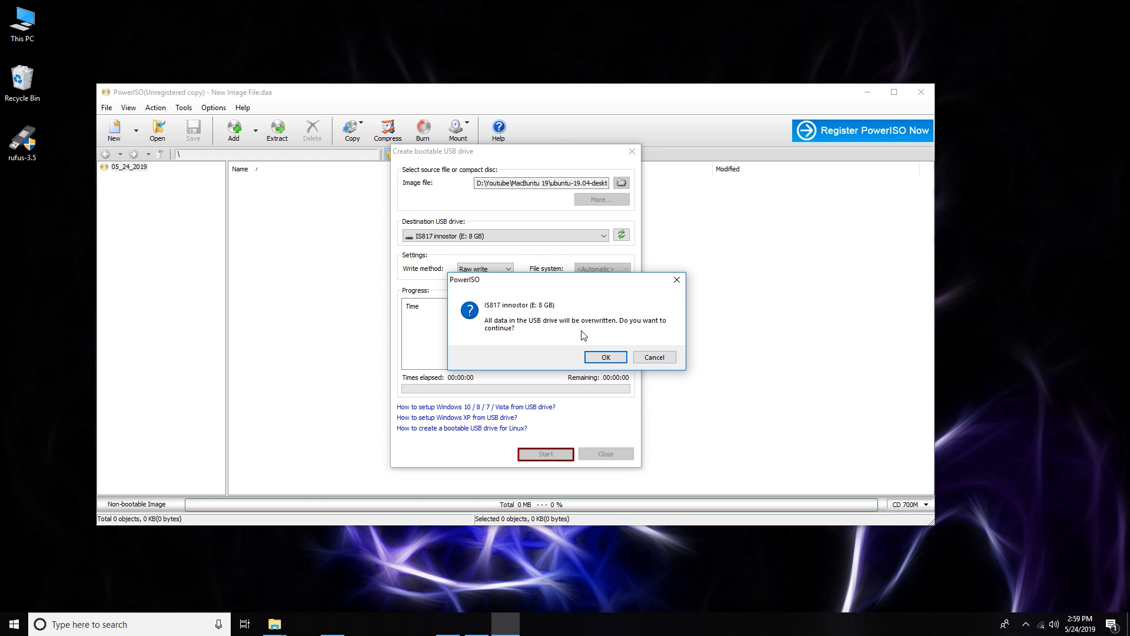
pyautogui.click(604, 357)
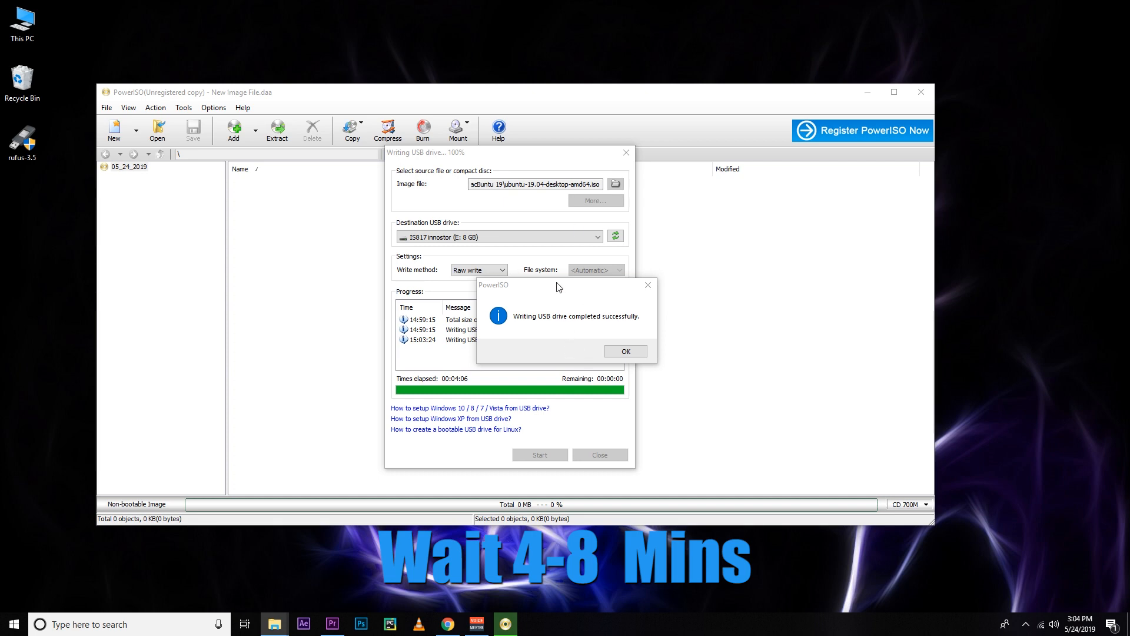
pyautogui.click(624, 351)
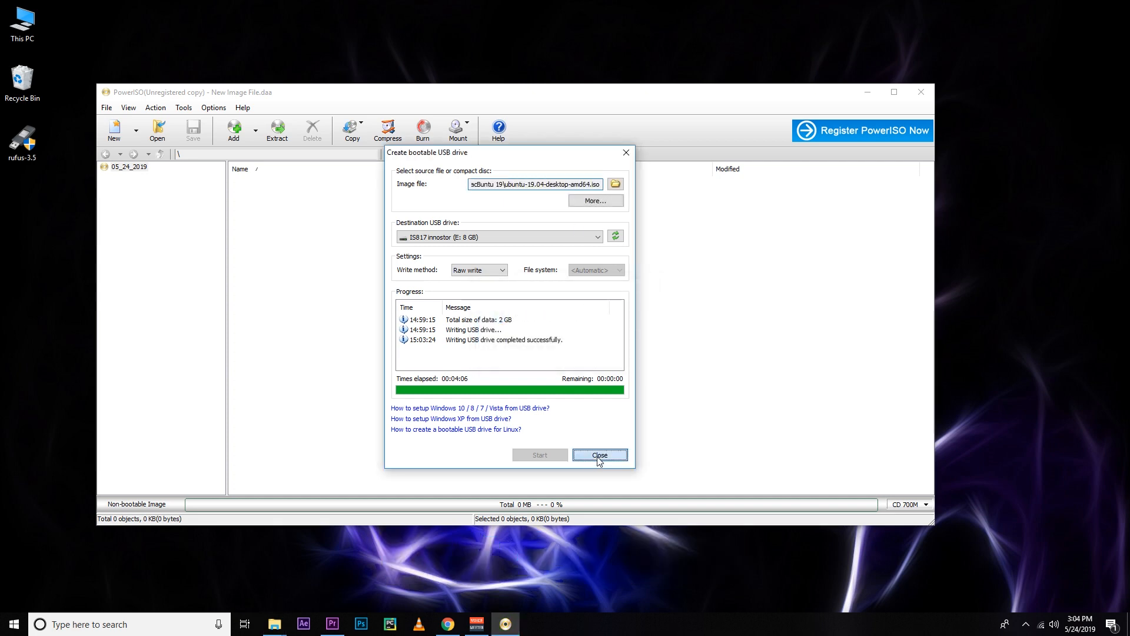
pyautogui.click(600, 454)
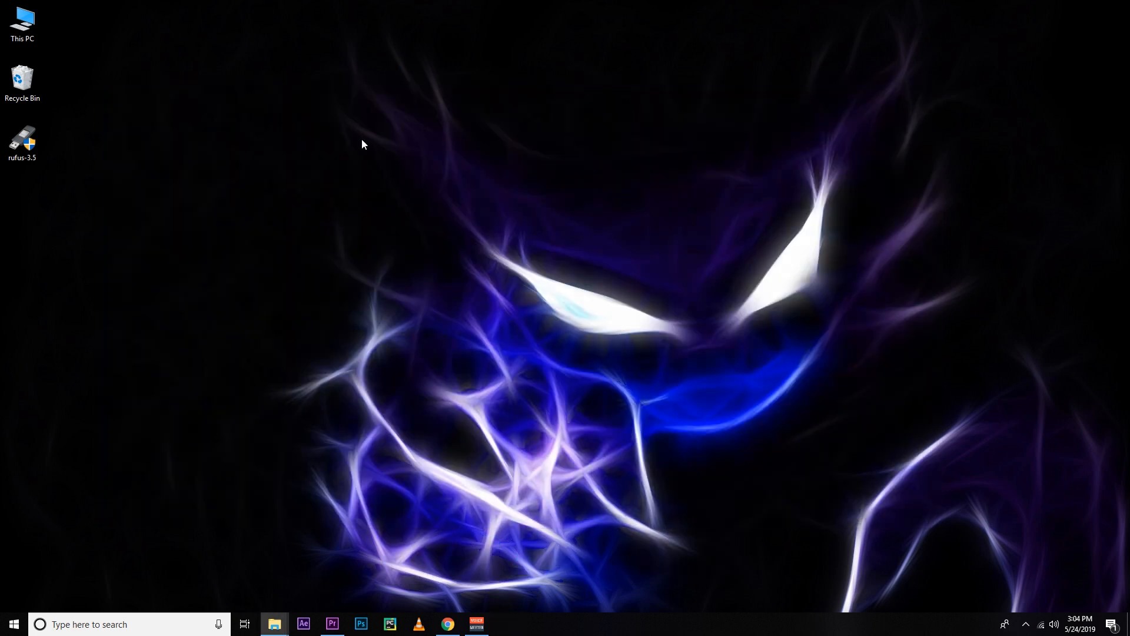
pyautogui.doubleClick(23, 22)
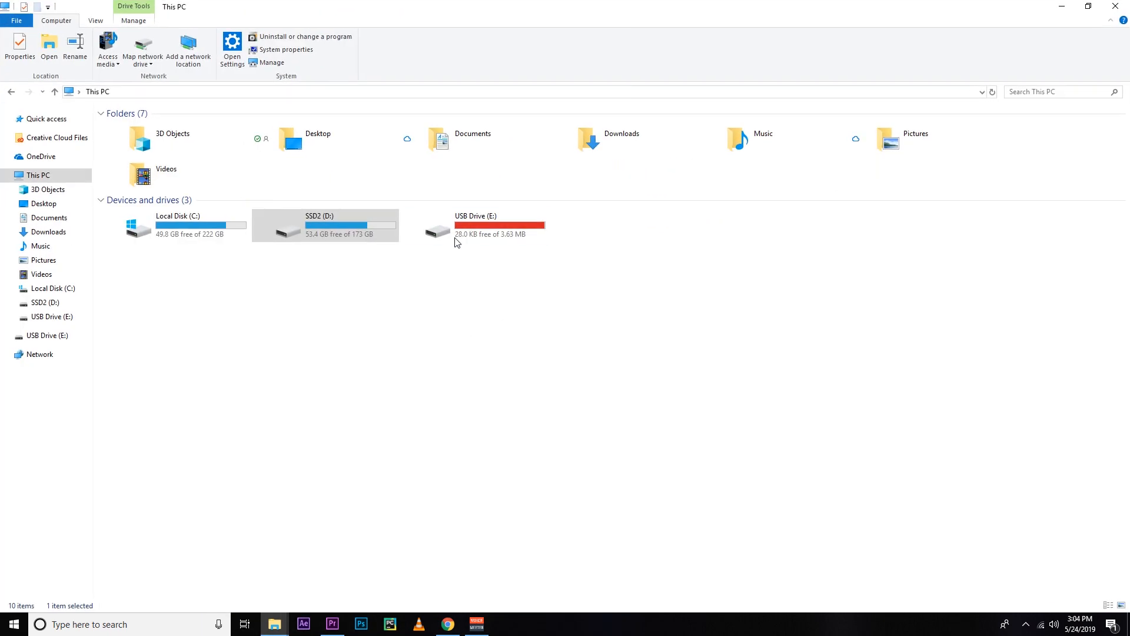
pyautogui.click(475, 223)
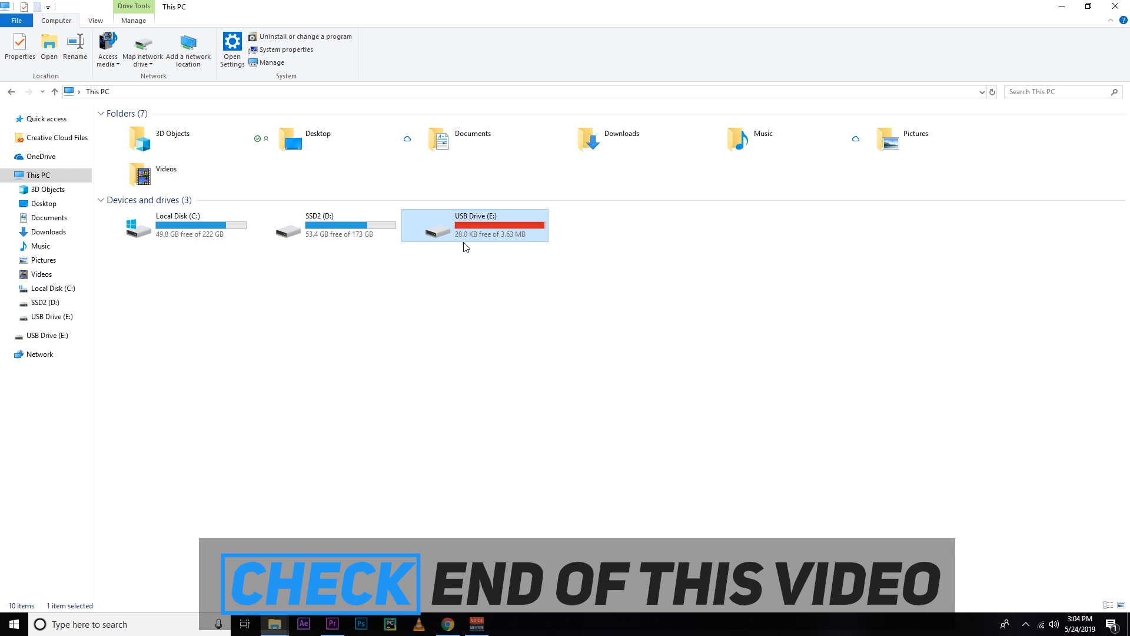
pyautogui.moveTo(426, 294)
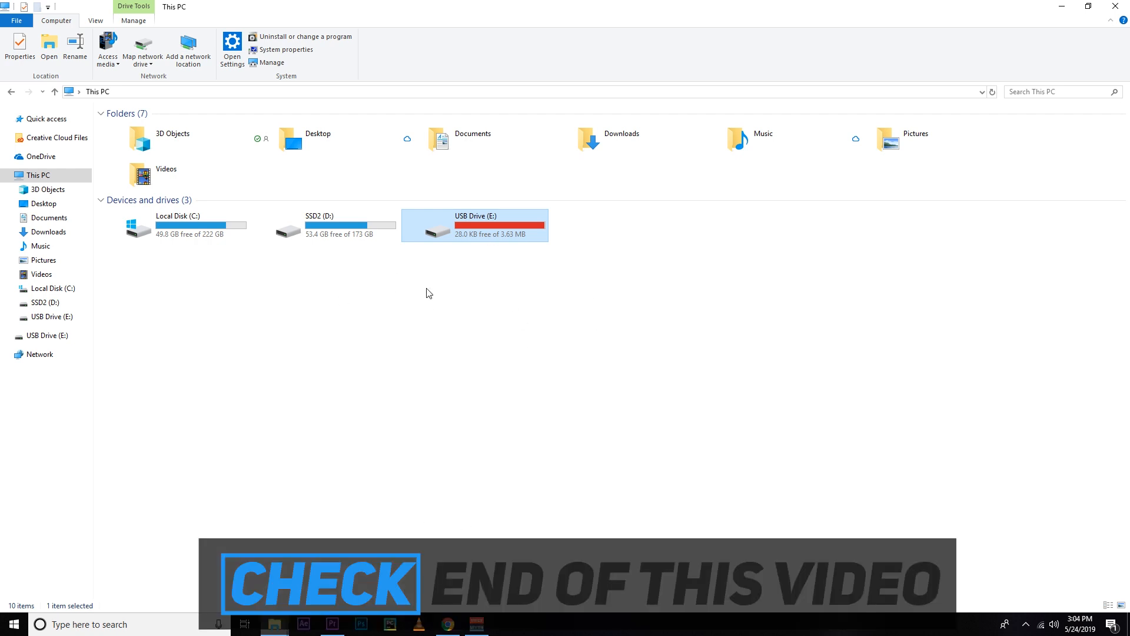
pyautogui.moveTo(545, 309)
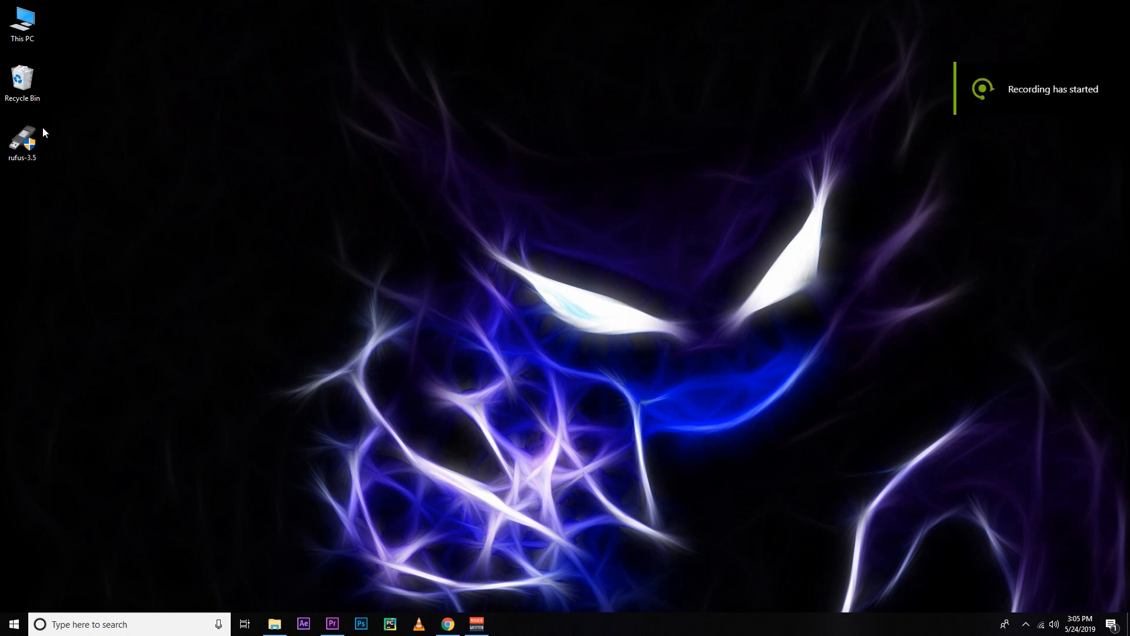
# - Launch Rufus and target the 8 GB NO_LABEL (E:) drive
pyautogui.doubleClick(22, 139)
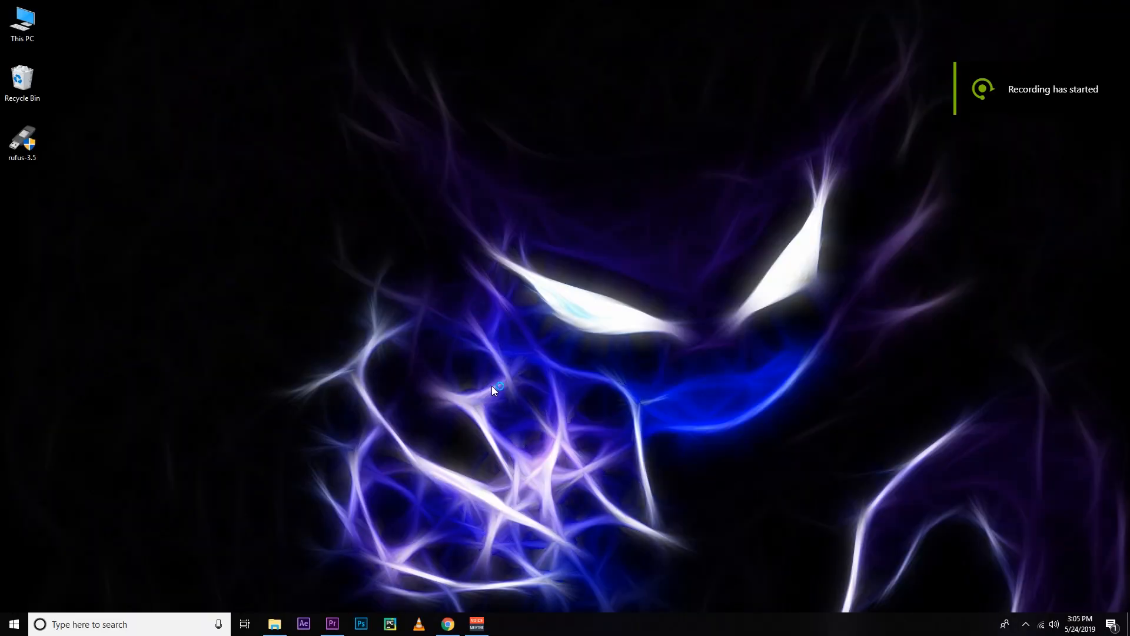
pyautogui.moveTo(489, 353)
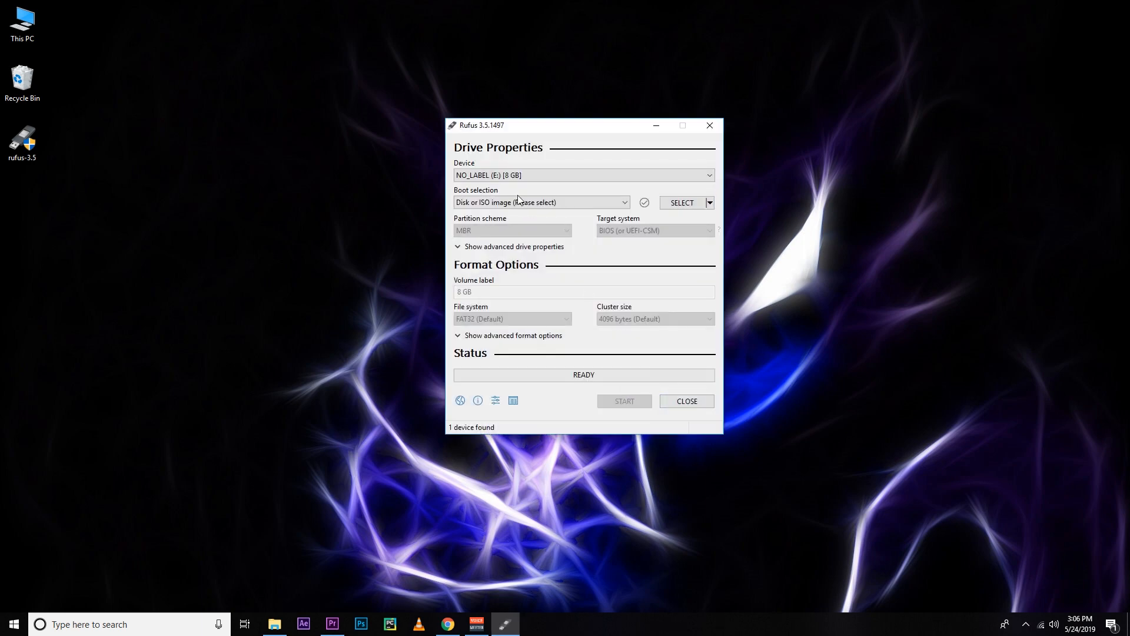
pyautogui.click(708, 174)
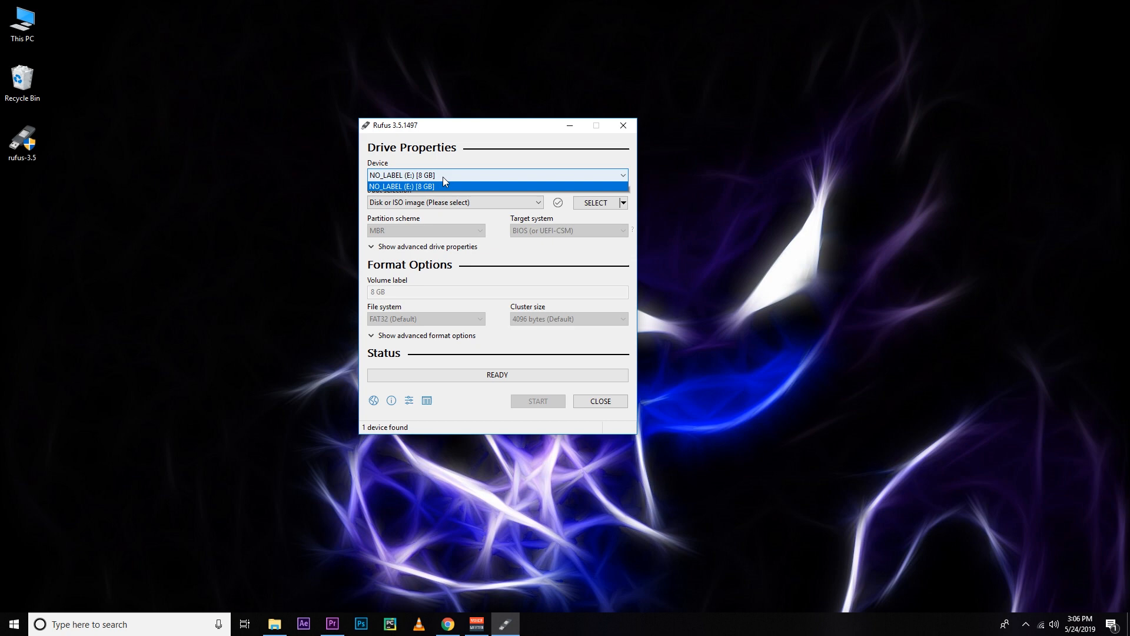
pyautogui.click(402, 186)
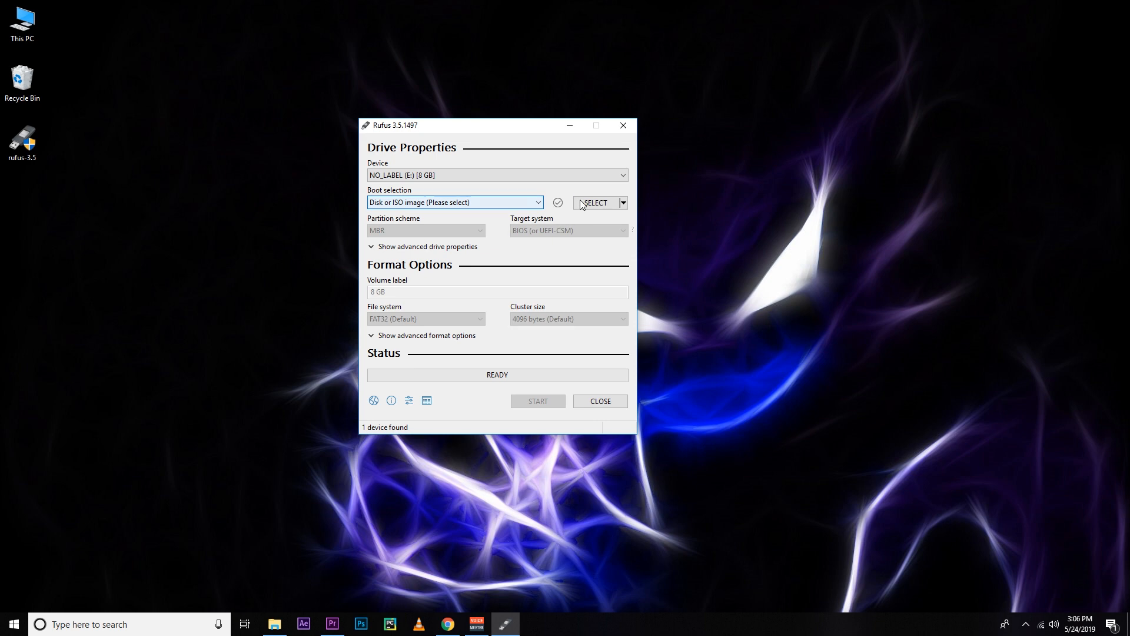
# - Load the ubuntu-19.04-desktop-amd64 image and start writing it to the drive
pyautogui.click(595, 202)
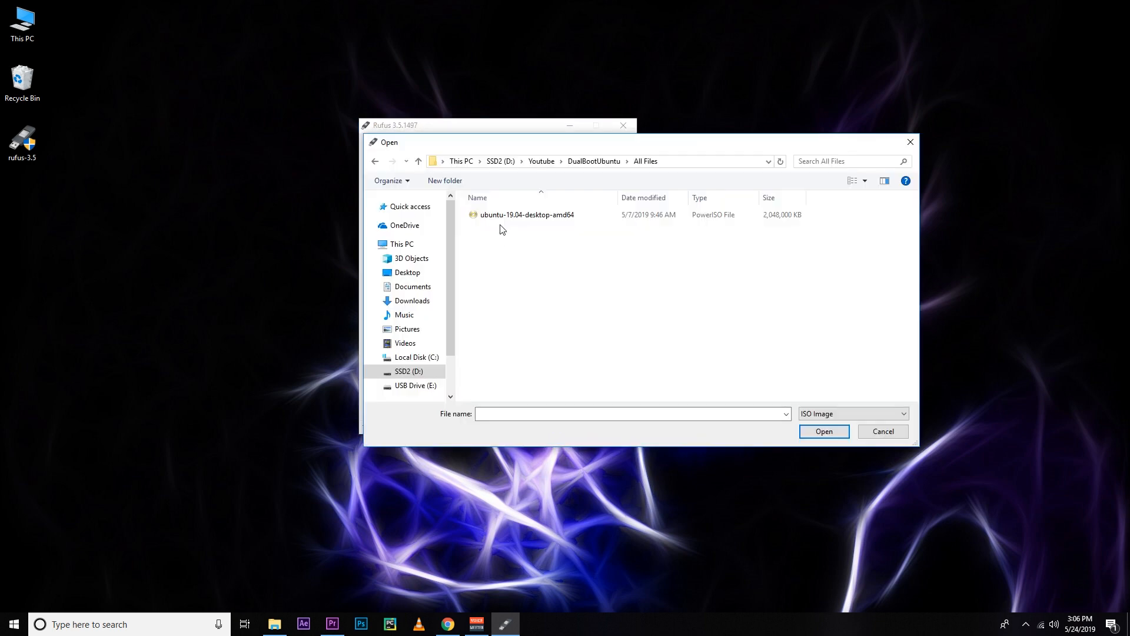
pyautogui.doubleClick(526, 214)
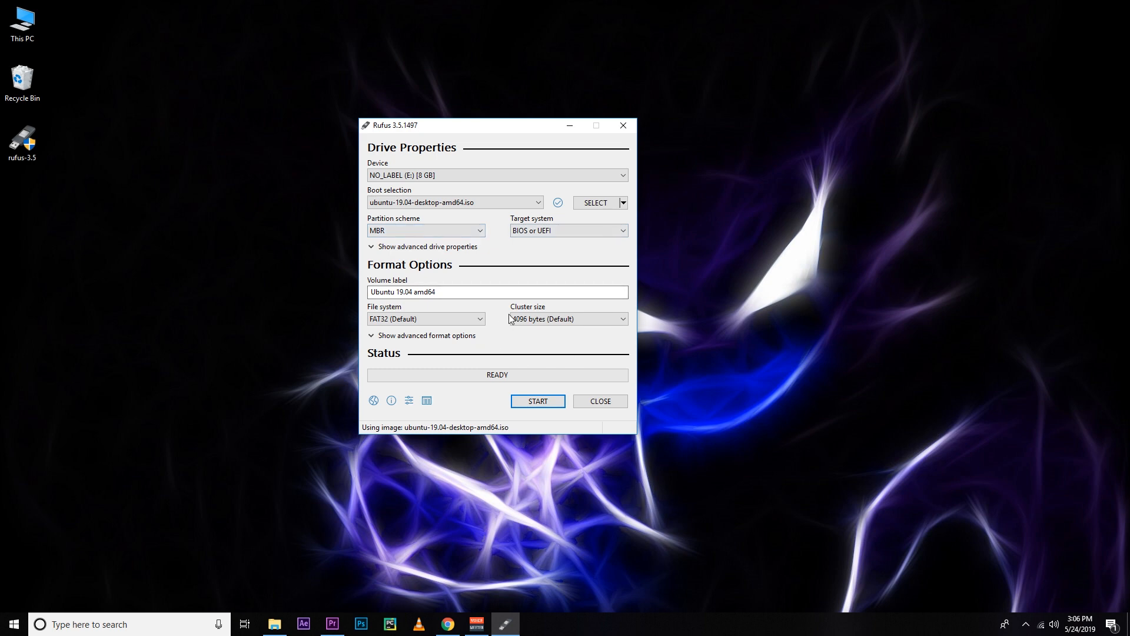
pyautogui.moveTo(448, 353)
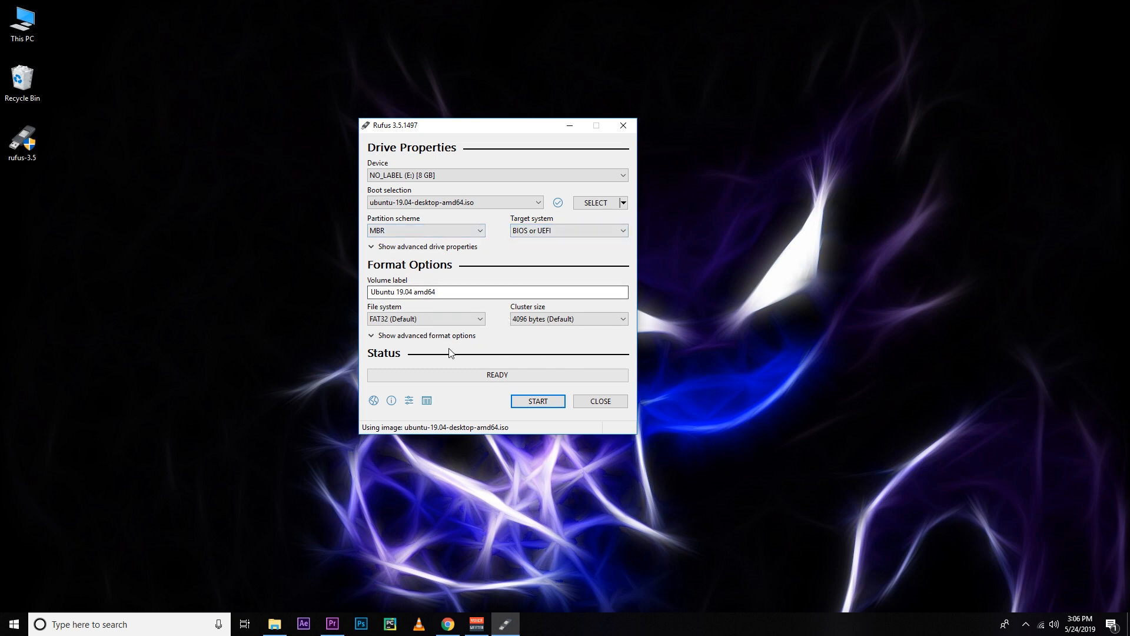
pyautogui.moveTo(548, 413)
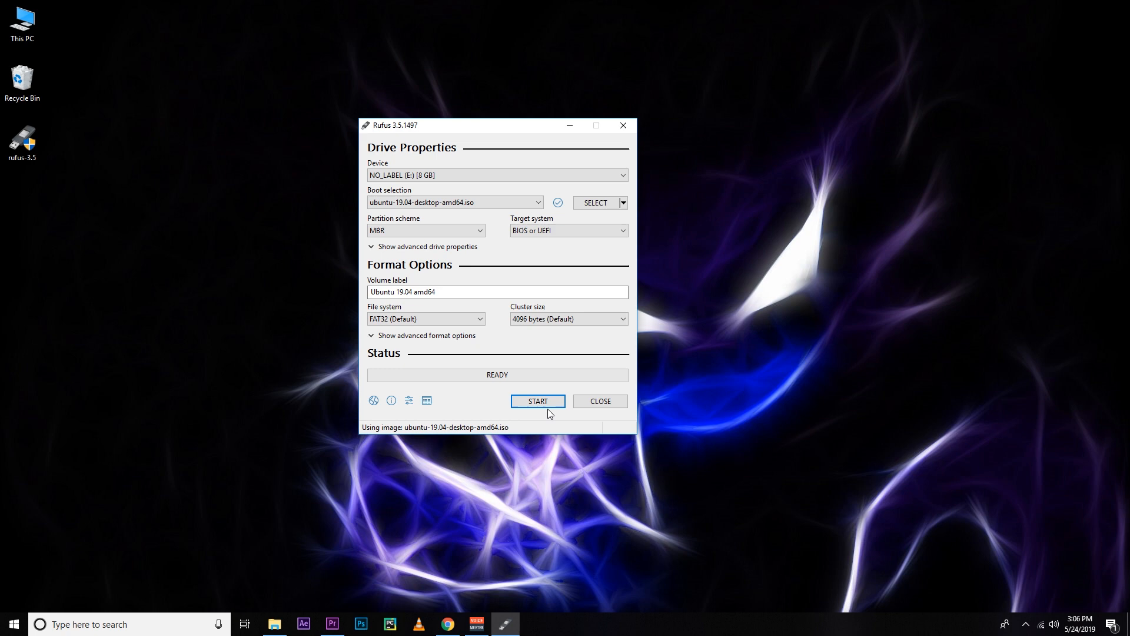
pyautogui.click(599, 400)
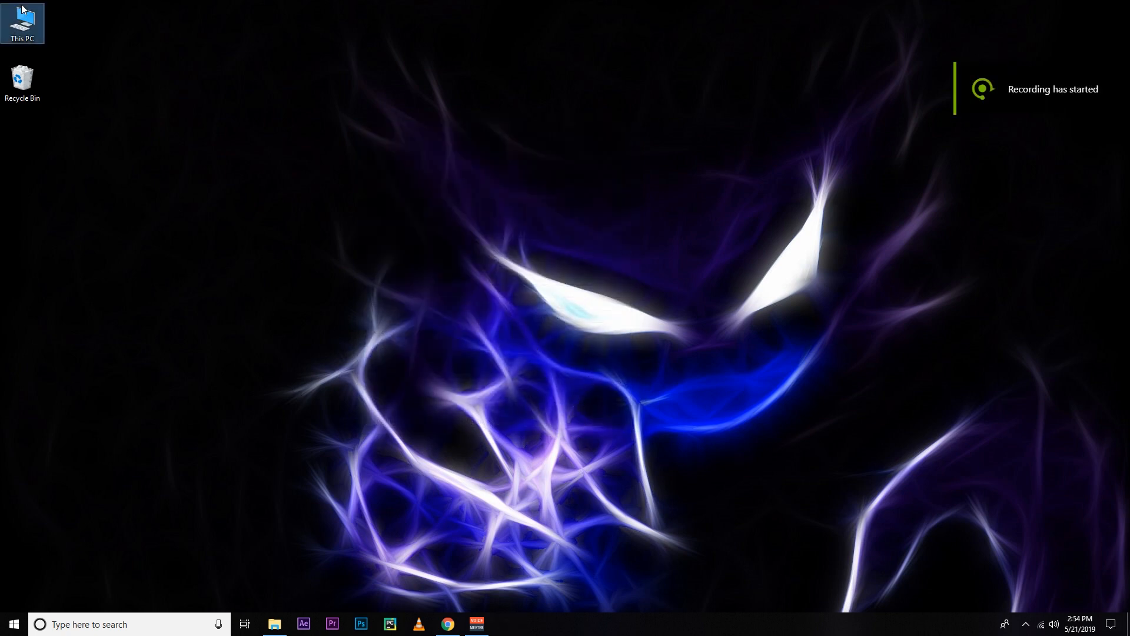
# - Reach Disk Management through This PC > Manage
pyautogui.rightClick(23, 23)
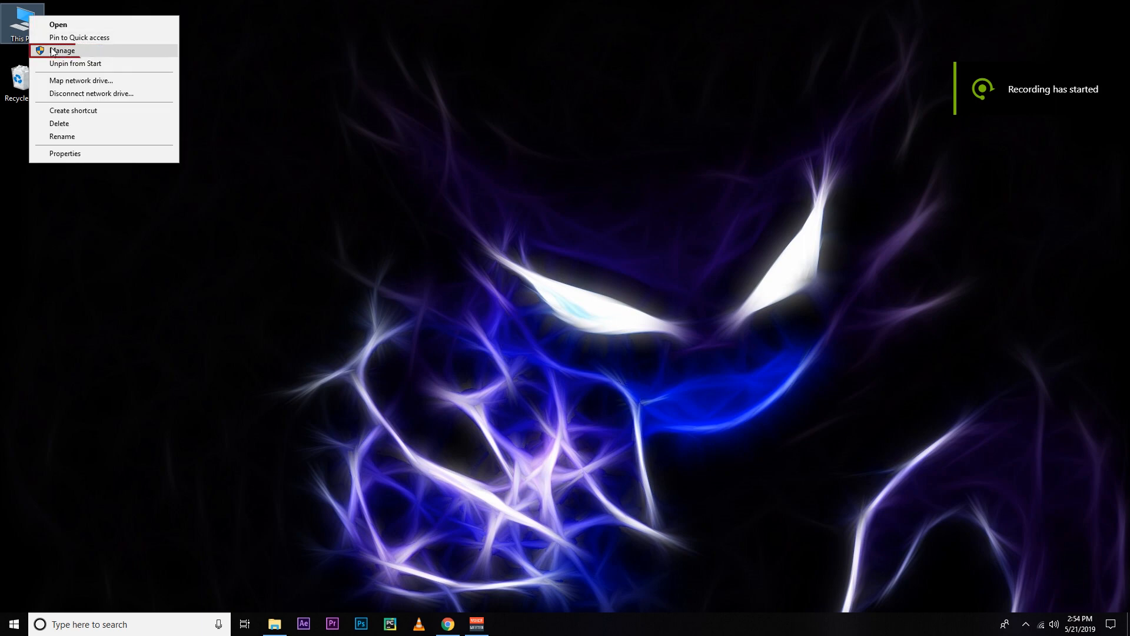
pyautogui.click(62, 51)
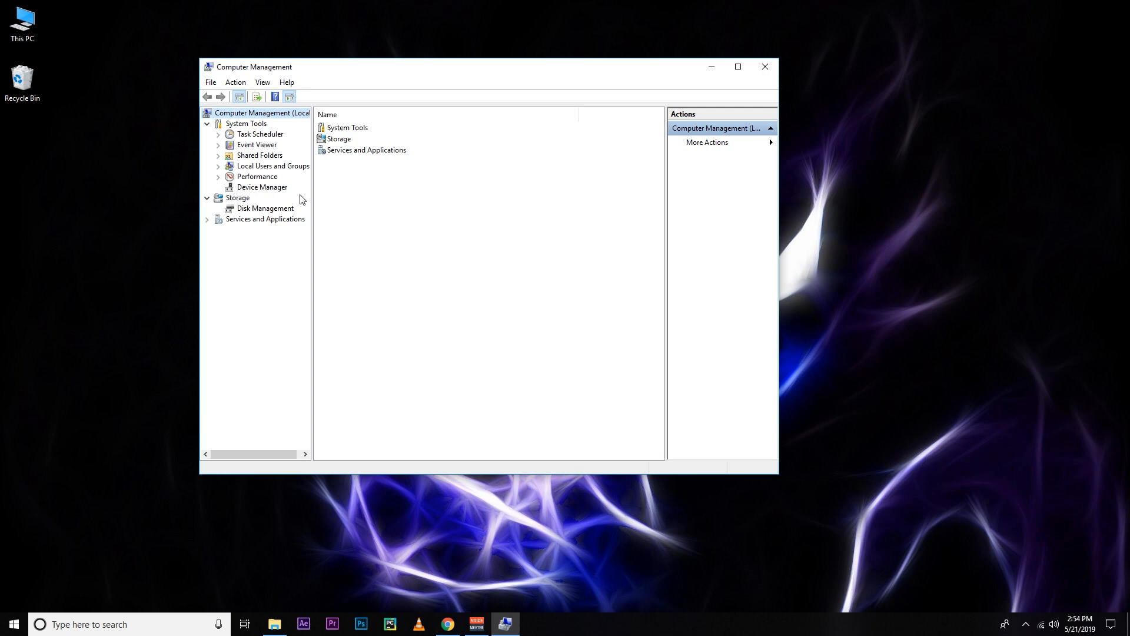
pyautogui.click(268, 208)
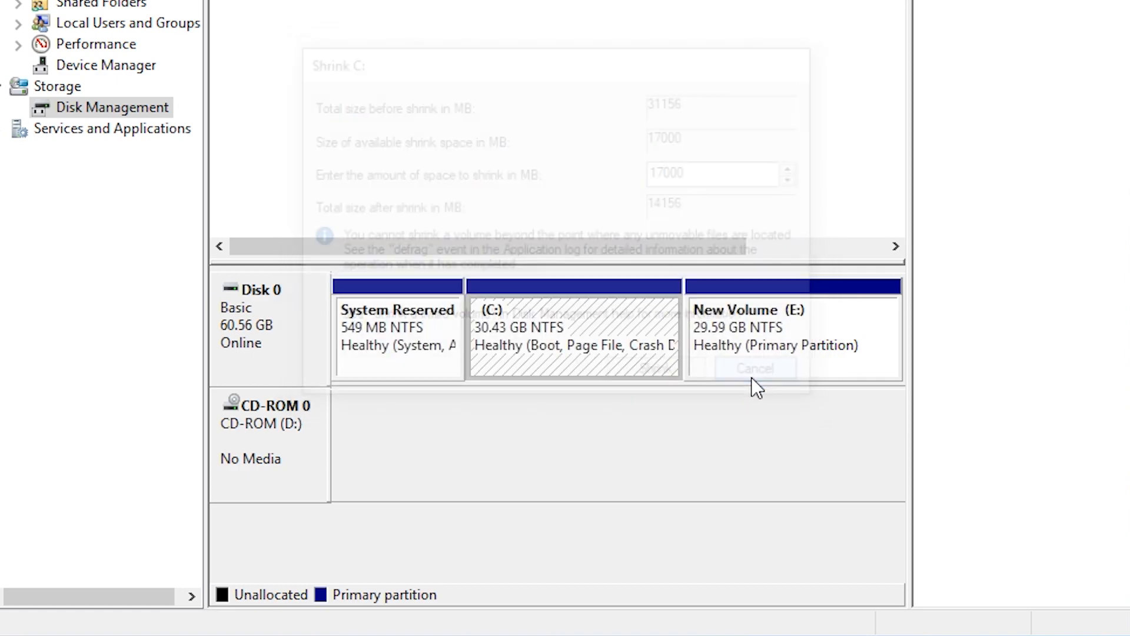
# - Delete the New Volume (E:) partition, leaving 29.60 GB unallocated
pyautogui.click(755, 367)
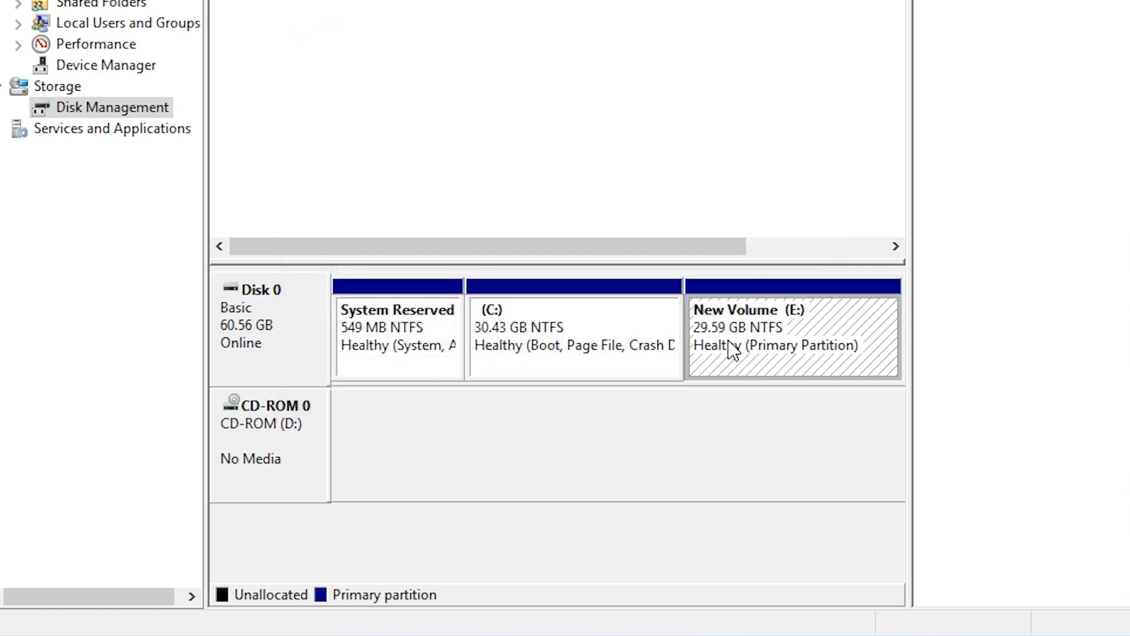
pyautogui.rightClick(792, 353)
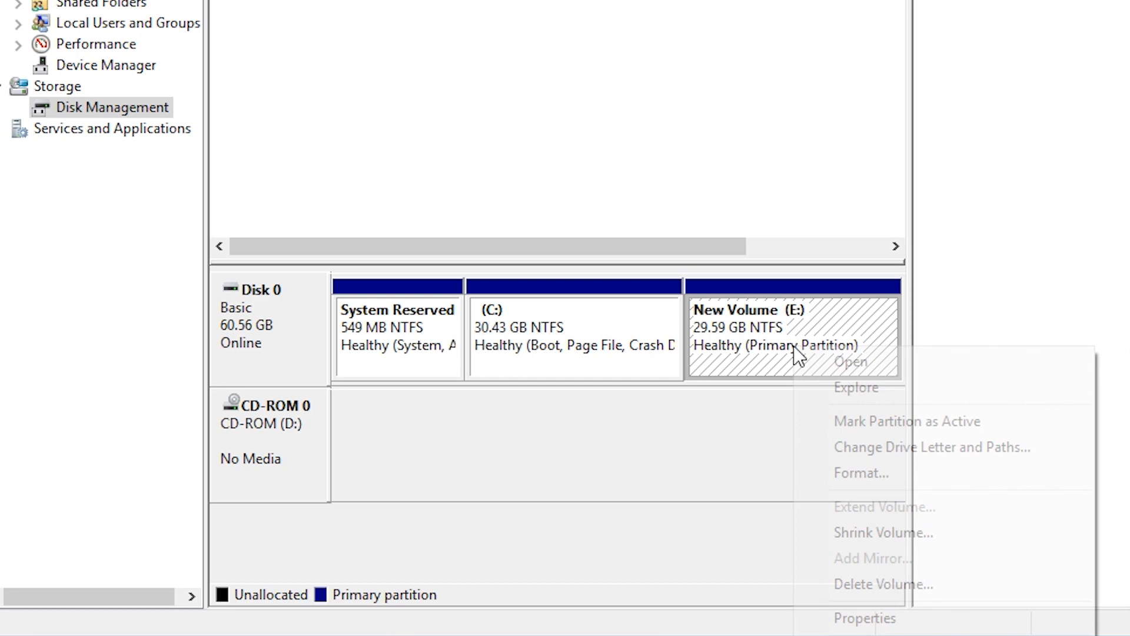
pyautogui.moveTo(882, 532)
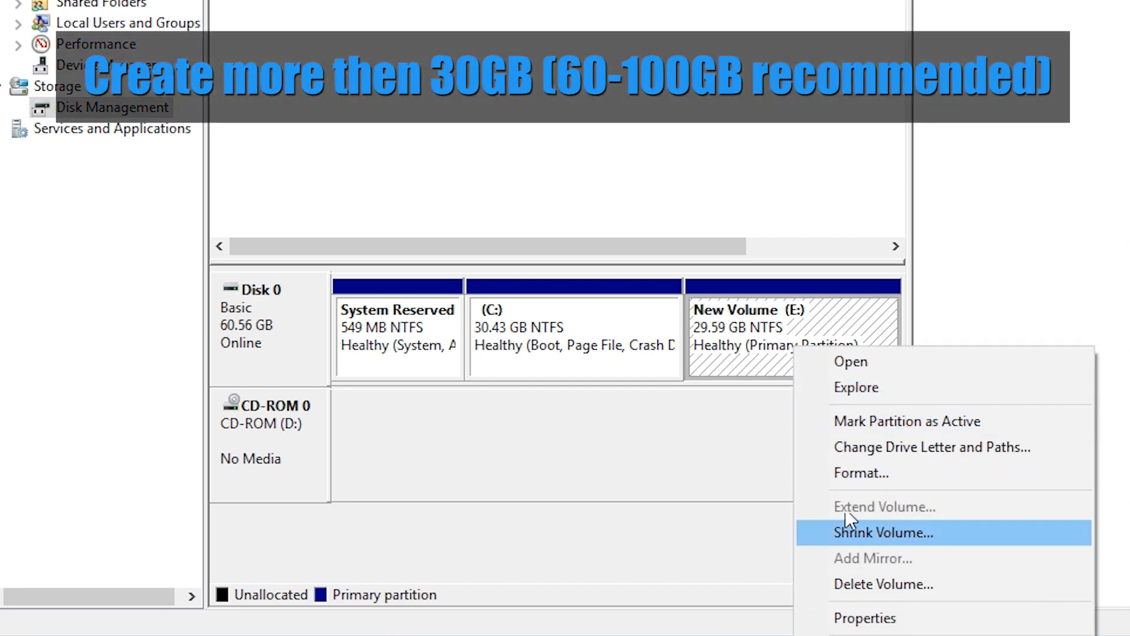
pyautogui.moveTo(925, 584)
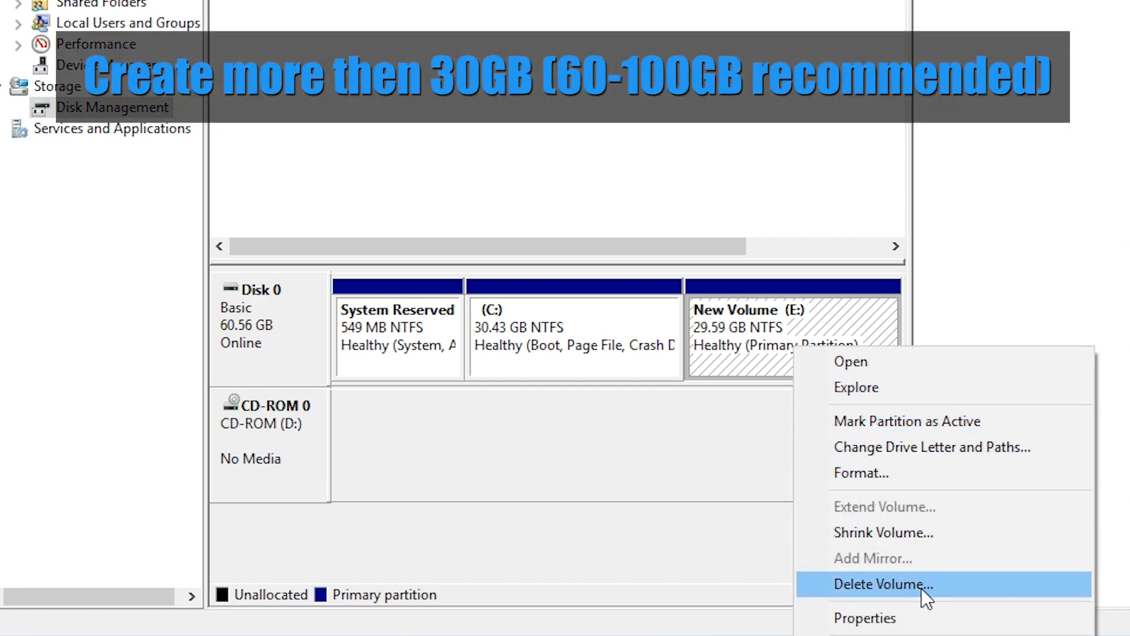
pyautogui.click(880, 584)
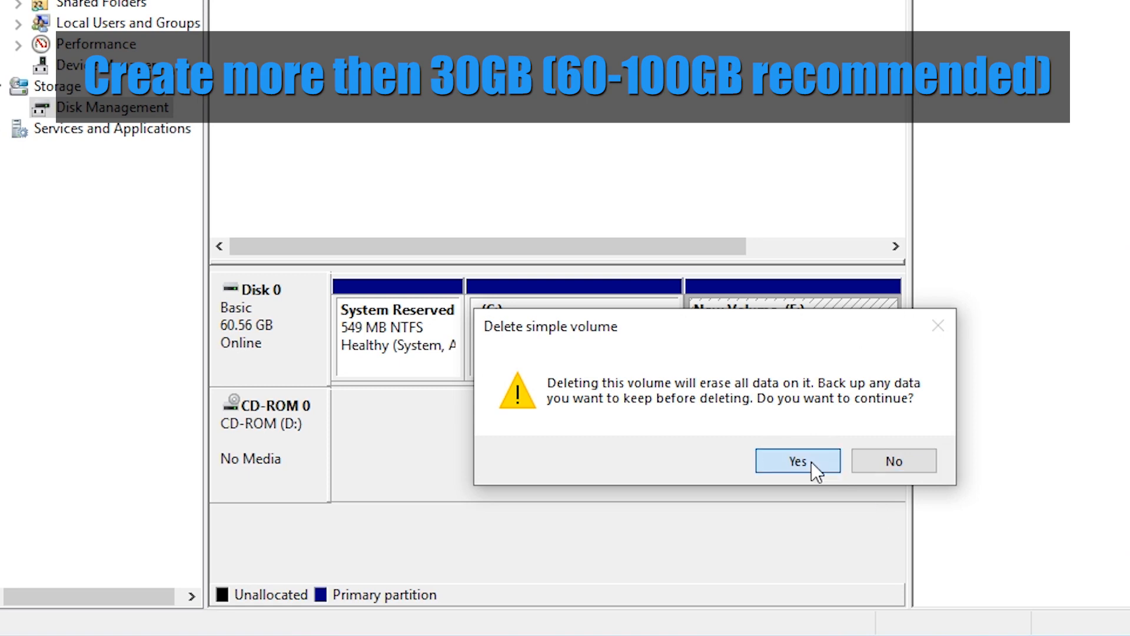
pyautogui.click(797, 460)
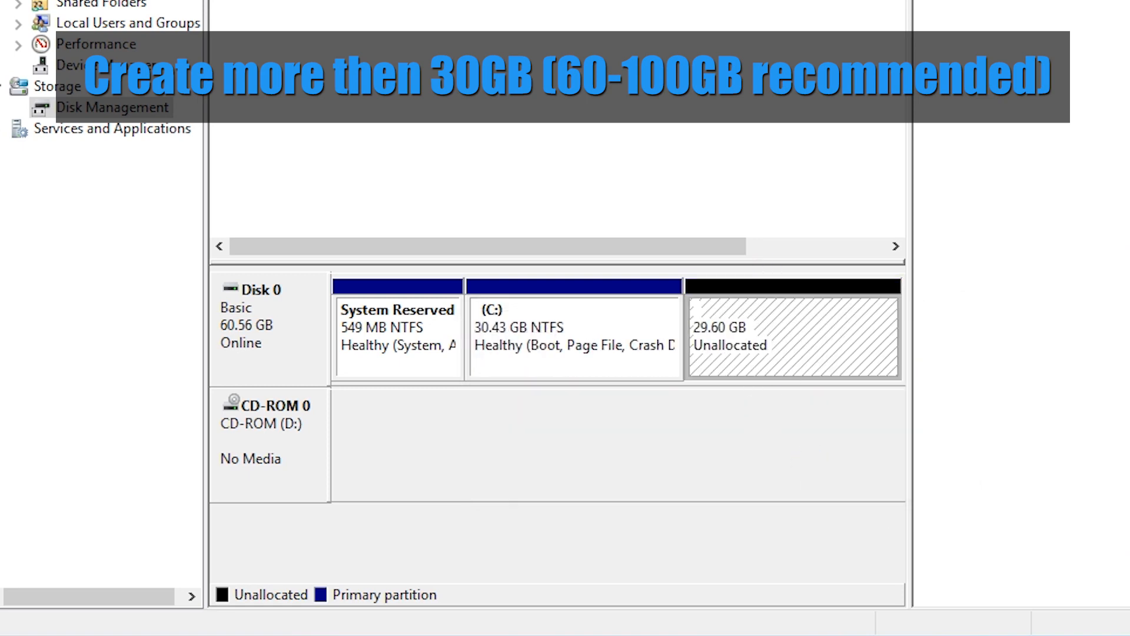
pyautogui.moveTo(881, 333)
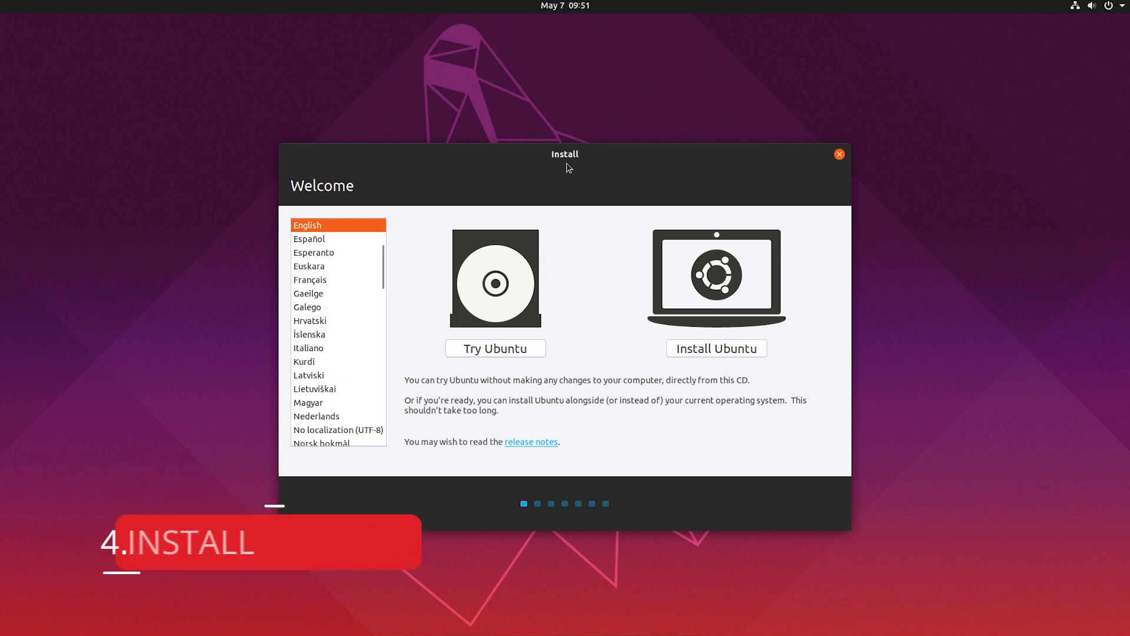
pyautogui.moveTo(499, 355)
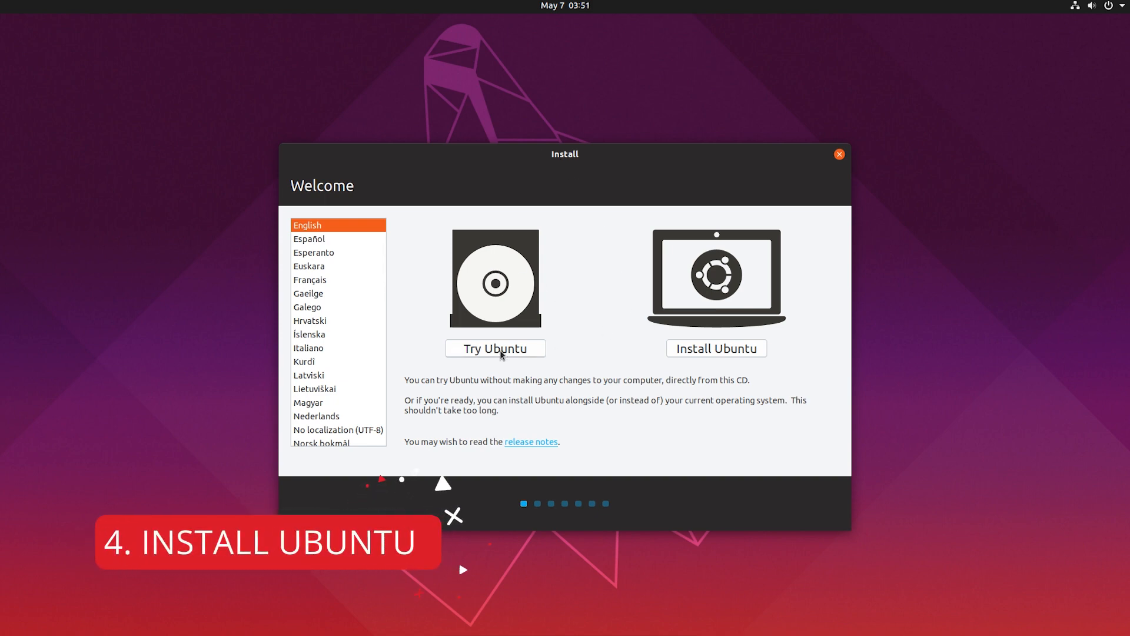
pyautogui.moveTo(724, 360)
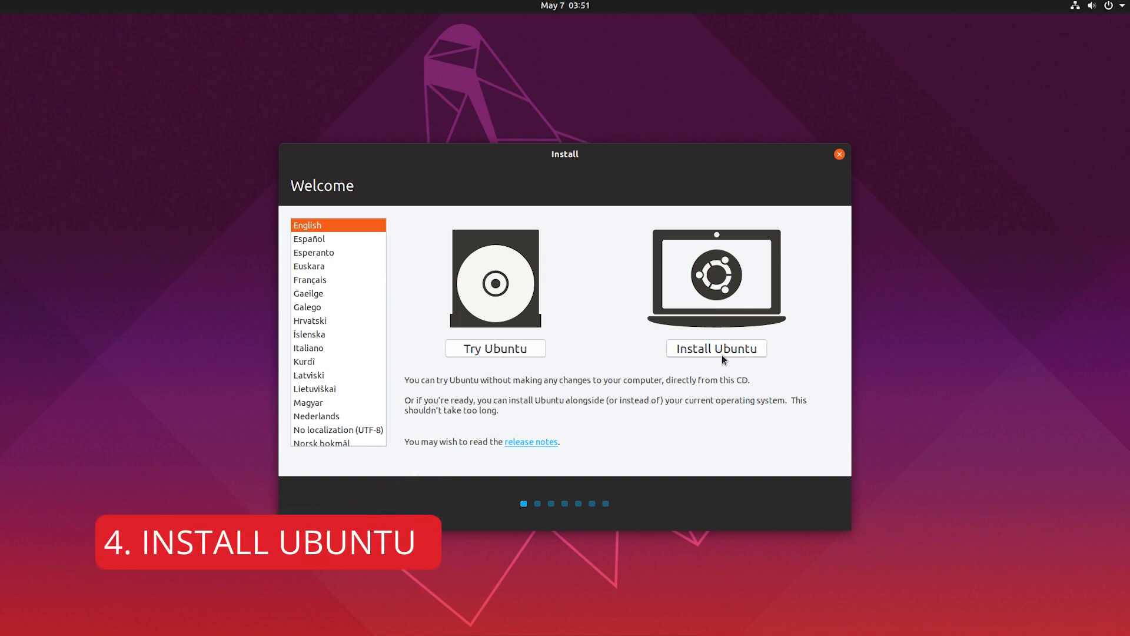
pyautogui.moveTo(605, 370)
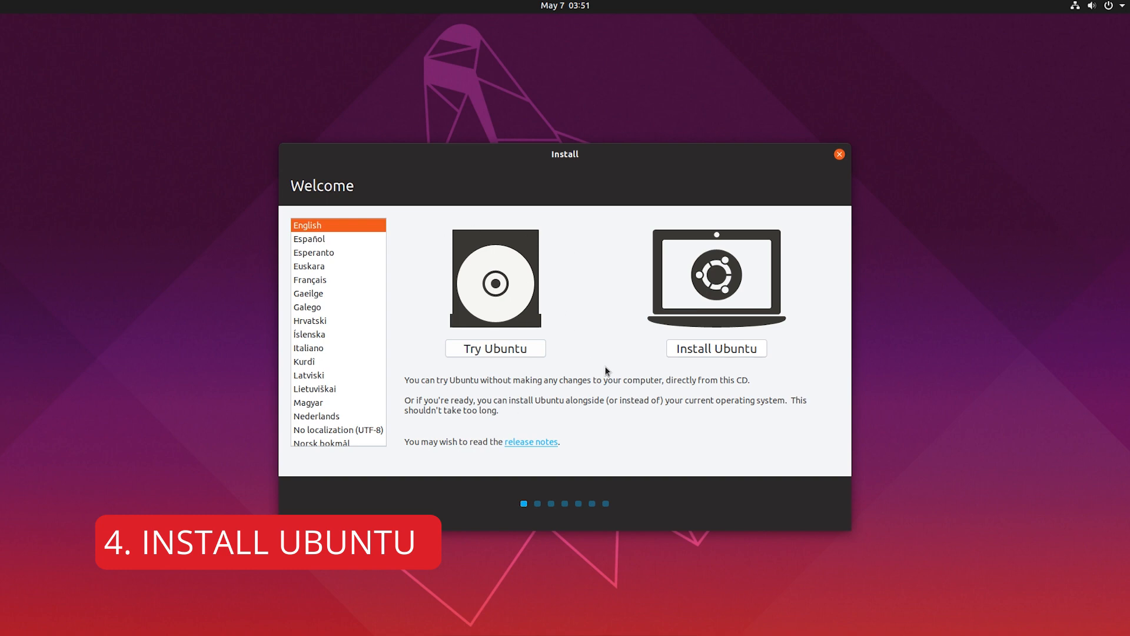
pyautogui.moveTo(716, 349)
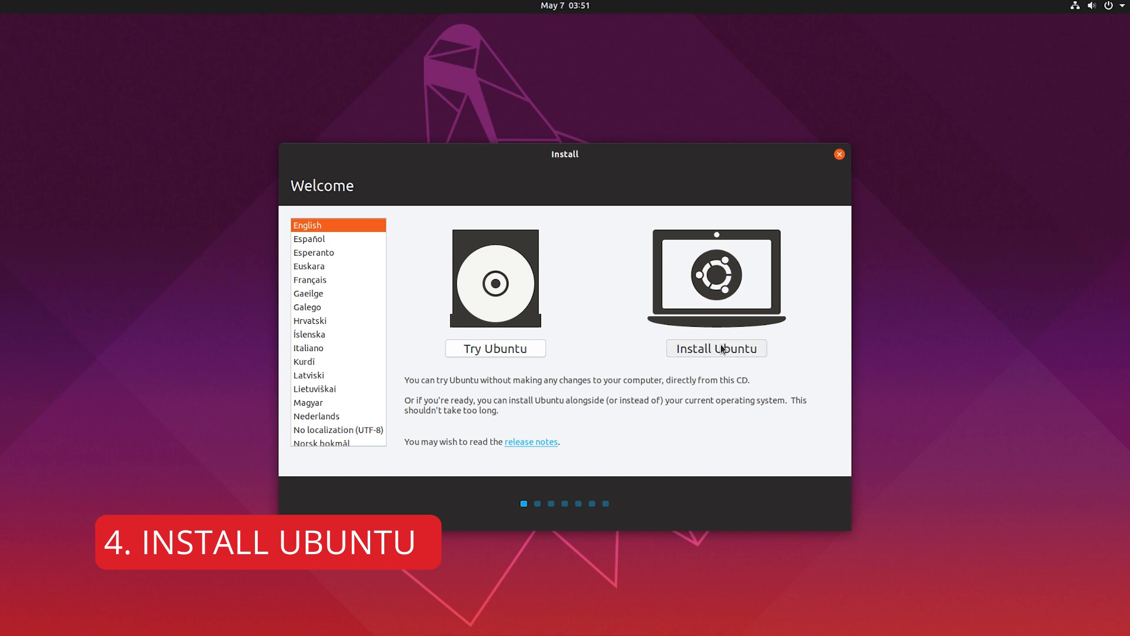
# - Choose Install Ubuntu and accept the English (US) keyboard layout
pyautogui.click(715, 348)
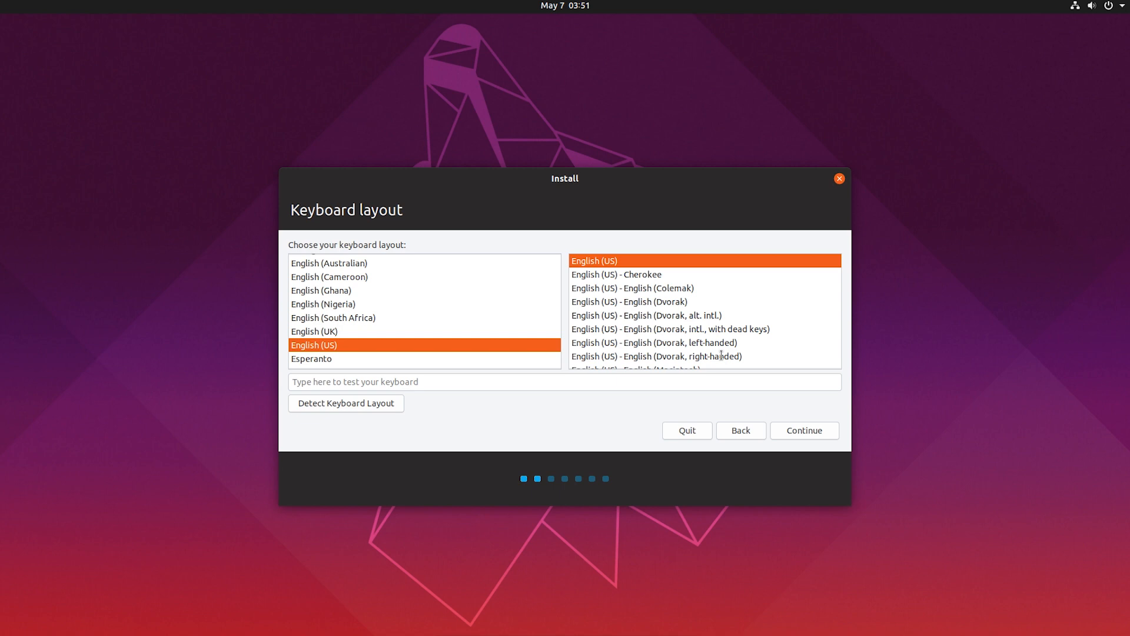
pyautogui.moveTo(782, 404)
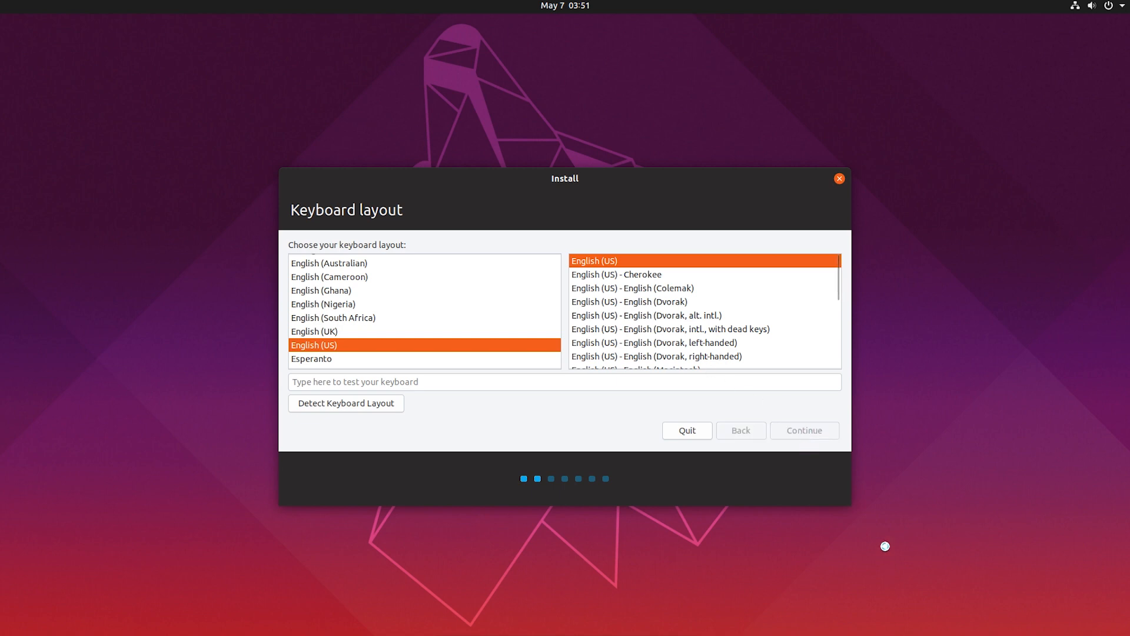
pyautogui.click(802, 431)
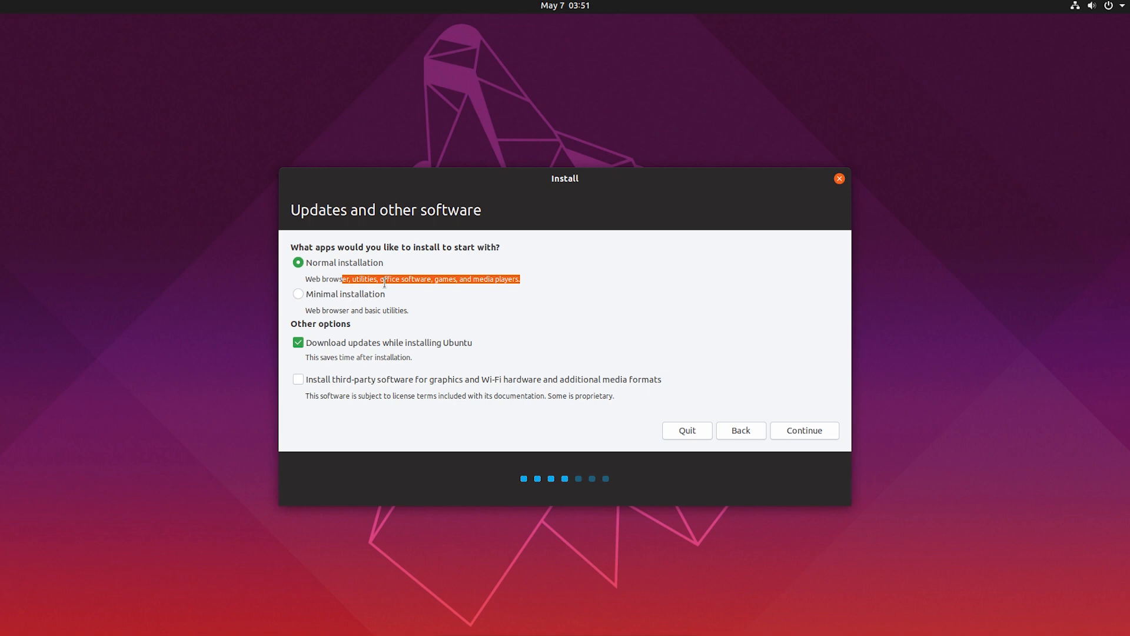
# - Enable third-party graphics, Wi-Fi and media software, checking the network status along the way
pyautogui.click(298, 379)
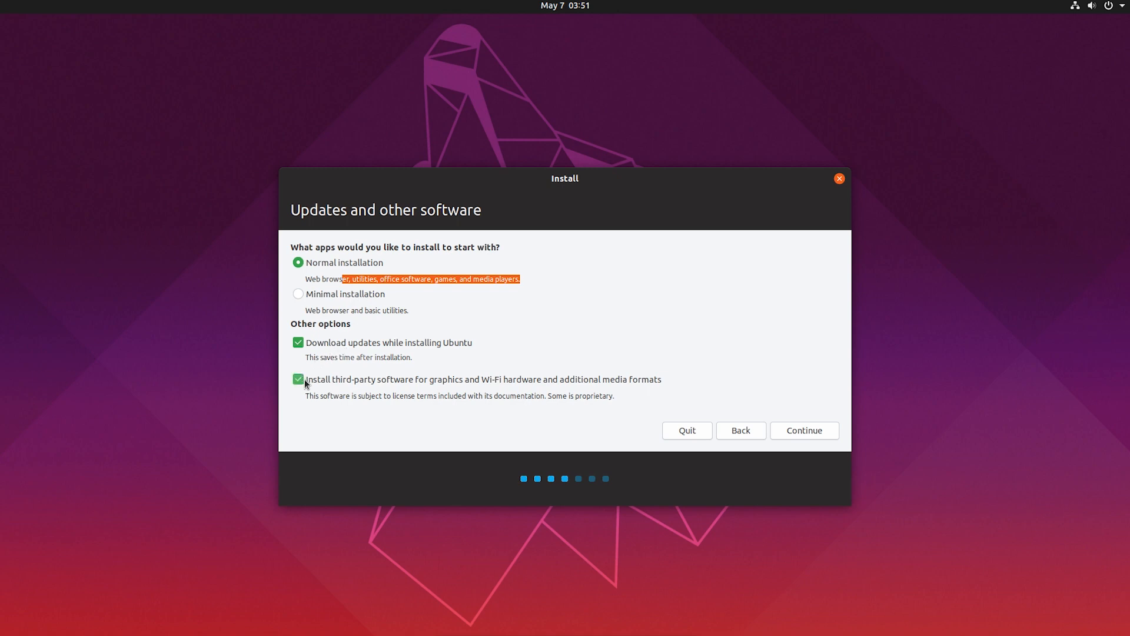
pyautogui.moveTo(472, 382)
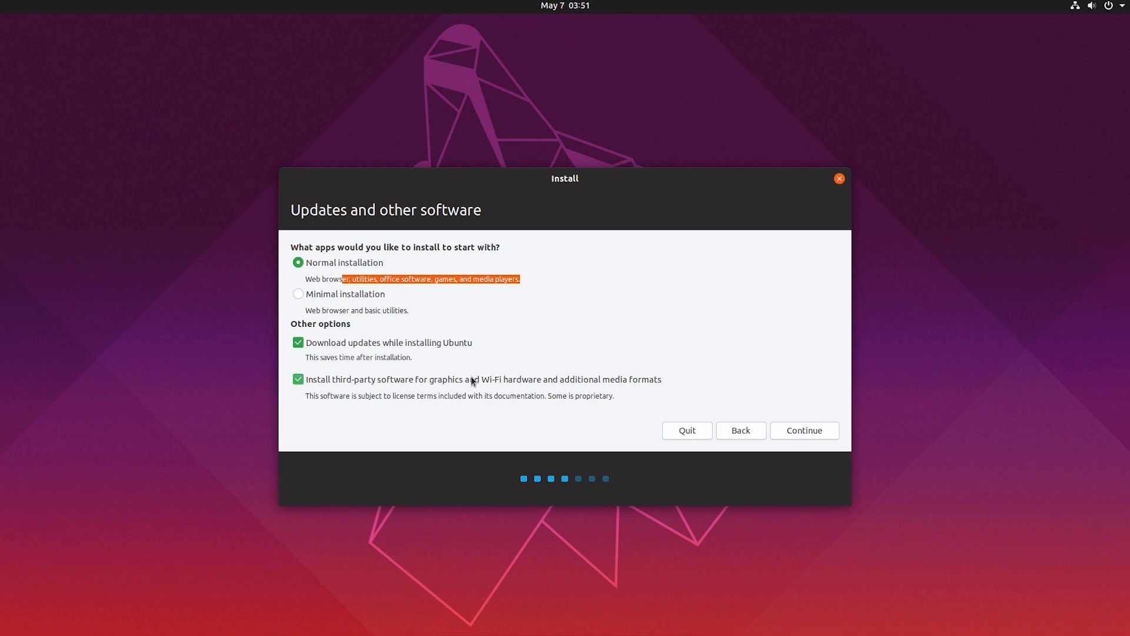
pyautogui.click(298, 379)
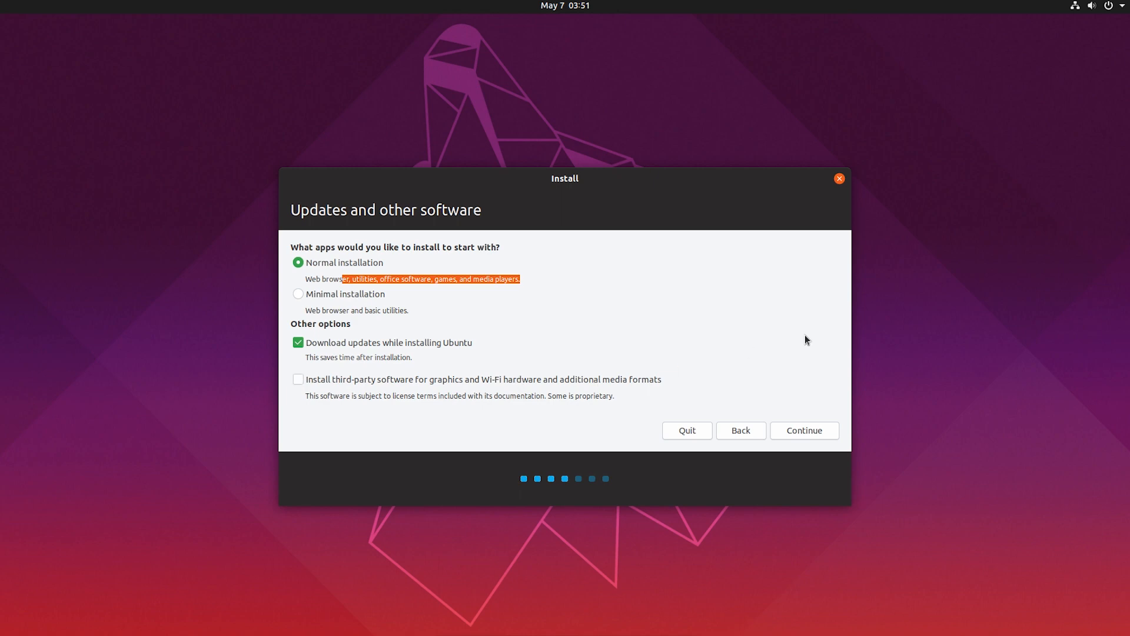
pyautogui.click(1090, 6)
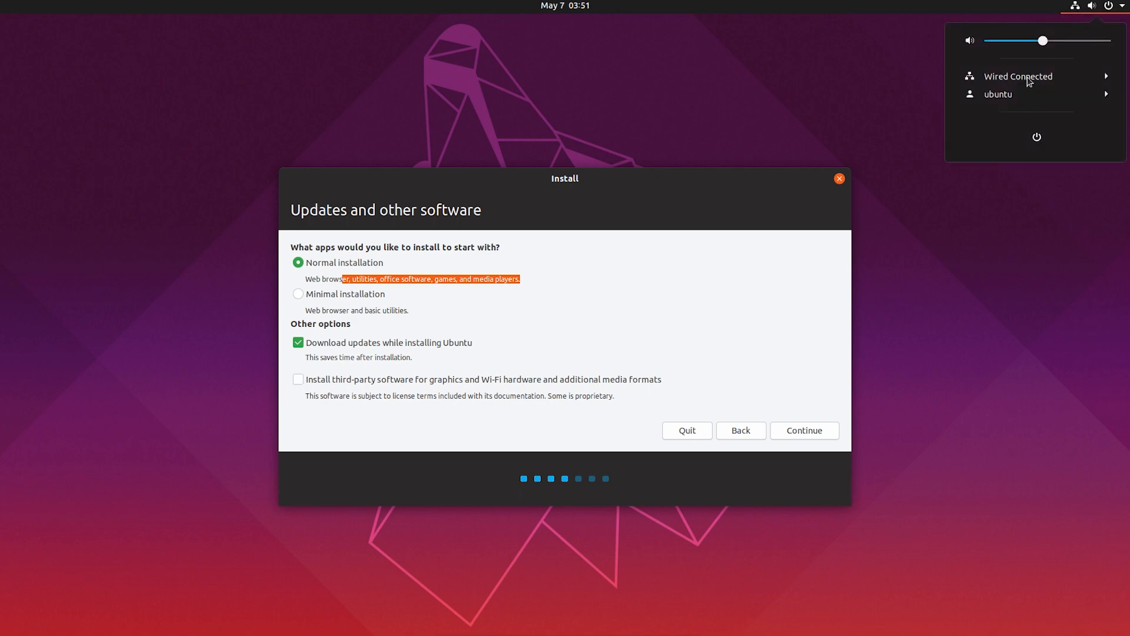
pyautogui.moveTo(1071, 12)
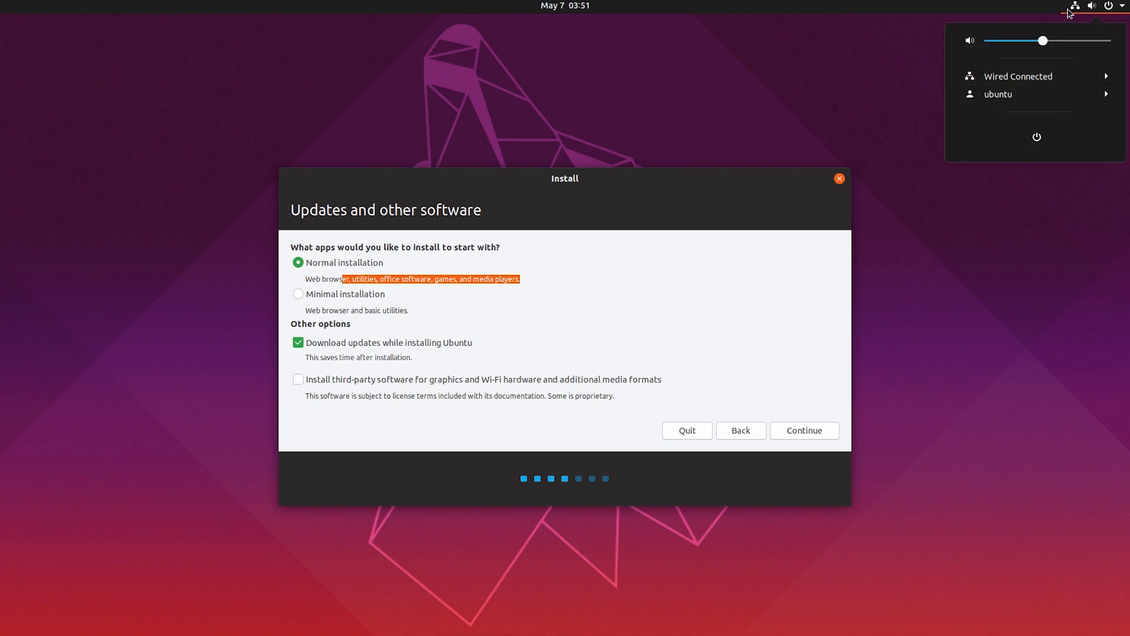
pyautogui.click(413, 174)
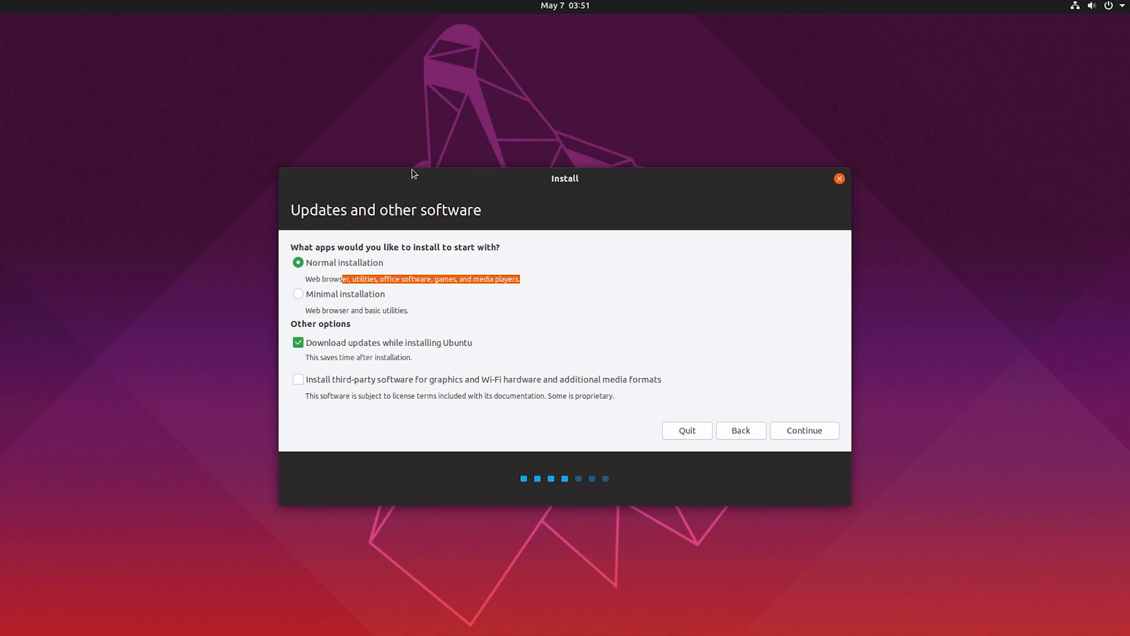
pyautogui.moveTo(409, 313)
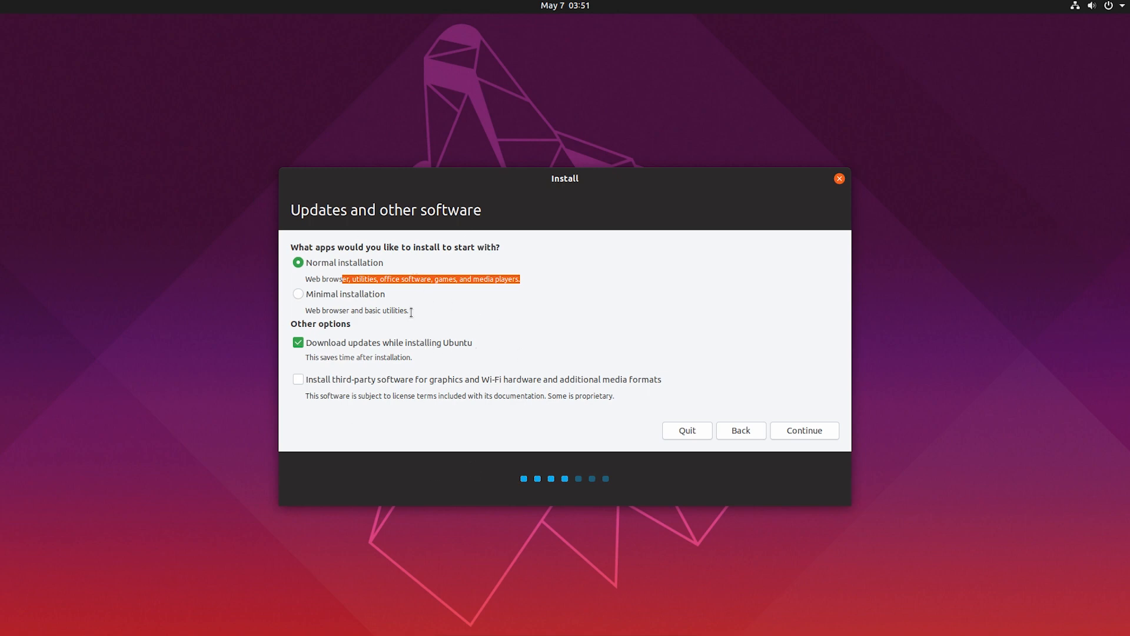
pyautogui.moveTo(423, 398)
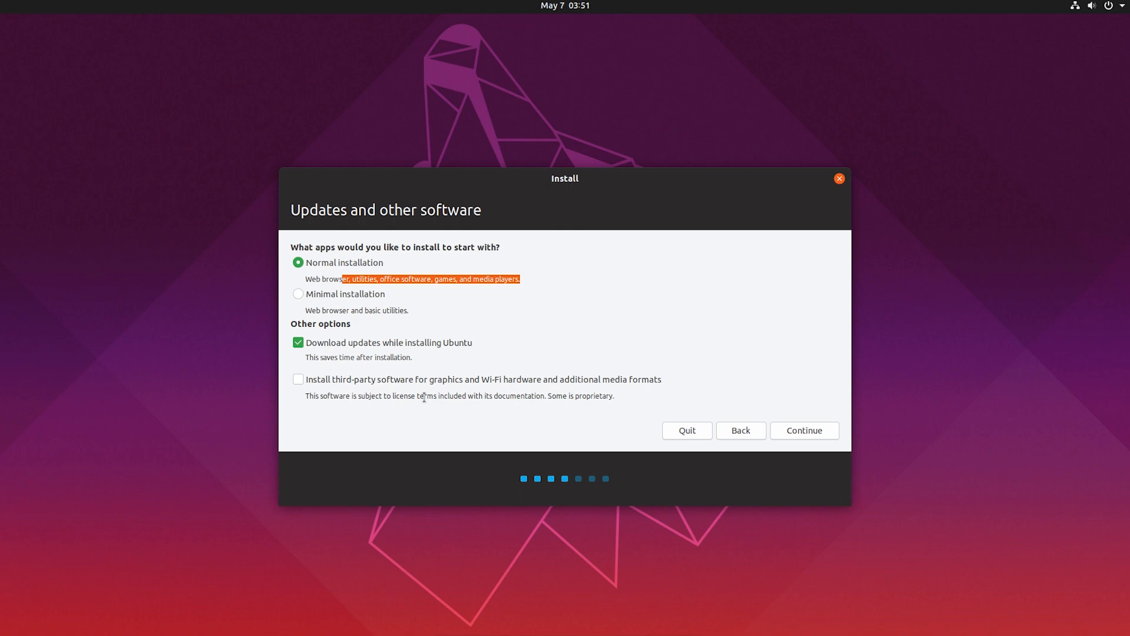
pyautogui.click(298, 379)
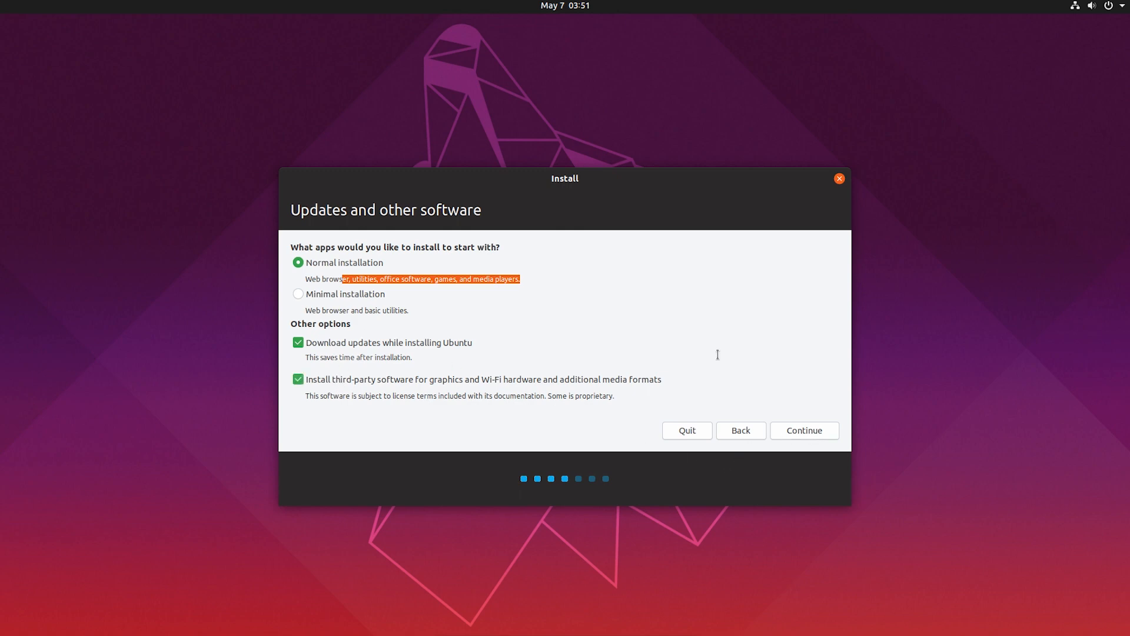
# - On Installation type, pick 'Something else' for manual partitioning
pyautogui.click(803, 430)
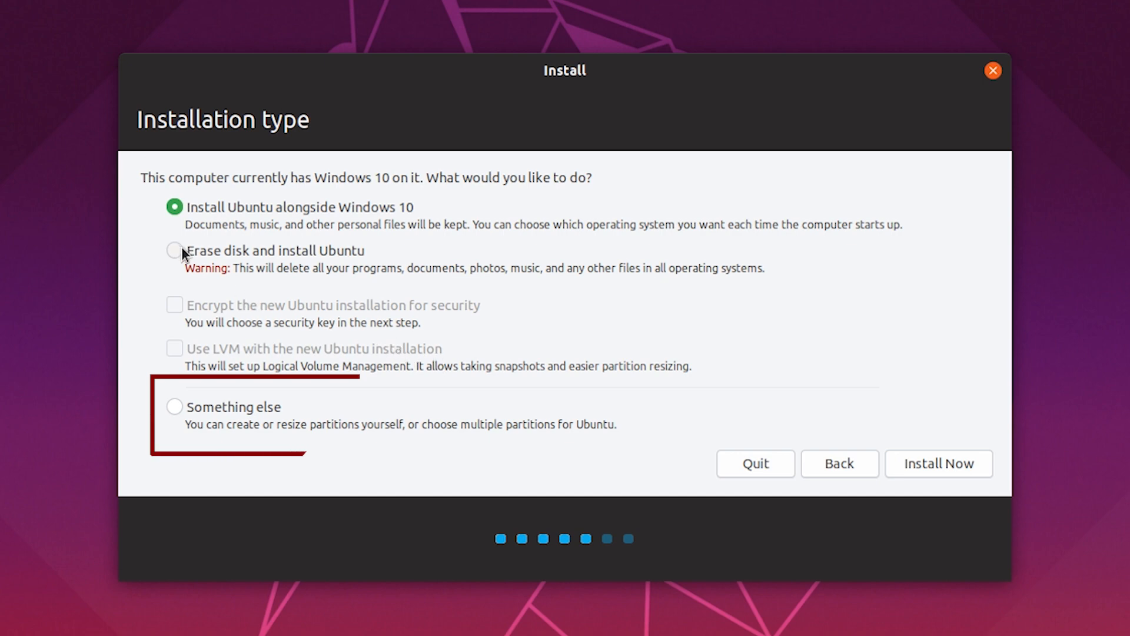
pyautogui.moveTo(324, 250)
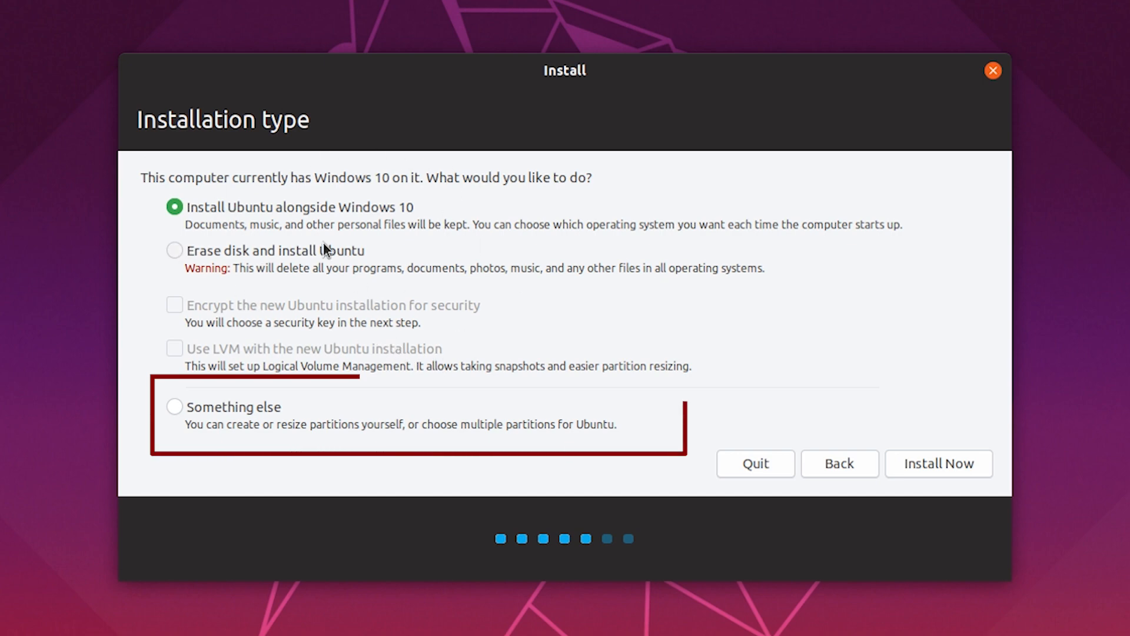
pyautogui.click(174, 406)
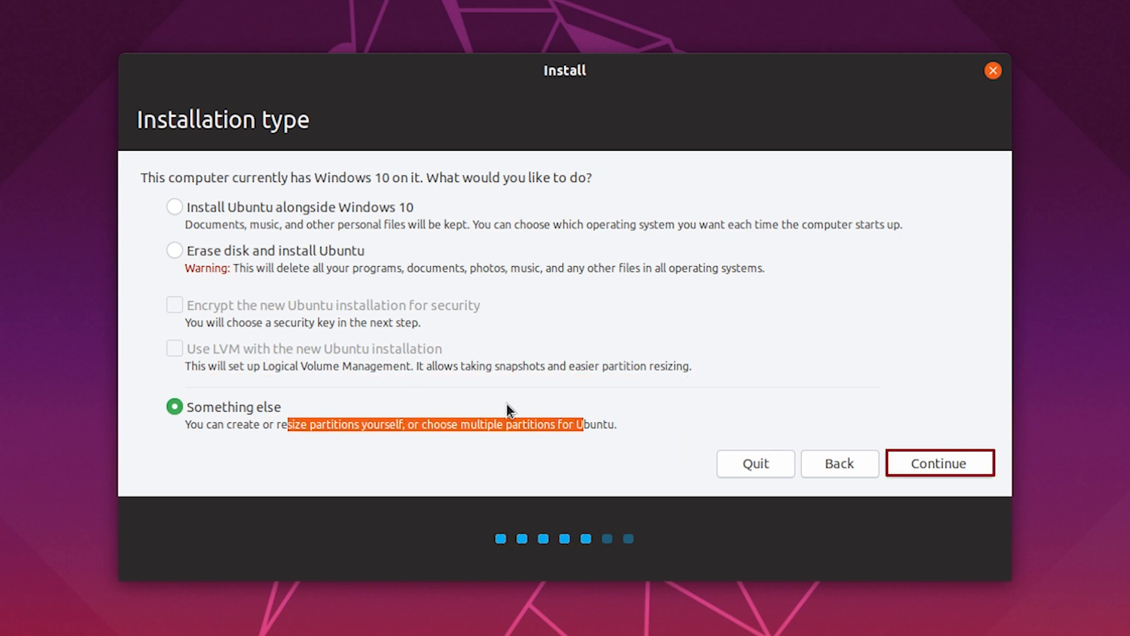
# - In the /dev/sda partition table, select the 31778 MB free space
pyautogui.click(940, 463)
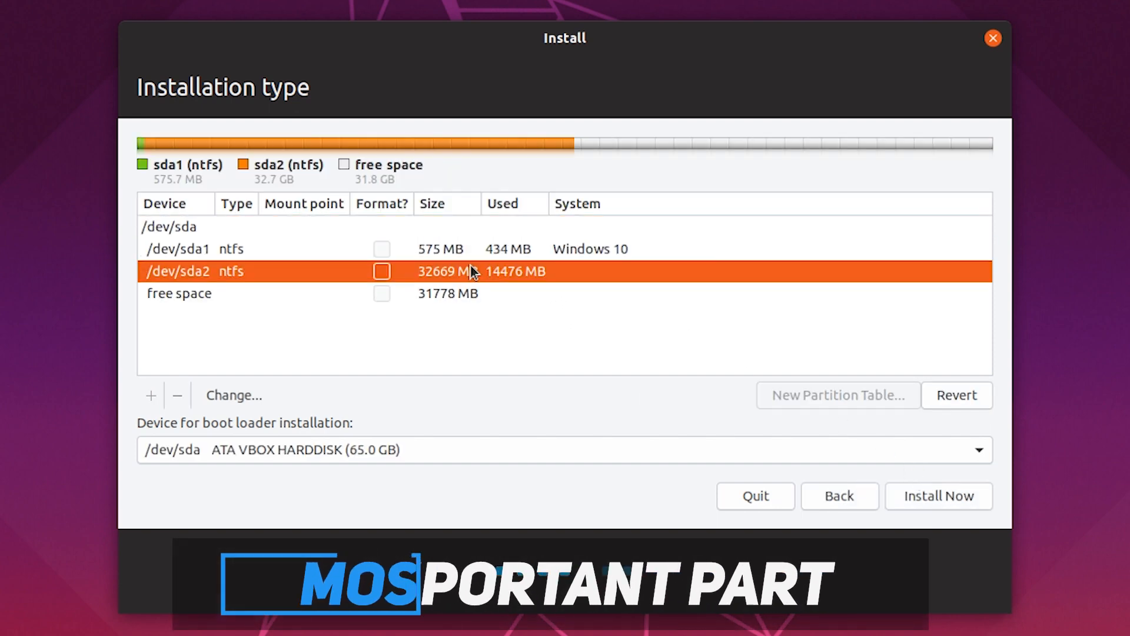
pyautogui.moveTo(323, 312)
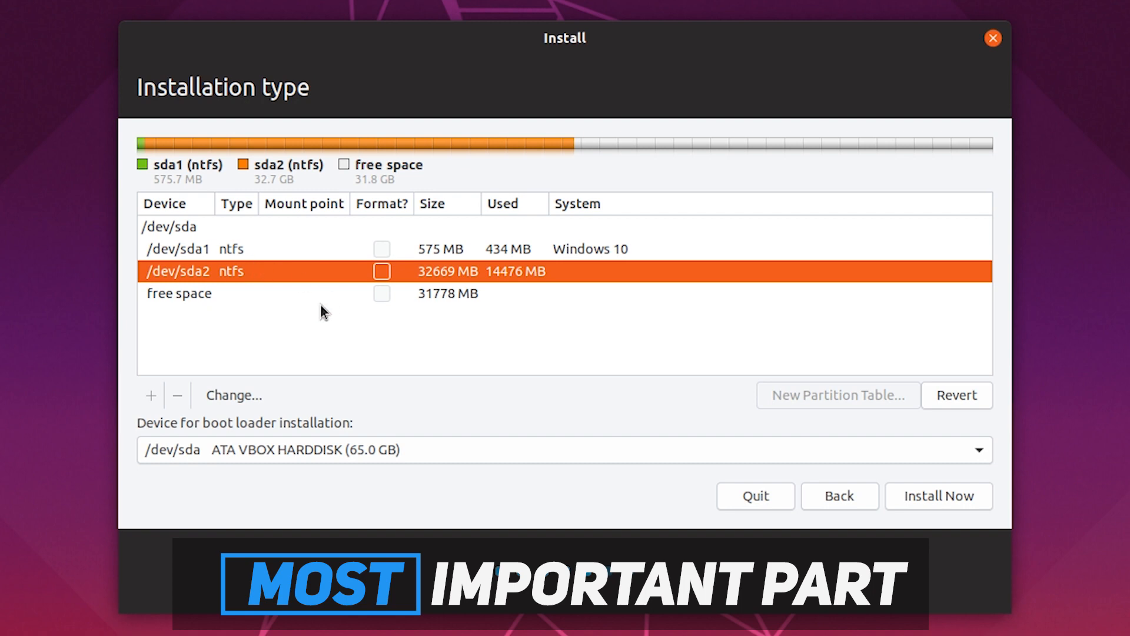
pyautogui.moveTo(336, 182)
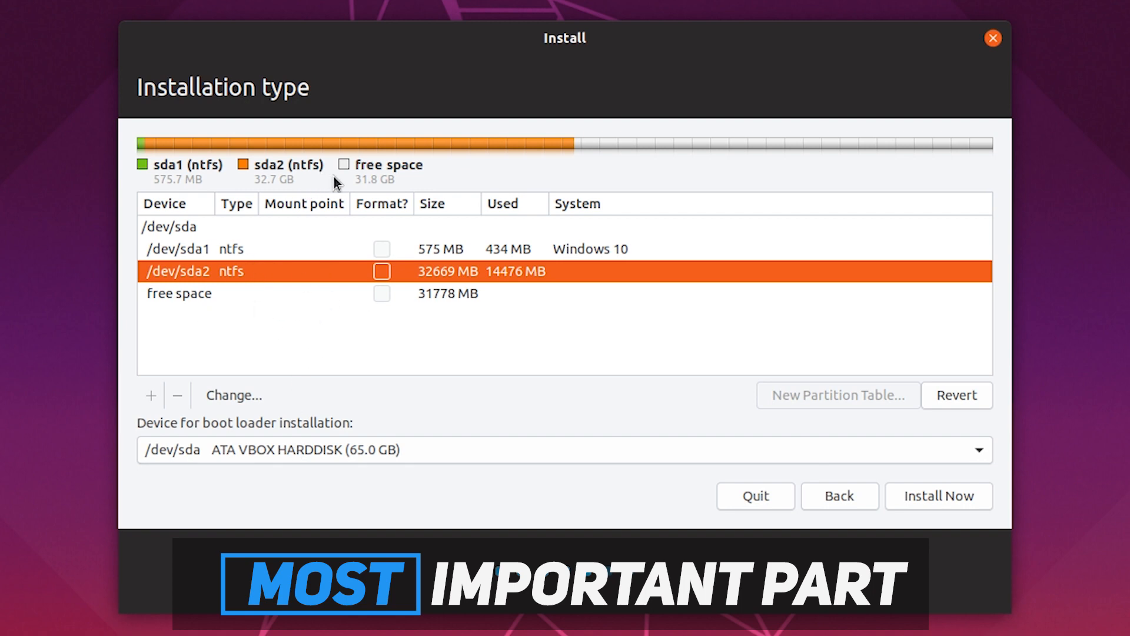
pyautogui.moveTo(252, 296)
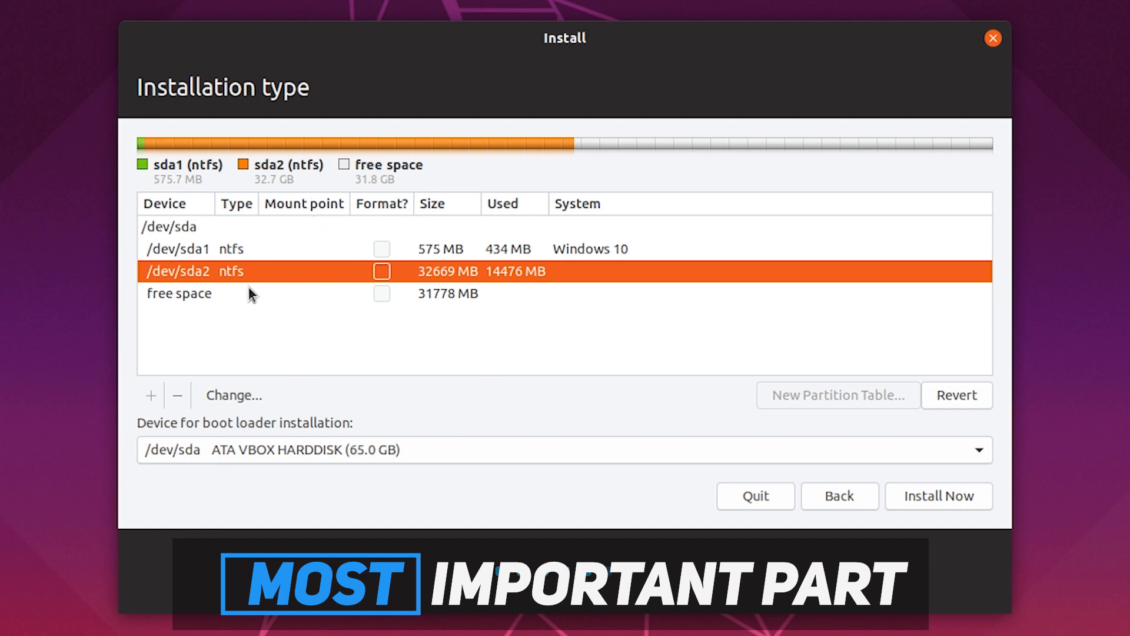
pyautogui.click(177, 293)
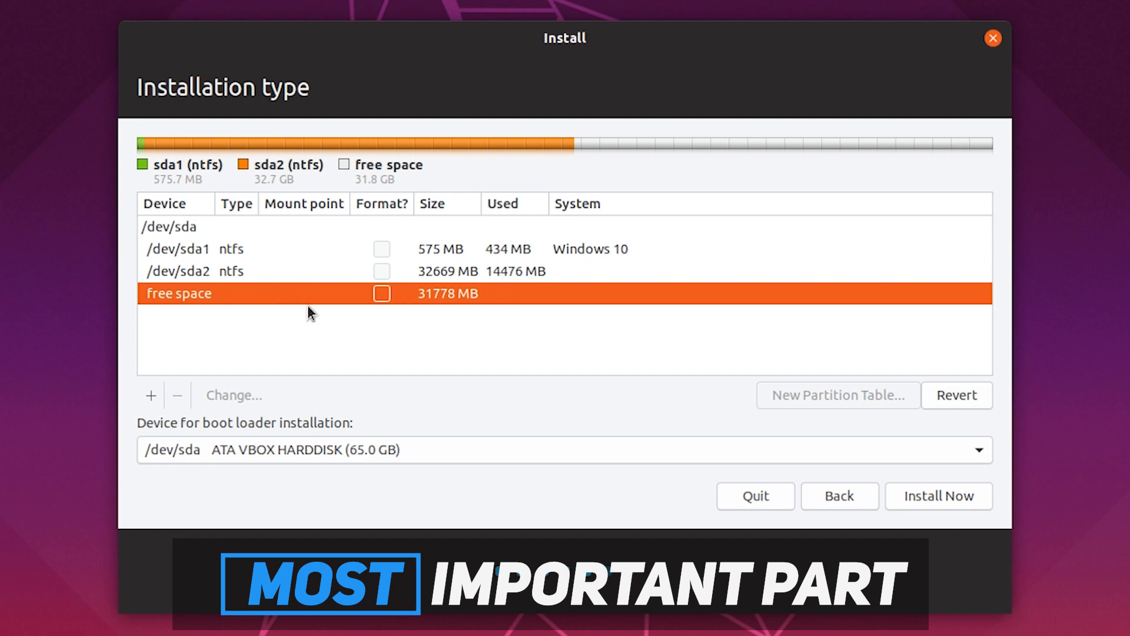
pyautogui.moveTo(310, 303)
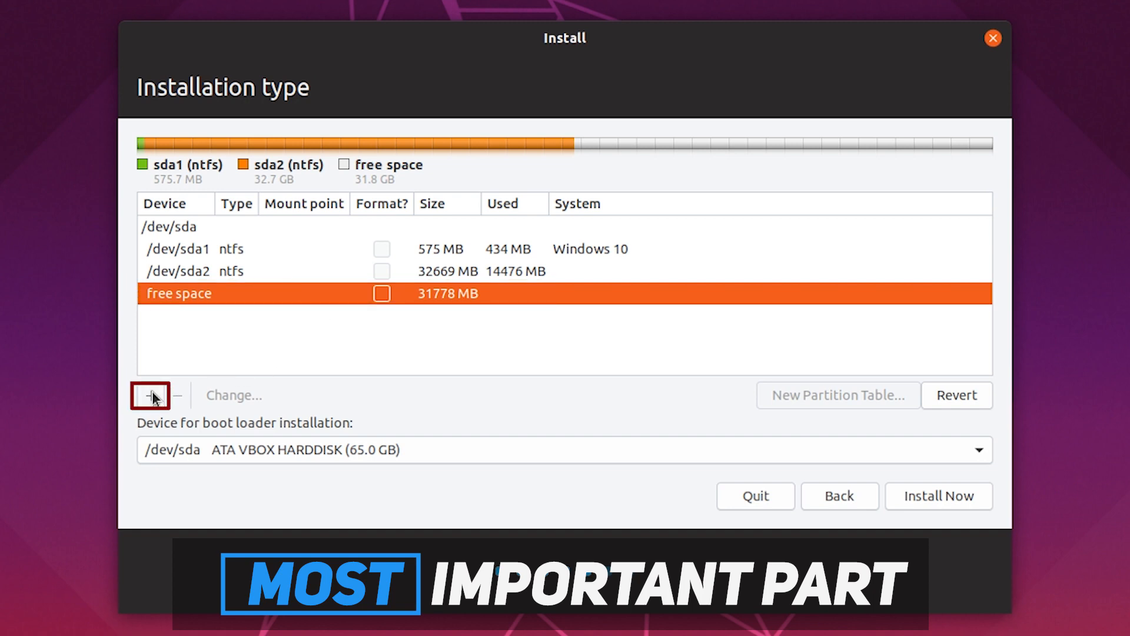
# - Create a 2778 MB logical partition at the beginning used as swap area
pyautogui.click(149, 395)
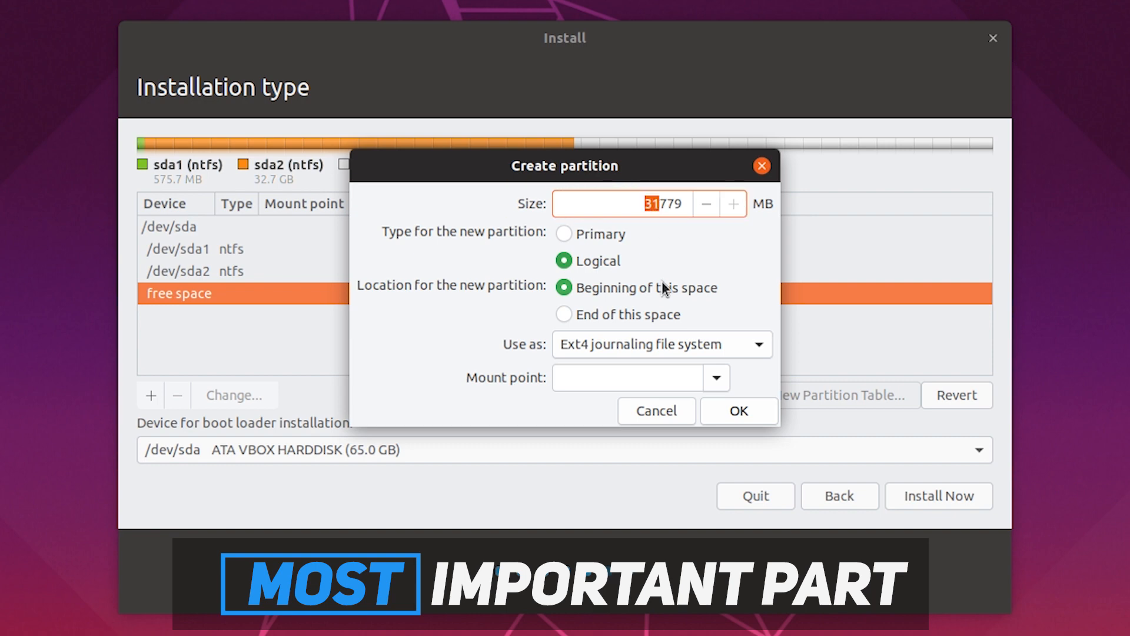
pyautogui.click(706, 204)
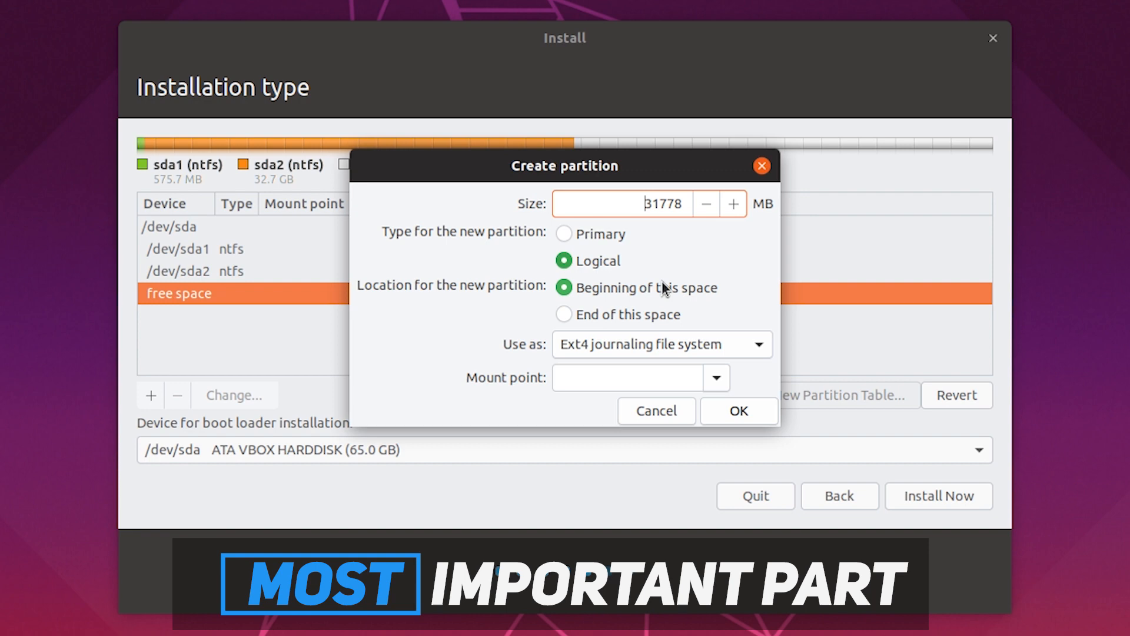
pyautogui.click(622, 204)
pyautogui.write('2778')
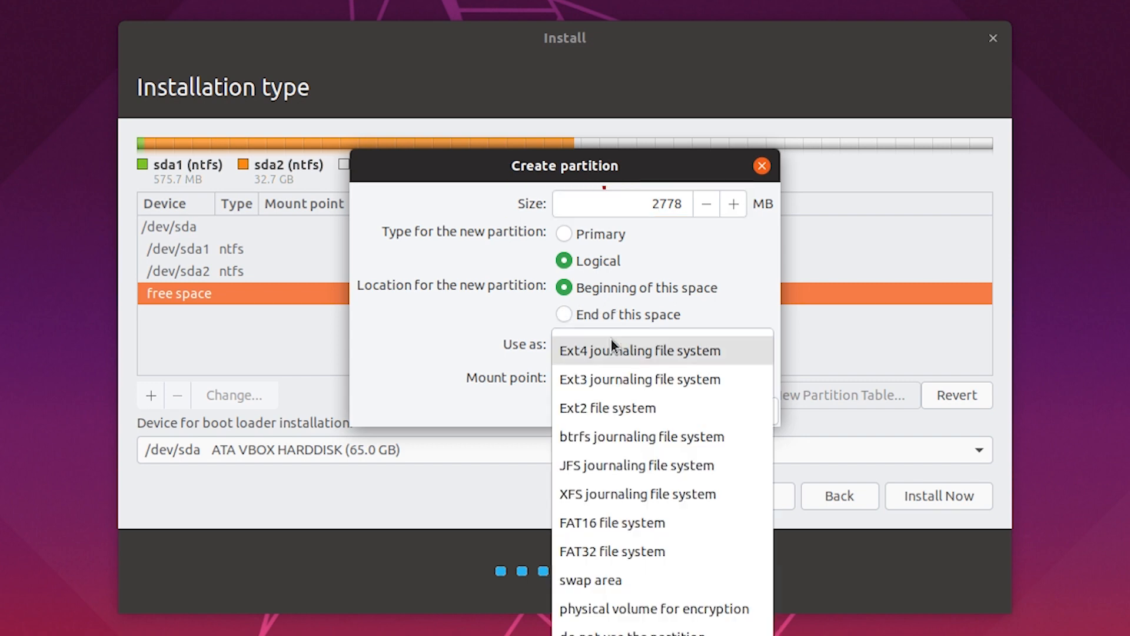
pyautogui.click(590, 580)
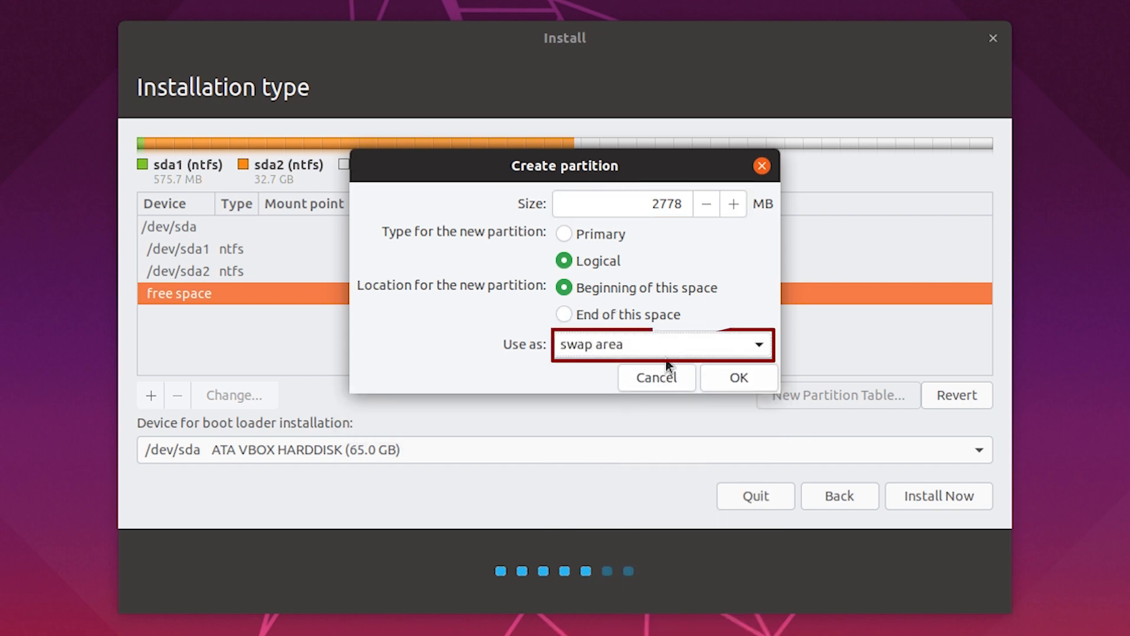
pyautogui.moveTo(634, 348)
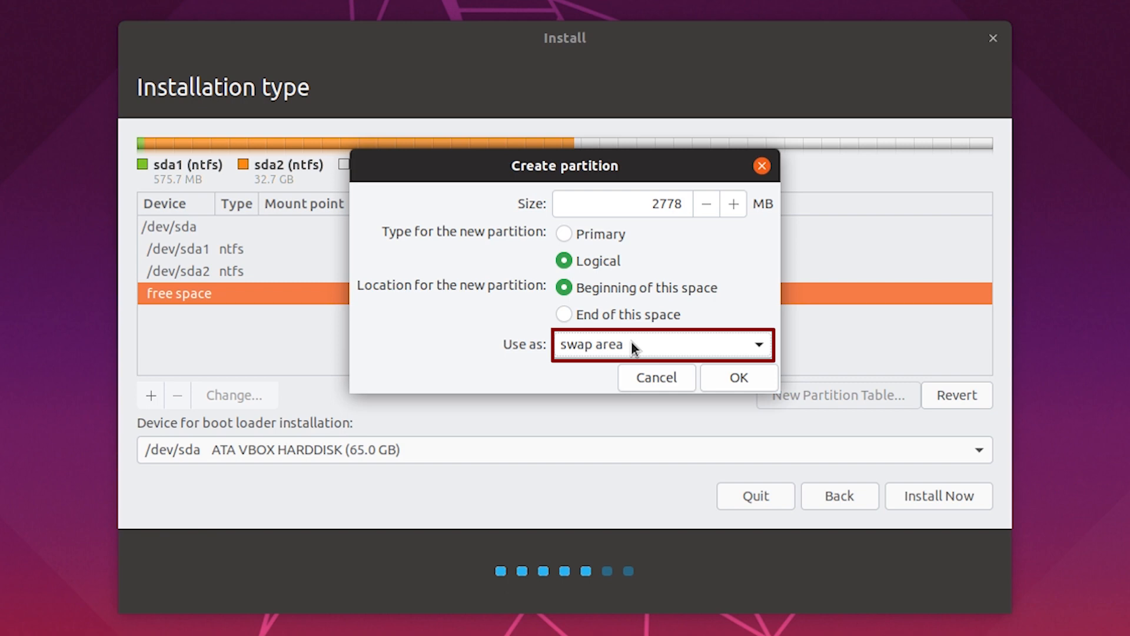
pyautogui.click(621, 203)
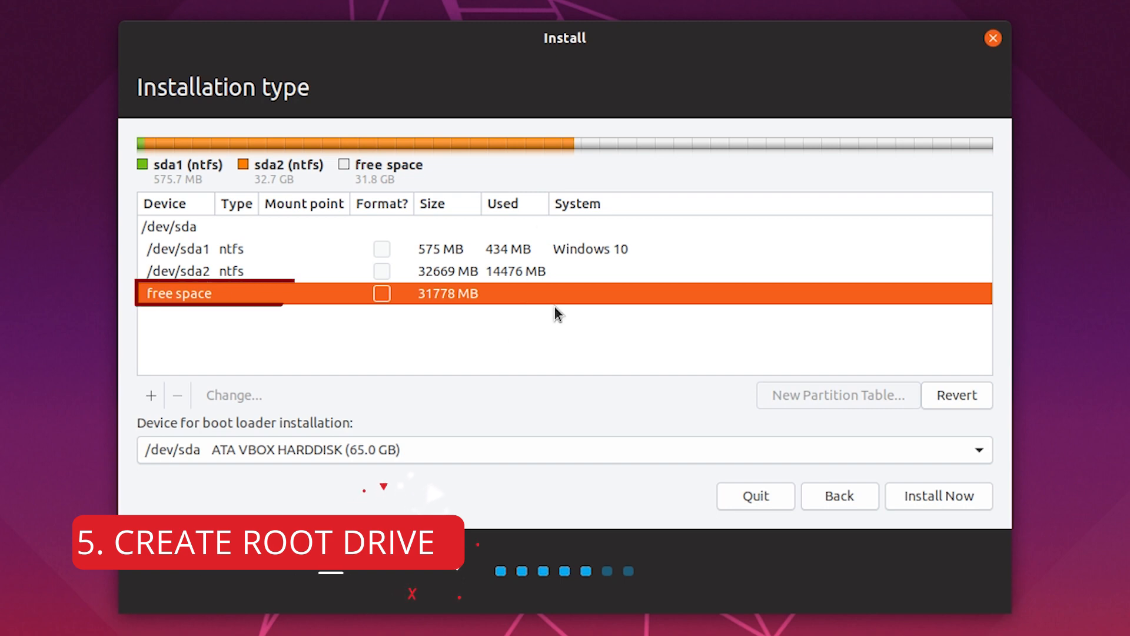
pyautogui.moveTo(449, 303)
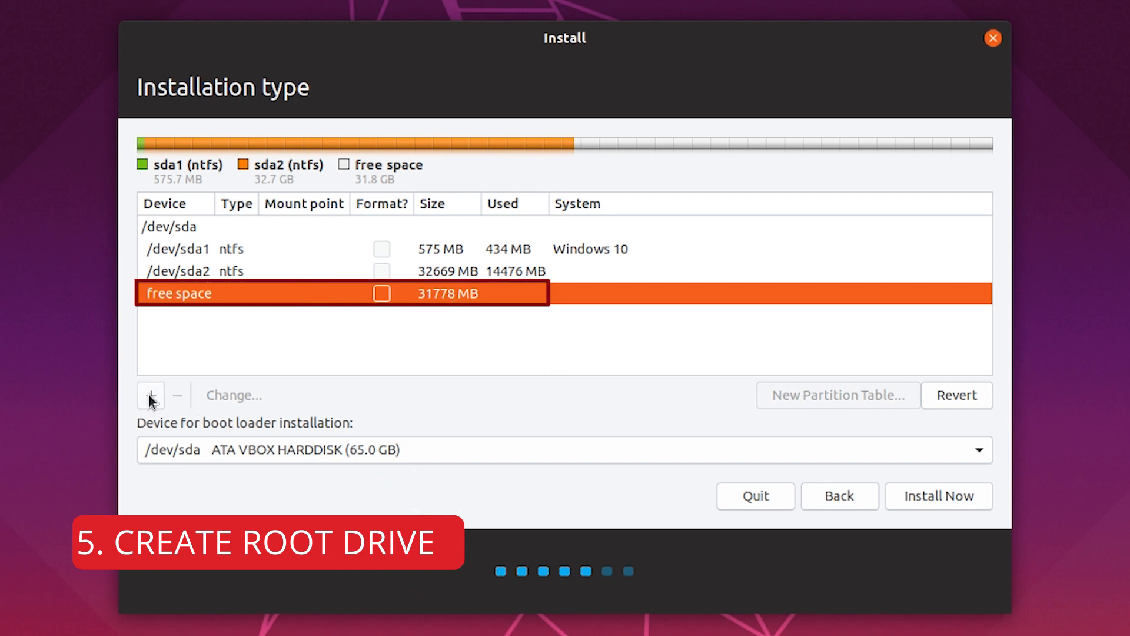
# - Start a 31779 MB primary partition keeping the Ext4 journaling file system
pyautogui.click(150, 395)
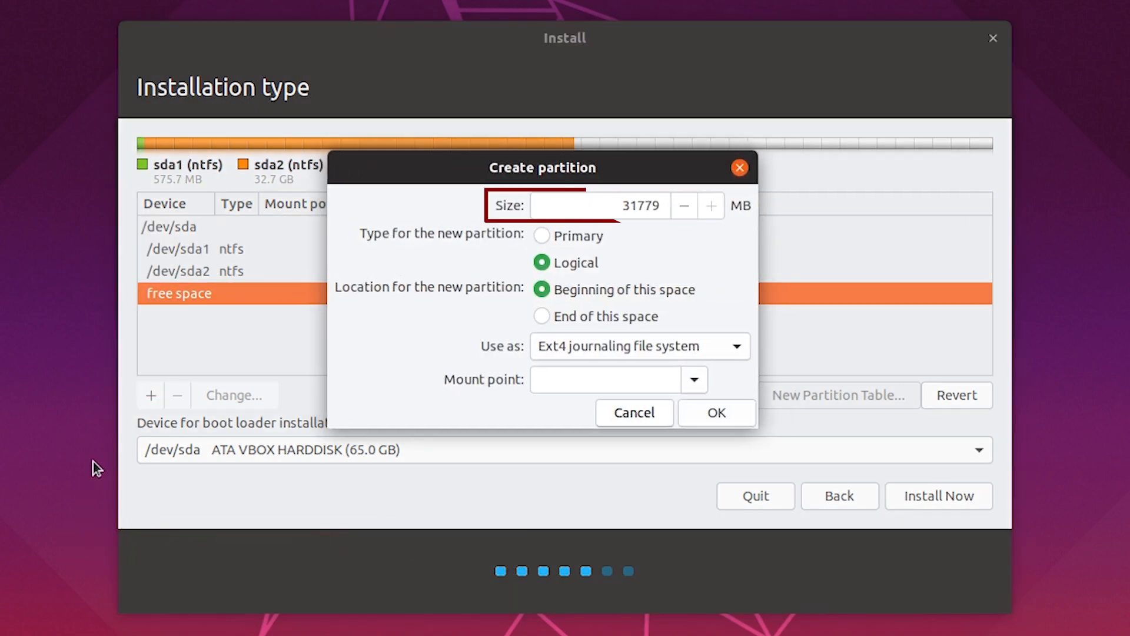
pyautogui.click(541, 236)
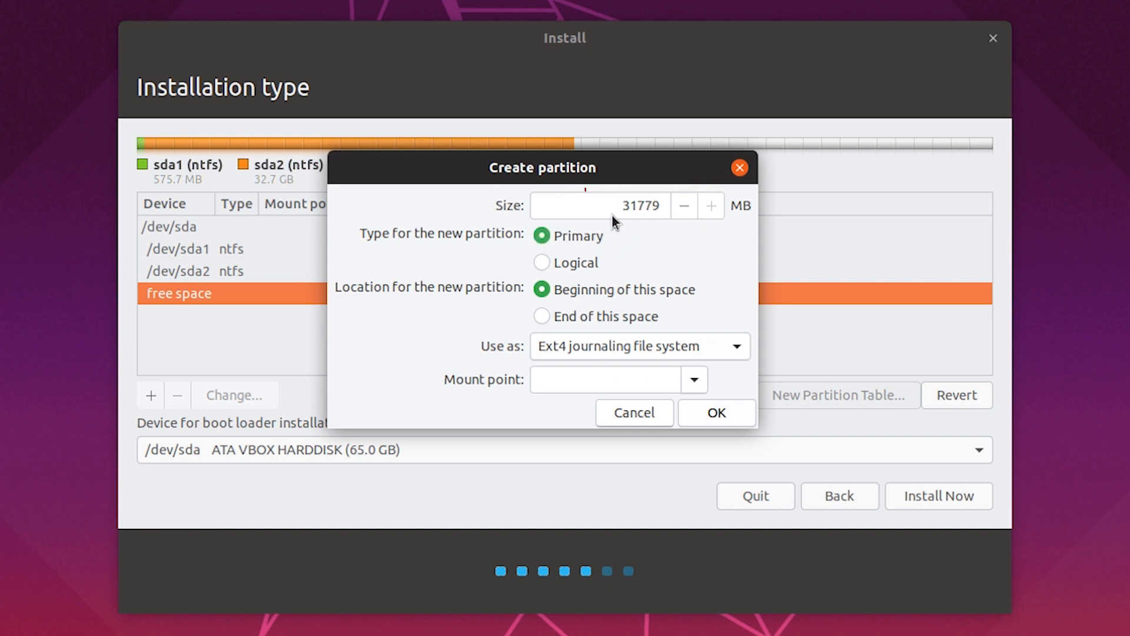
pyautogui.click(638, 346)
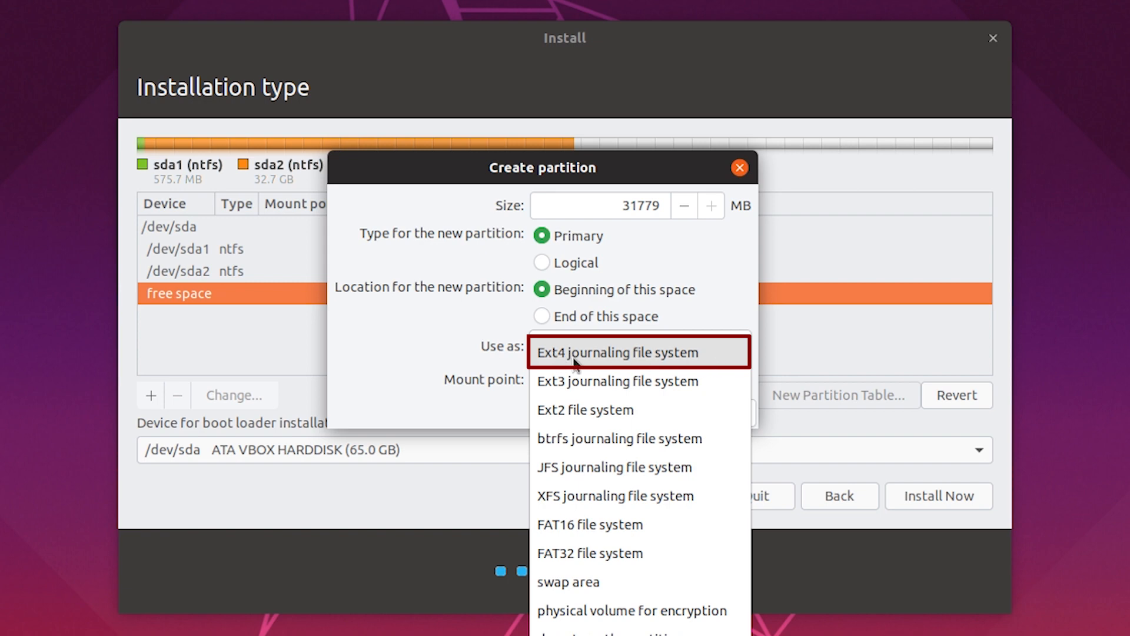
pyautogui.moveTo(618, 358)
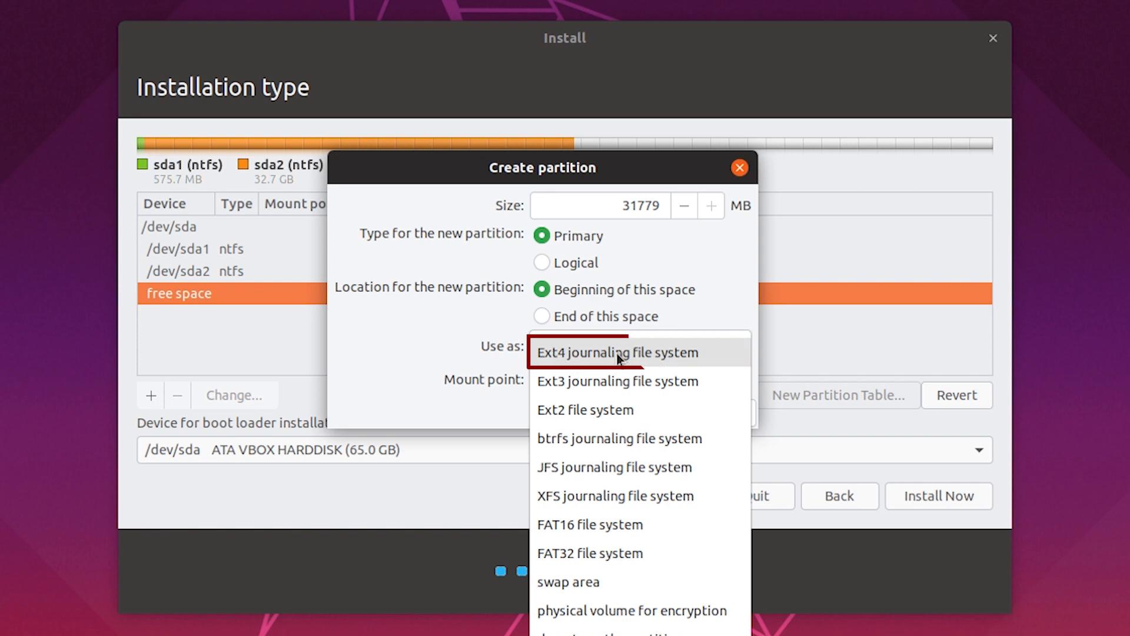
pyautogui.click(618, 352)
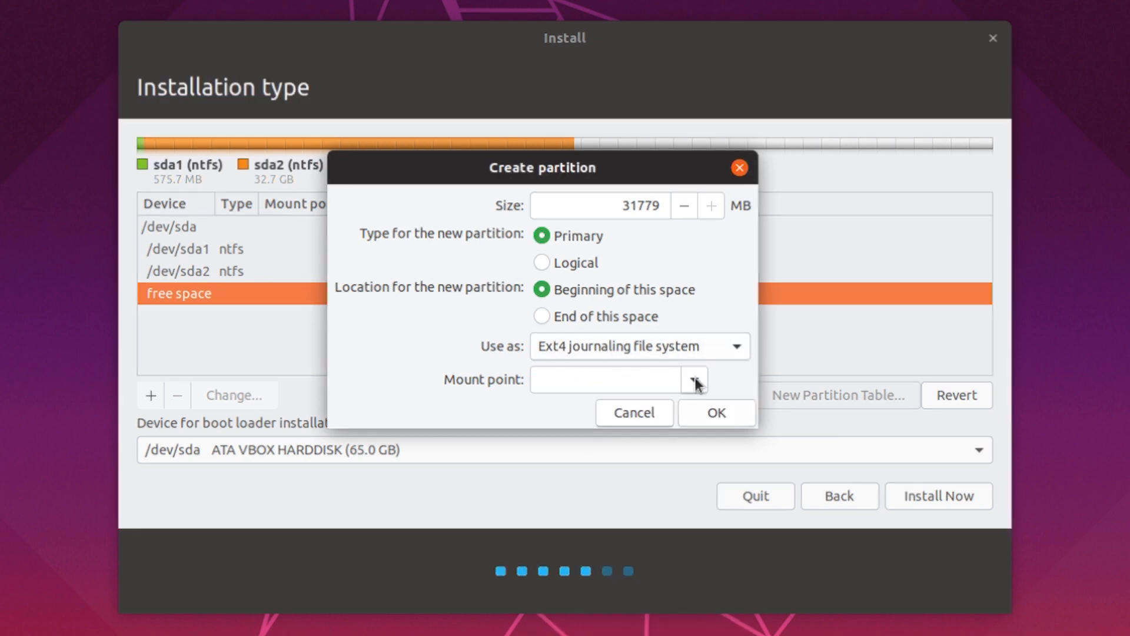
# - Set the partition's mount point to the root /
pyautogui.click(692, 379)
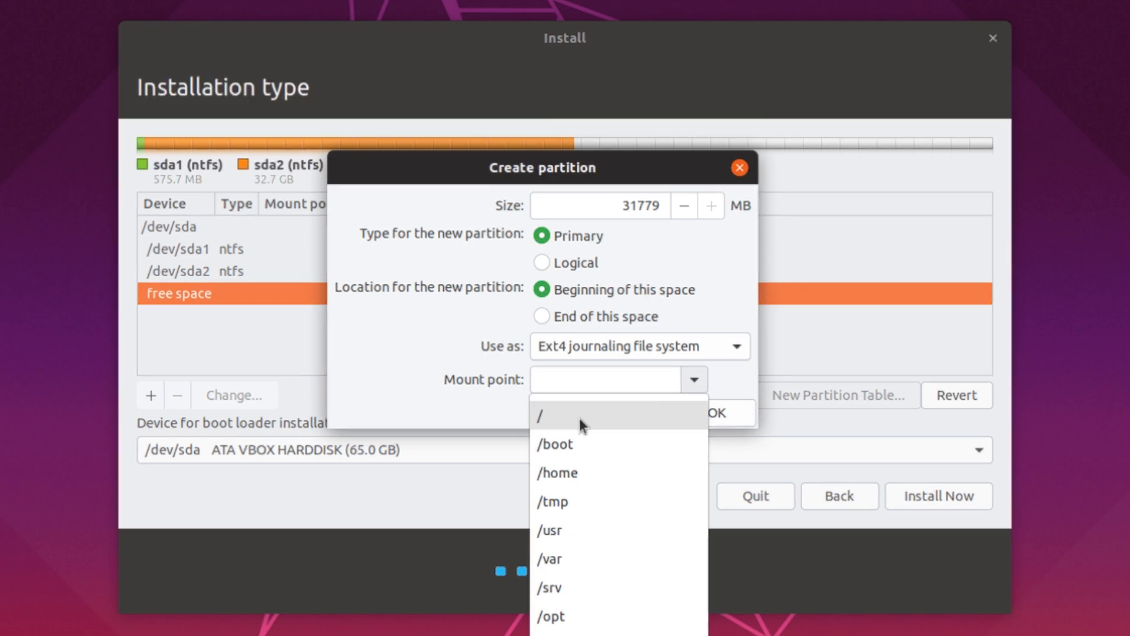
pyautogui.click(547, 415)
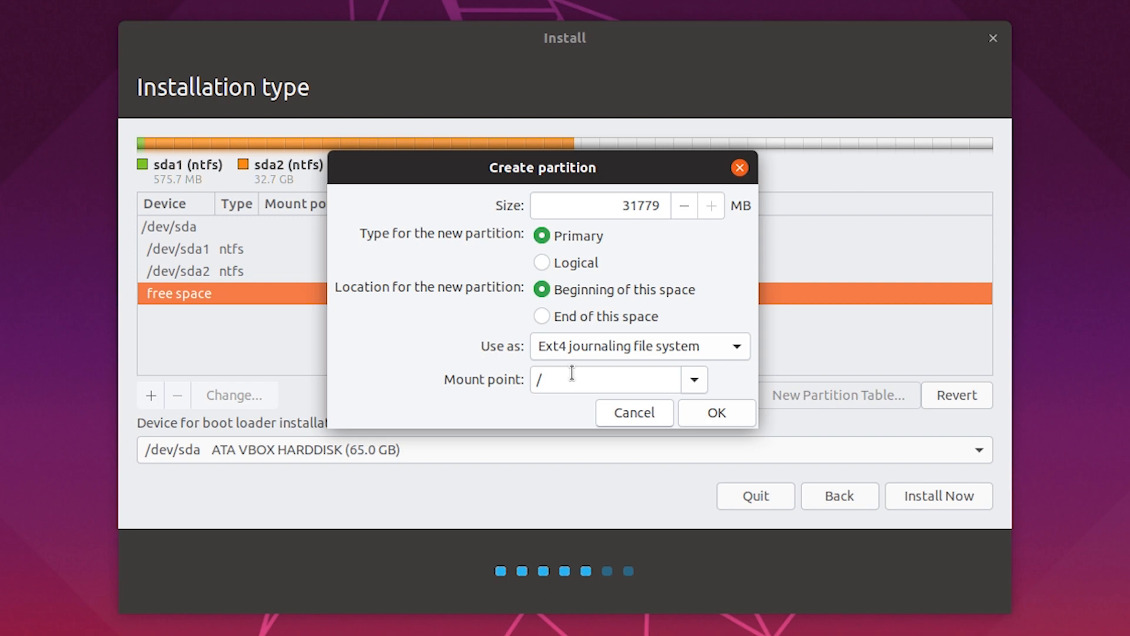
pyautogui.click(692, 378)
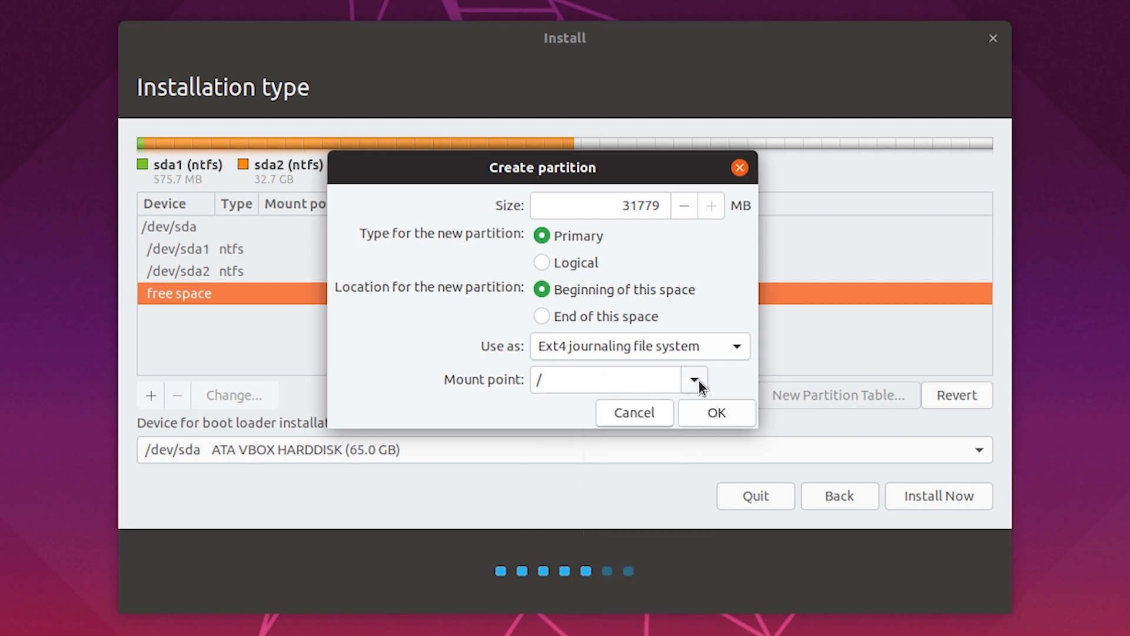
pyautogui.click(692, 379)
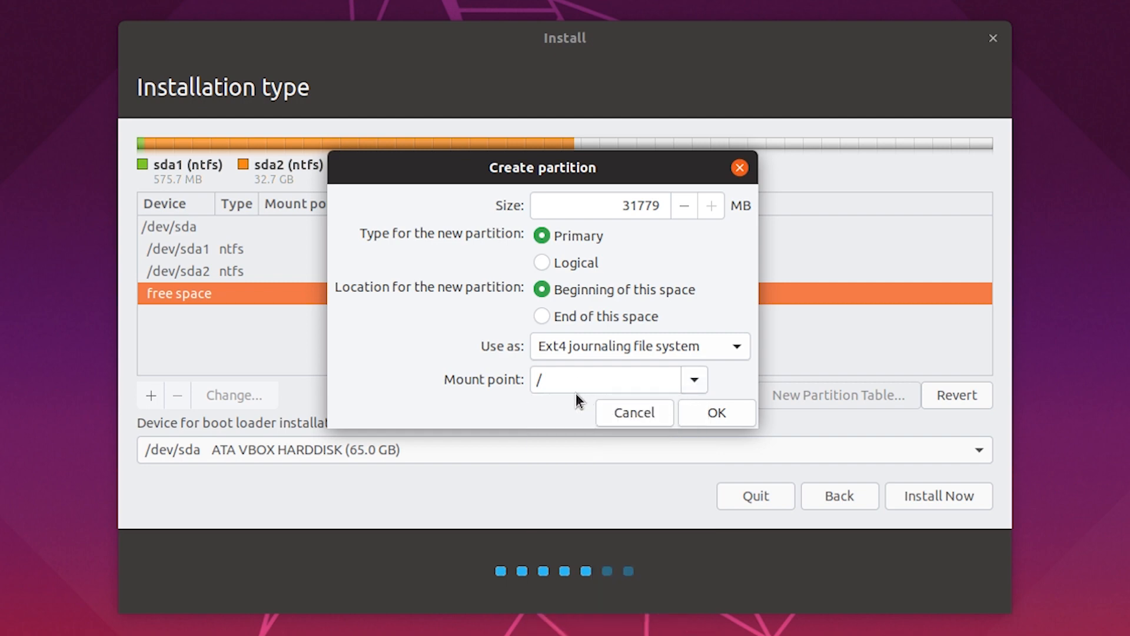
pyautogui.click(605, 380)
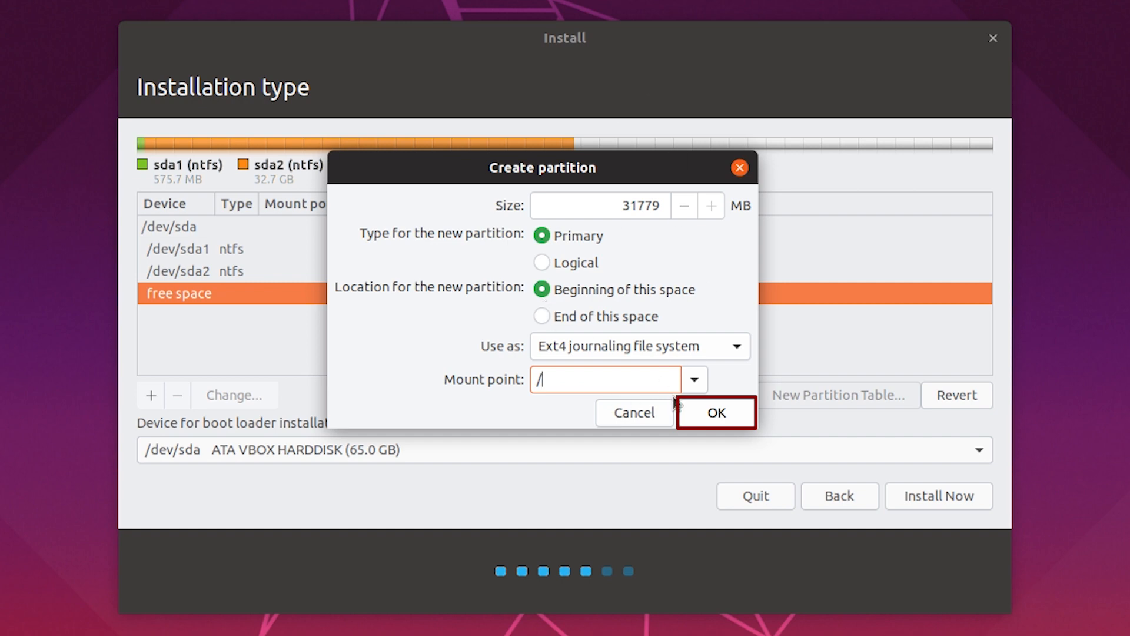
# - Create the 31778 MB ext4 root partition sda3 and start Install Now
pyautogui.click(715, 412)
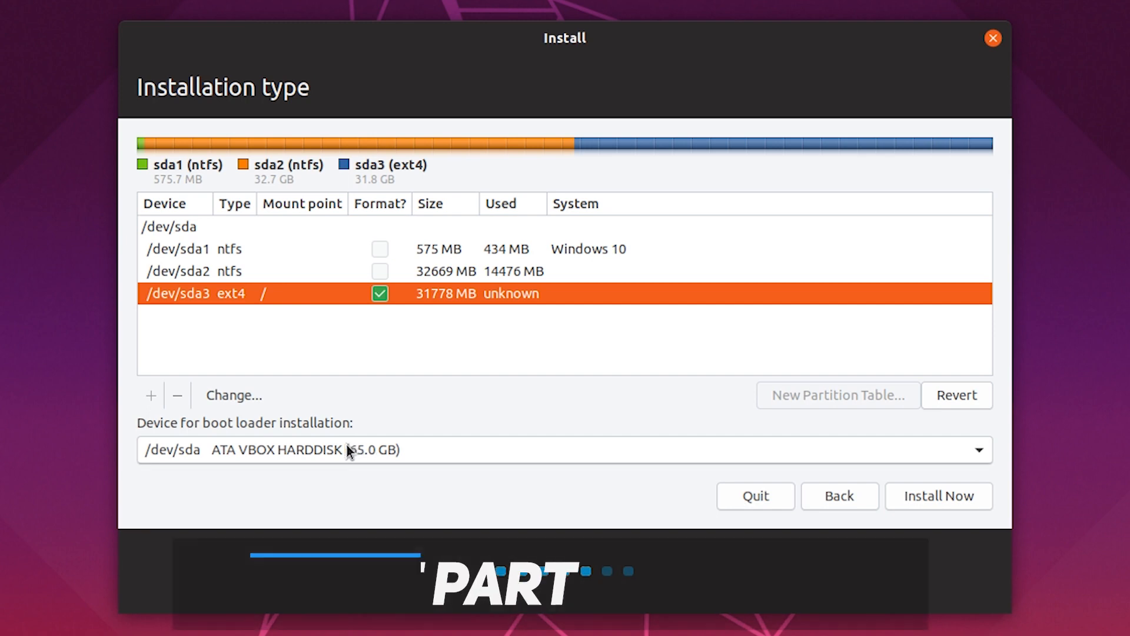
pyautogui.moveTo(414, 462)
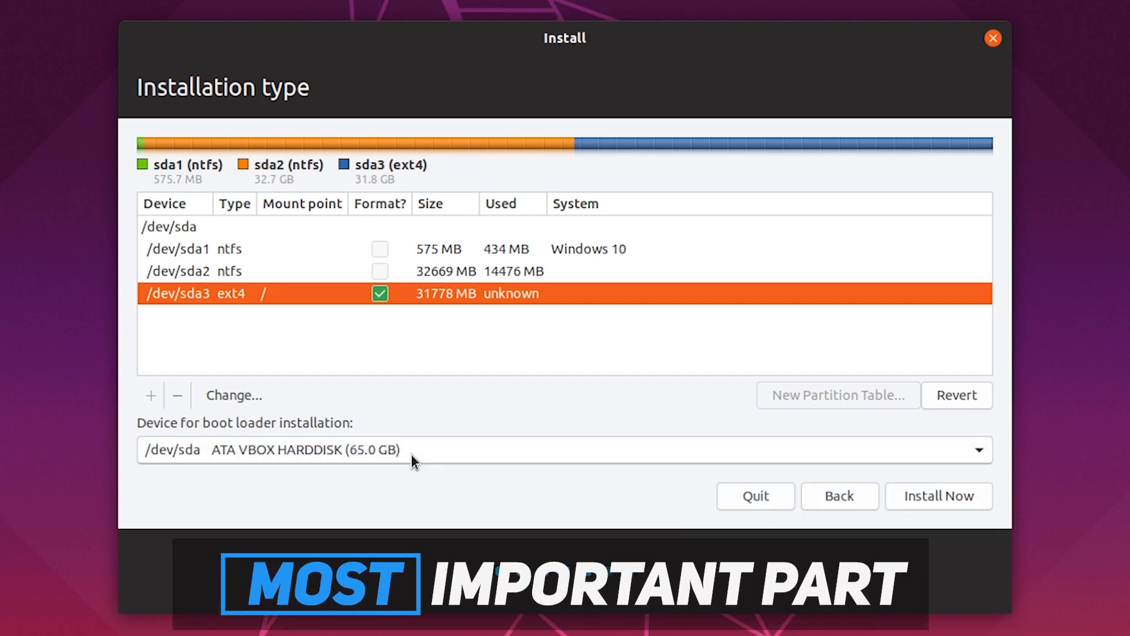
pyautogui.moveTo(426, 399)
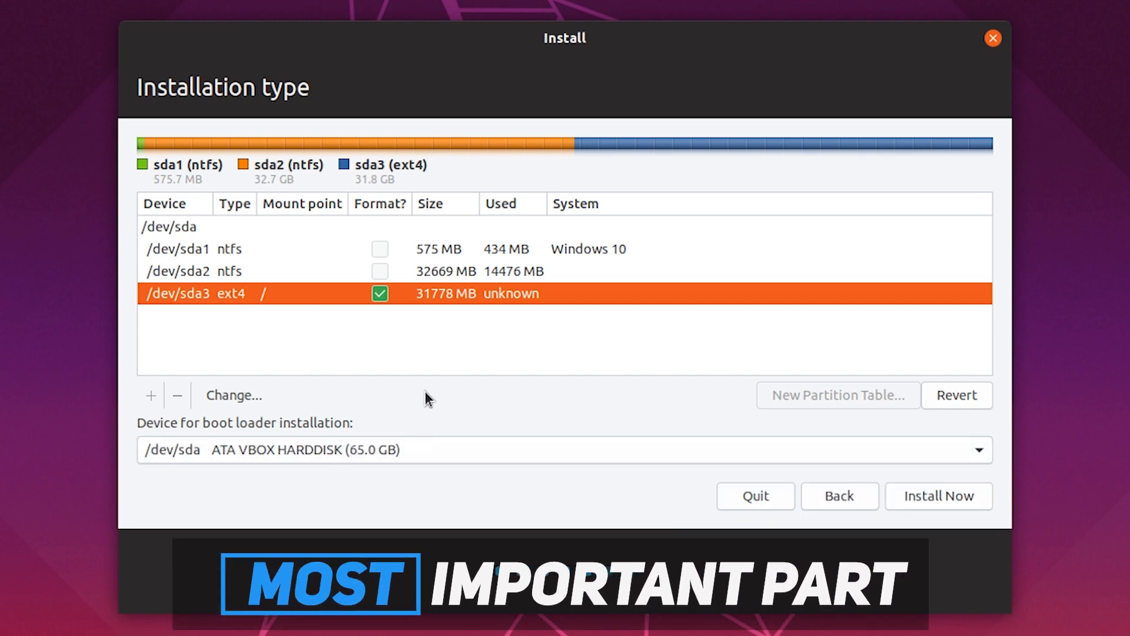
pyautogui.moveTo(462, 311)
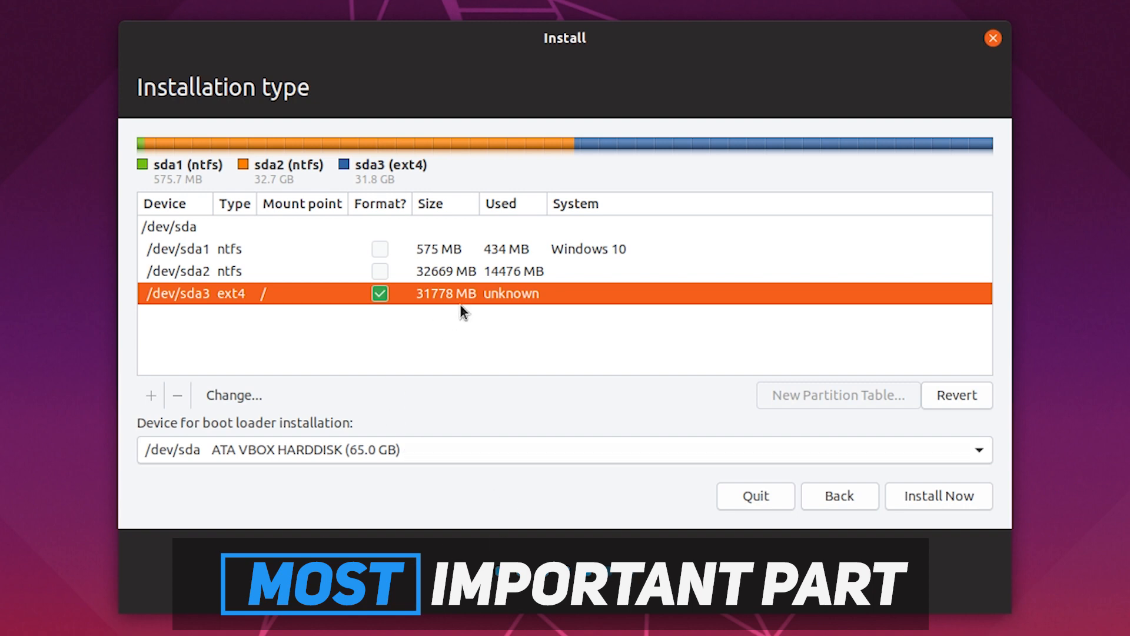
pyautogui.moveTo(381, 380)
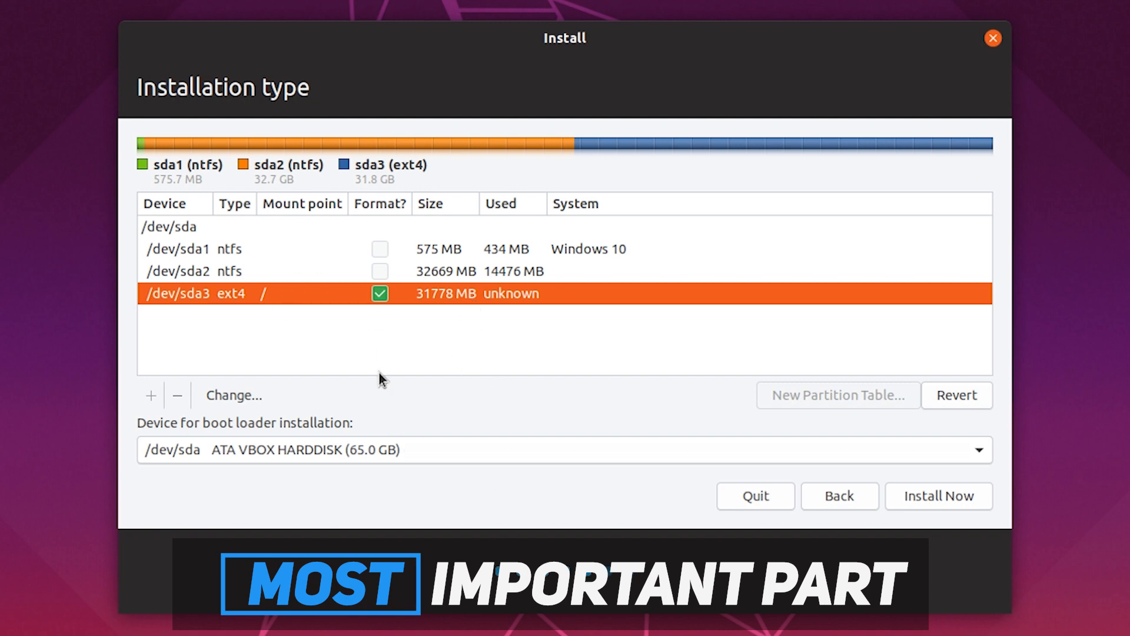
pyautogui.moveTo(445, 299)
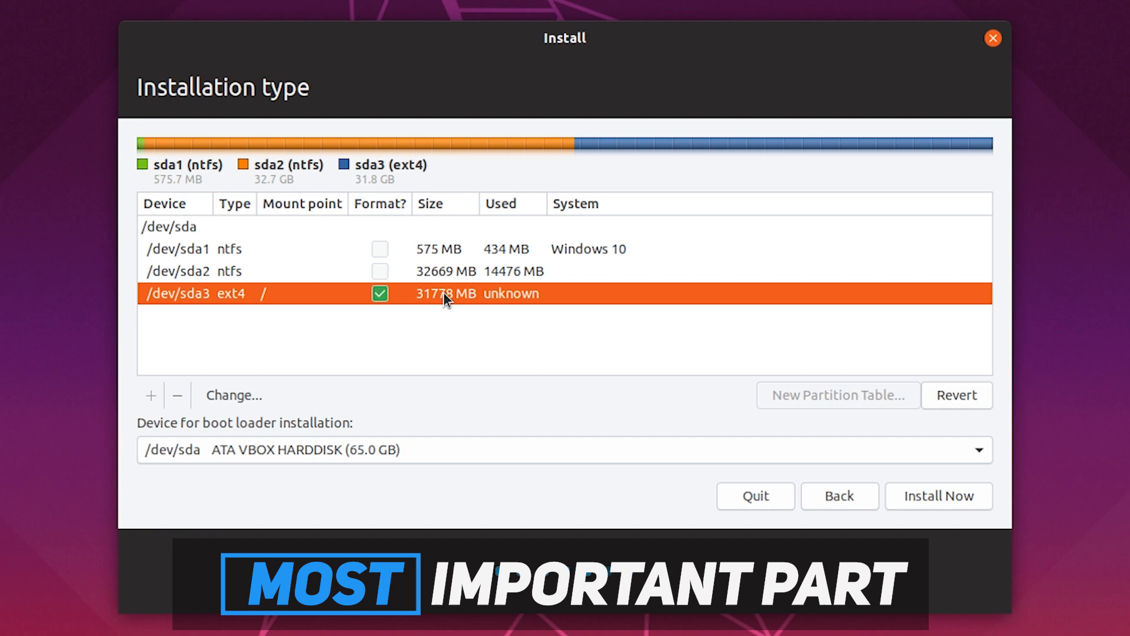
pyautogui.moveTo(351, 455)
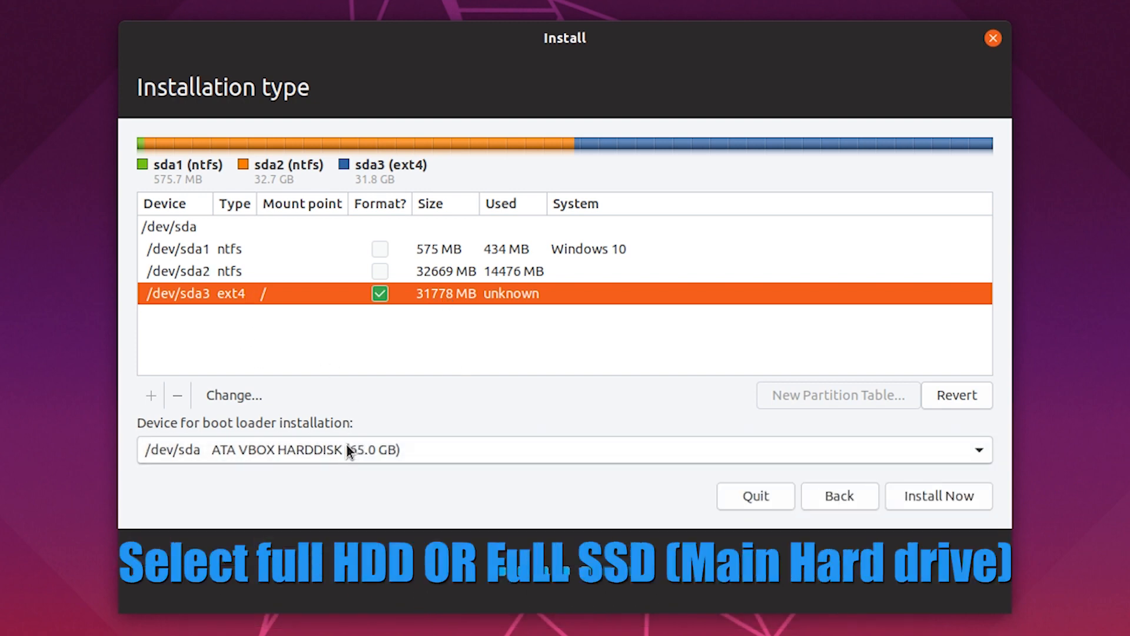
pyautogui.moveTo(355, 365)
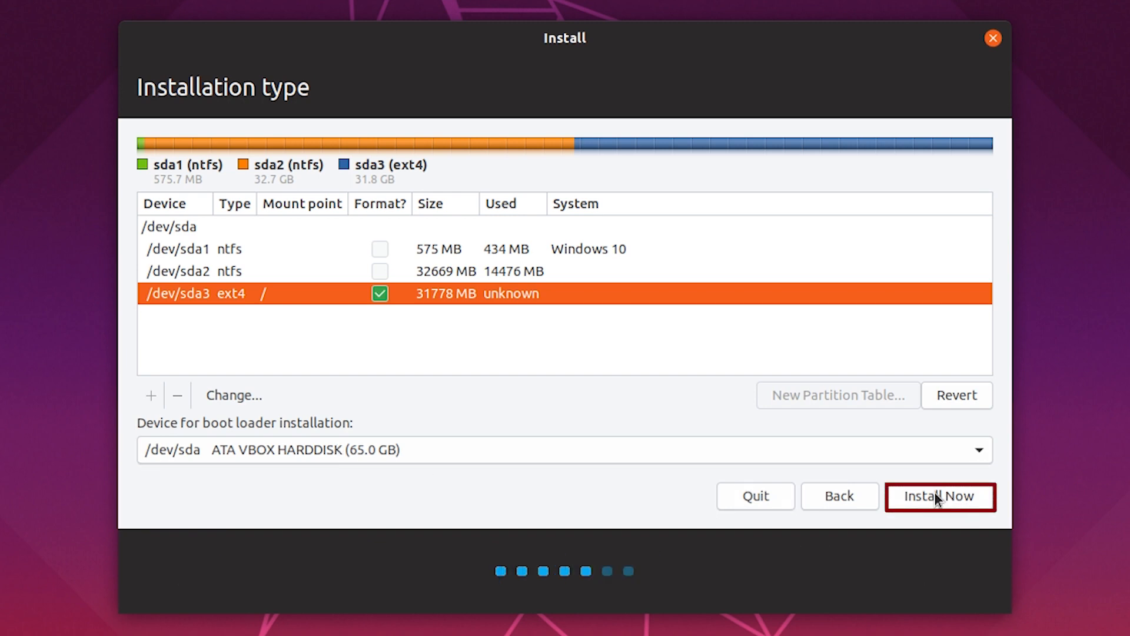
pyautogui.click(939, 495)
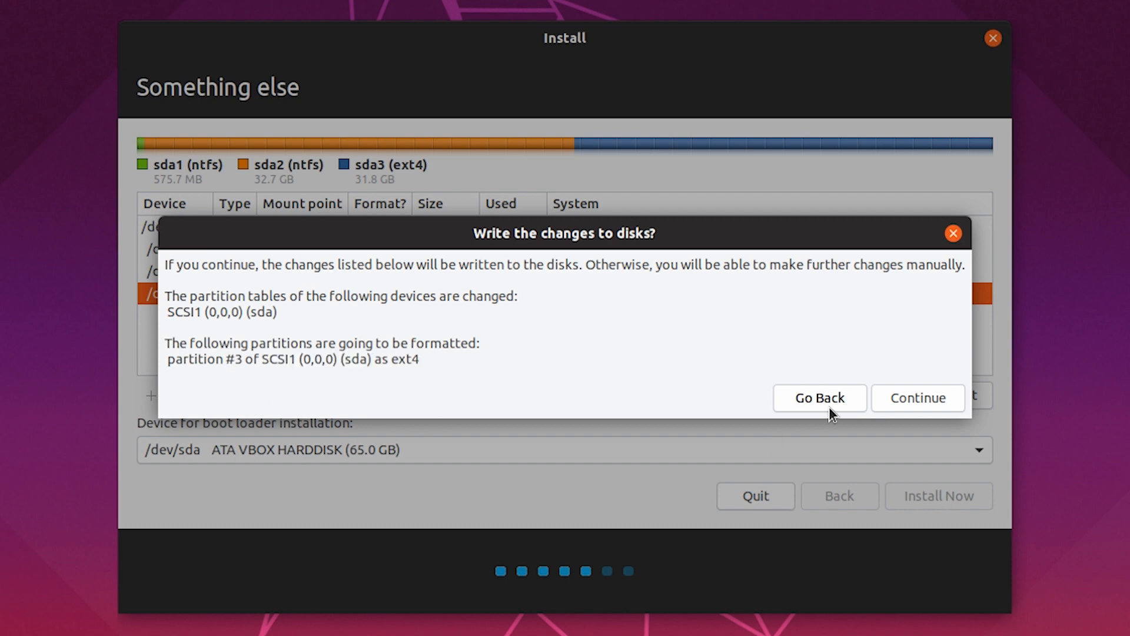
# - Confirm writing changes to disk, keep Chicago as location, and continue through the user account form
pyautogui.click(917, 396)
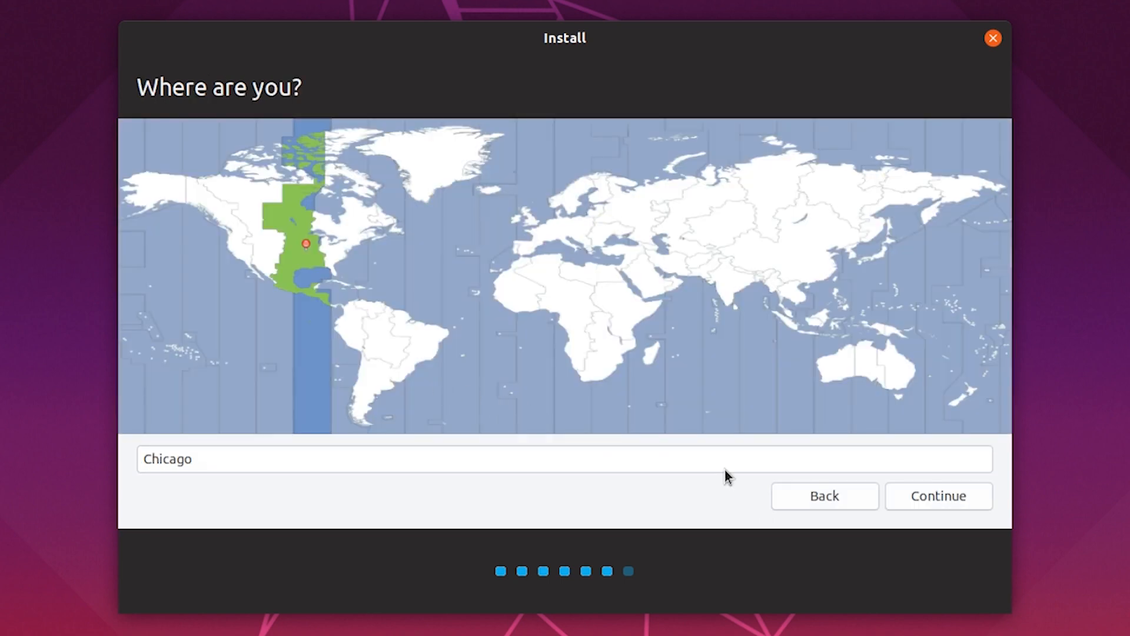
pyautogui.click(939, 496)
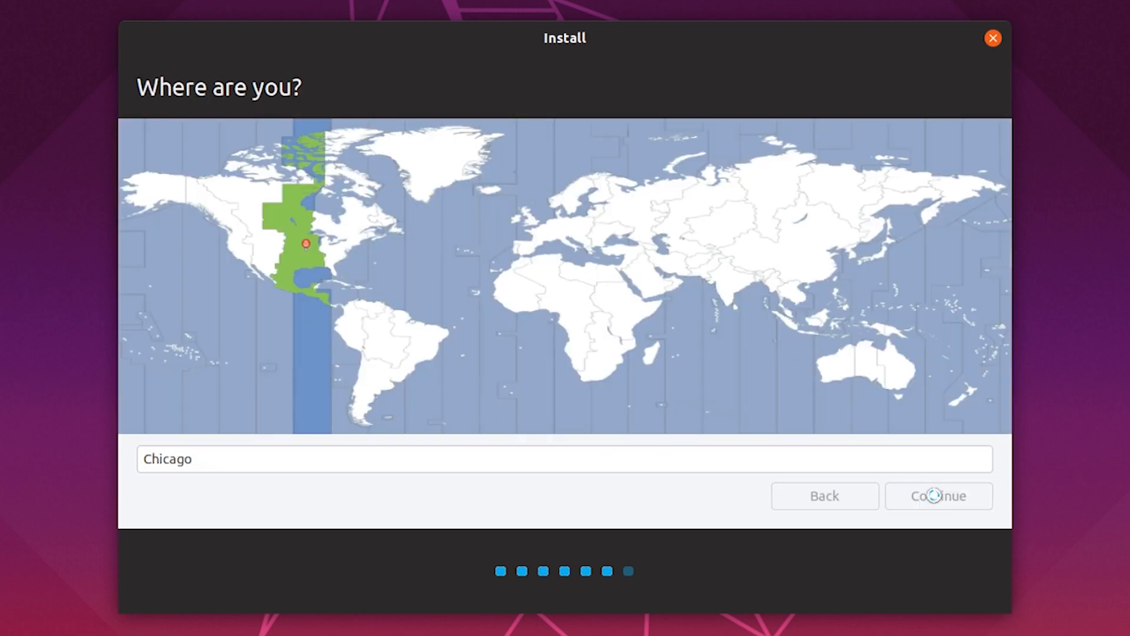
pyautogui.click(938, 495)
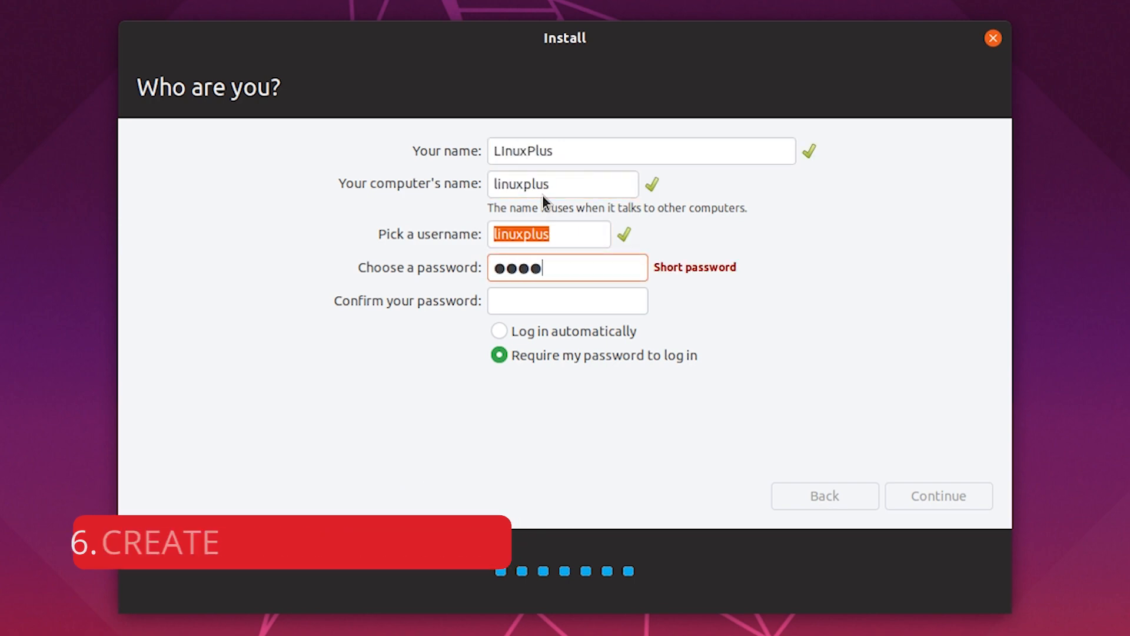
pyautogui.click(939, 495)
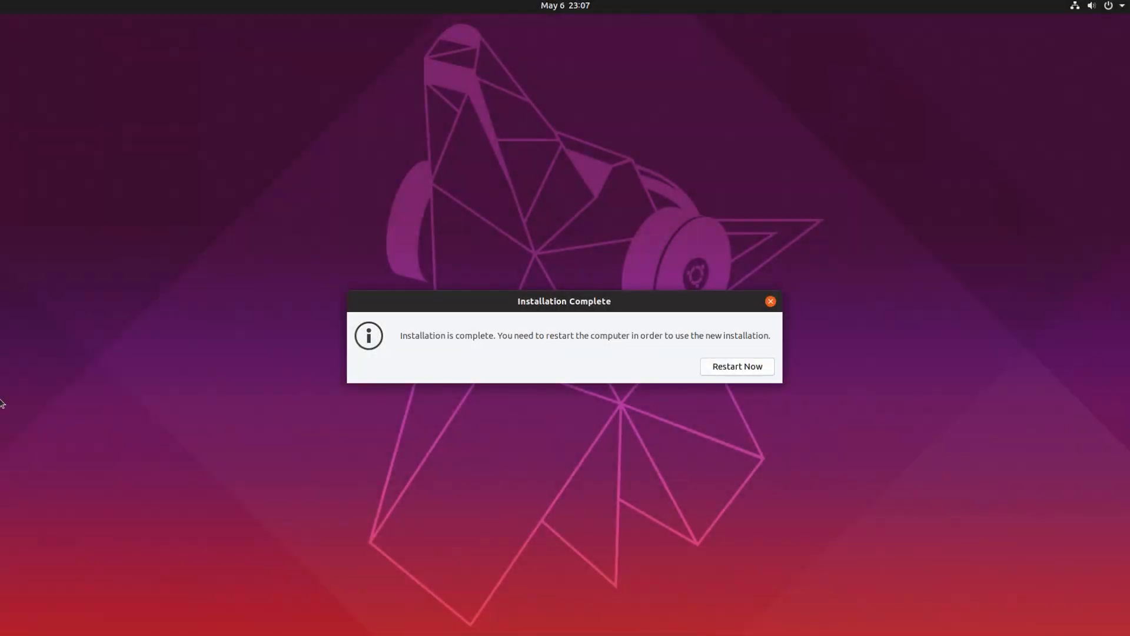
pyautogui.moveTo(557, 514)
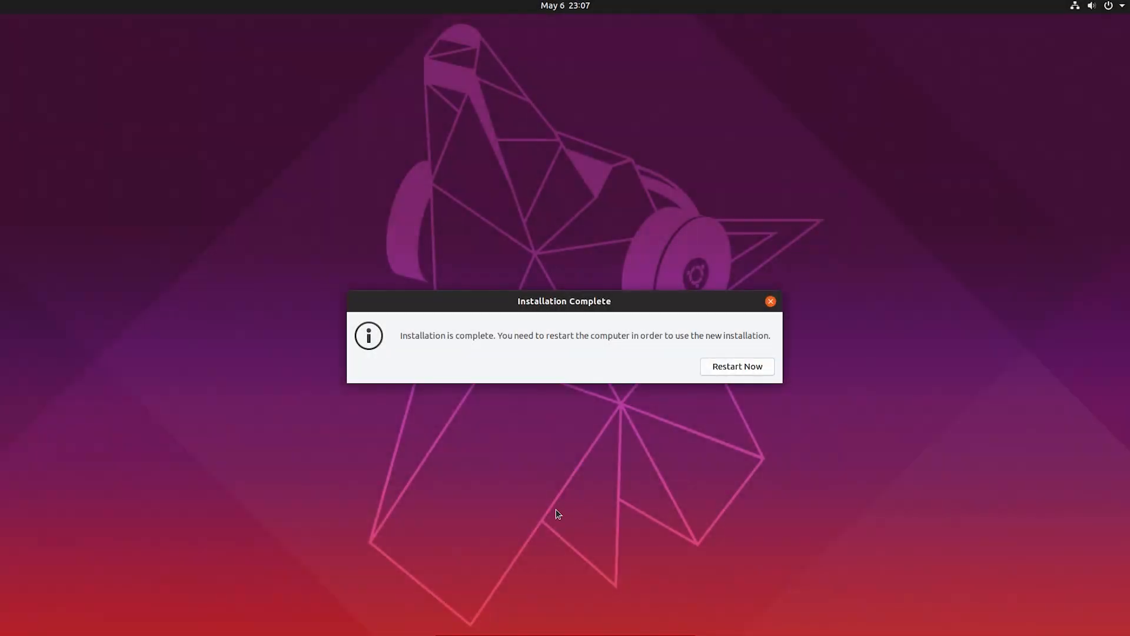
pyautogui.moveTo(516, 303)
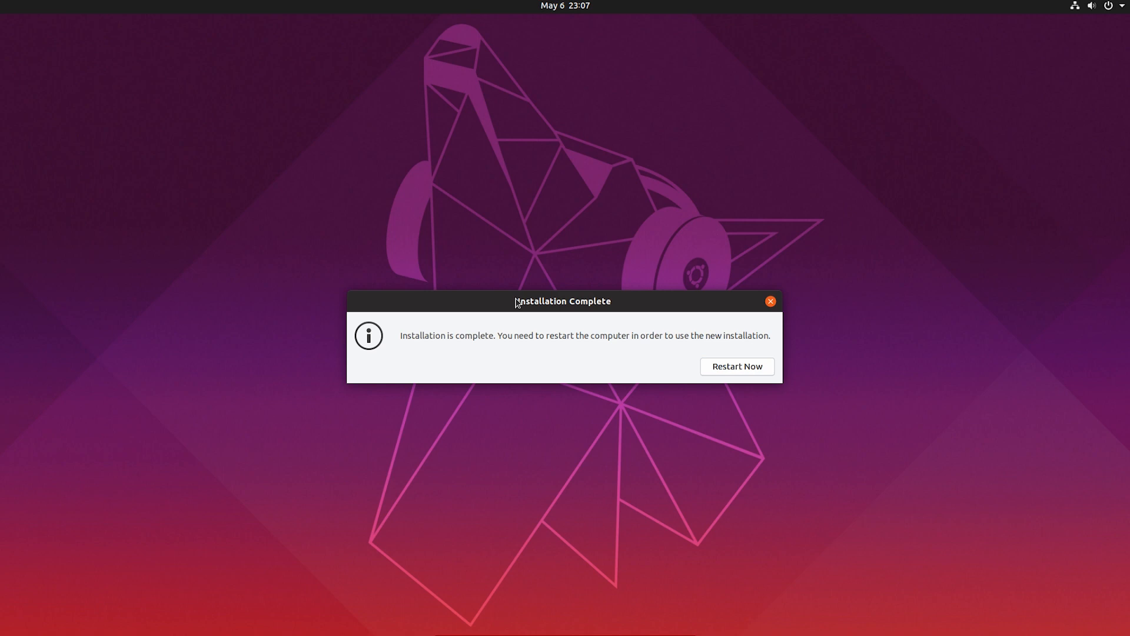
pyautogui.moveTo(791, 368)
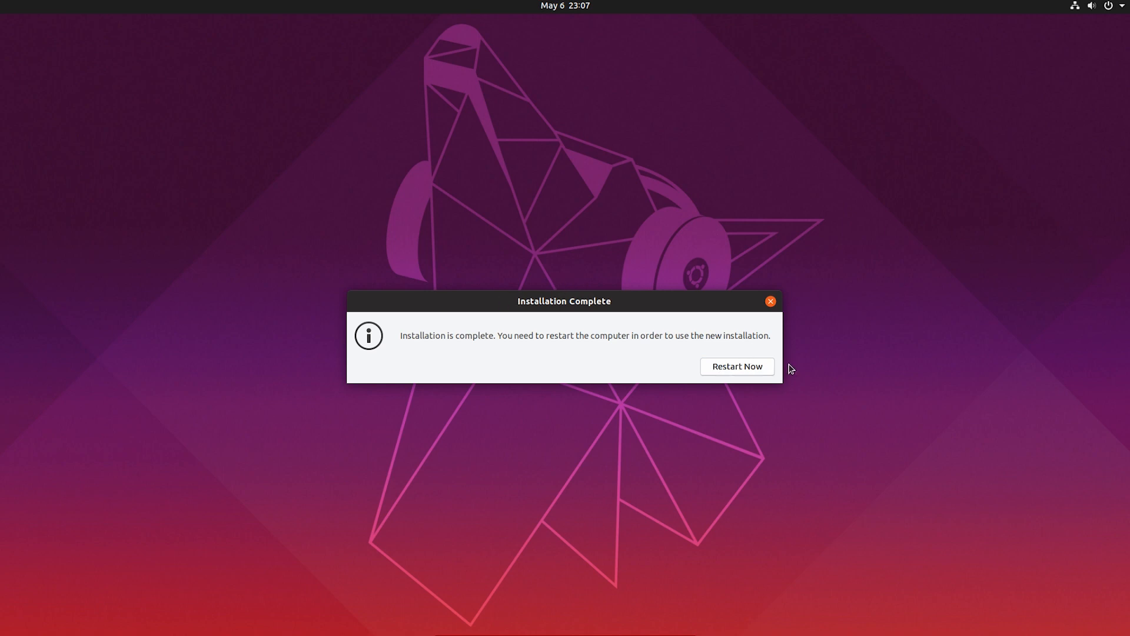
# - Restart the computer from the Installation Complete dialog
pyautogui.click(735, 366)
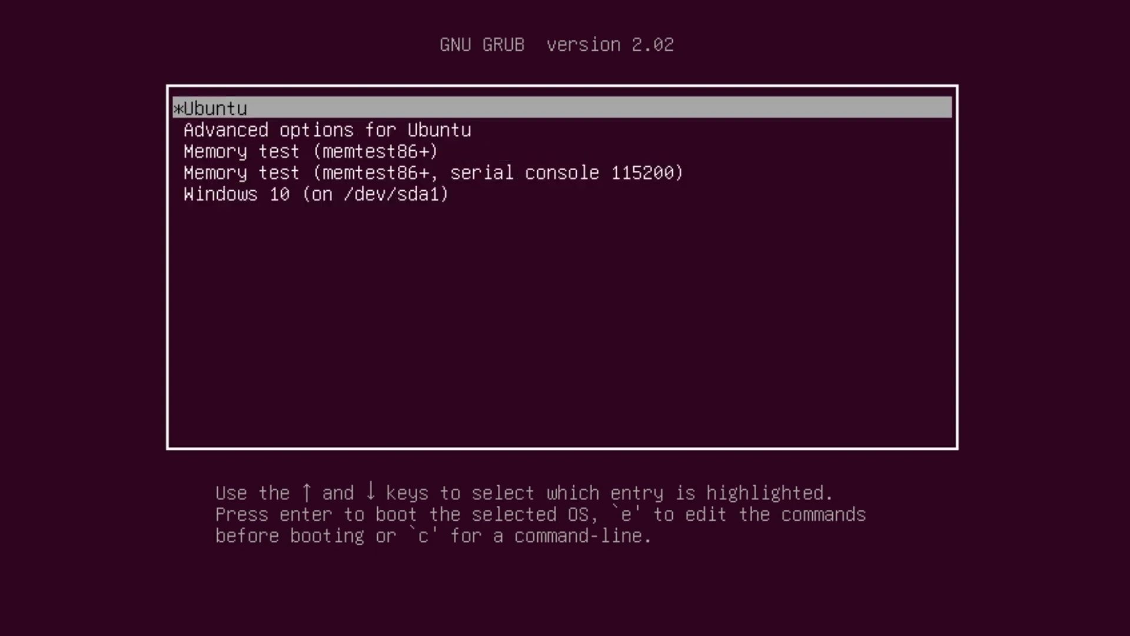
# - Move through the GRUB boot entries to select Ubuntu
pyautogui.press('Down')
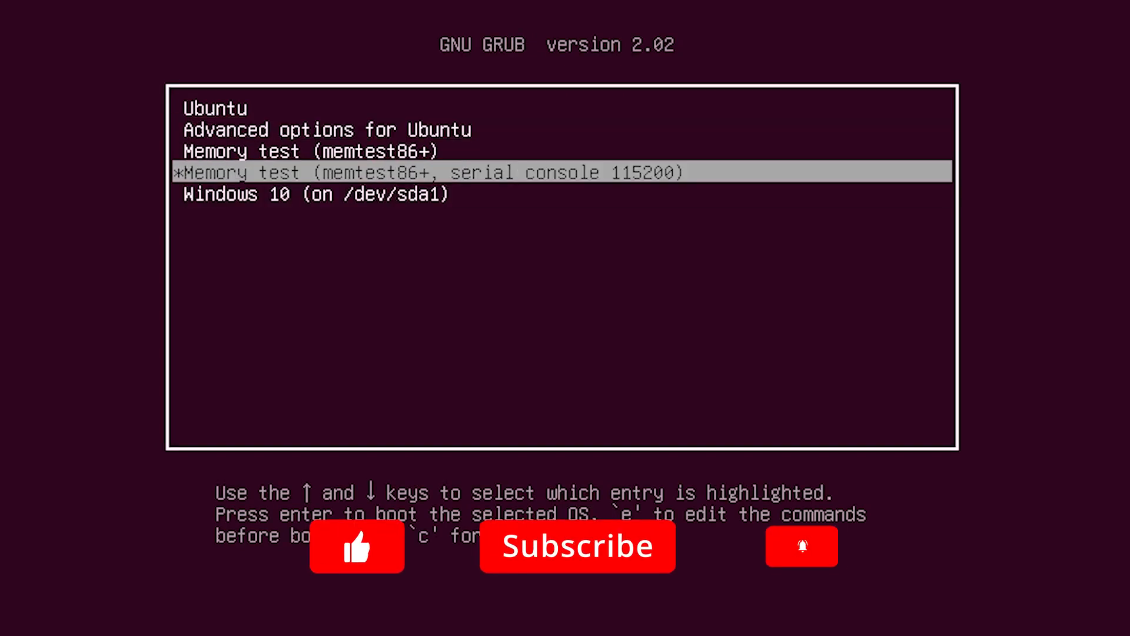
pyautogui.press('Up')
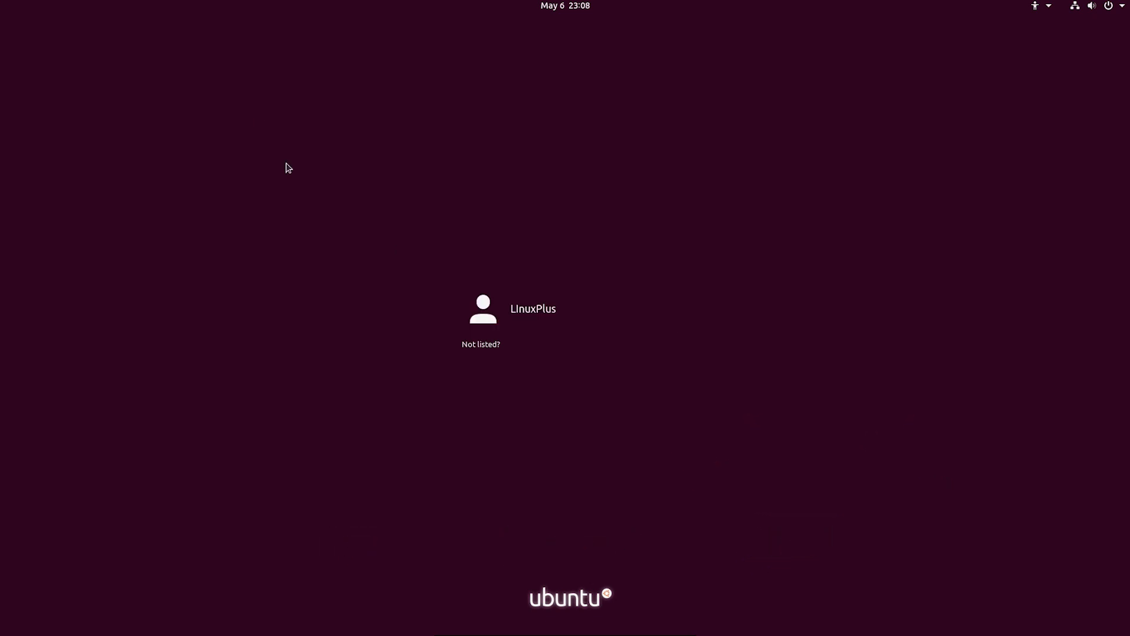
# - Sign in as LInuxPlus and skip connecting online accounts in the welcome setup
pyautogui.click(532, 308)
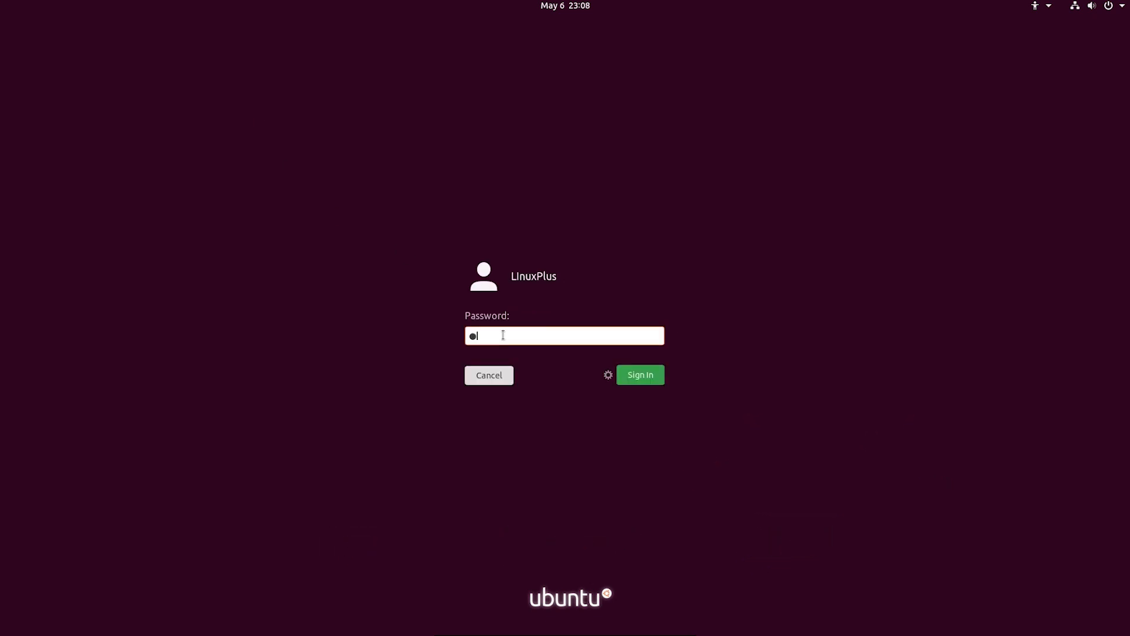
pyautogui.click(638, 374)
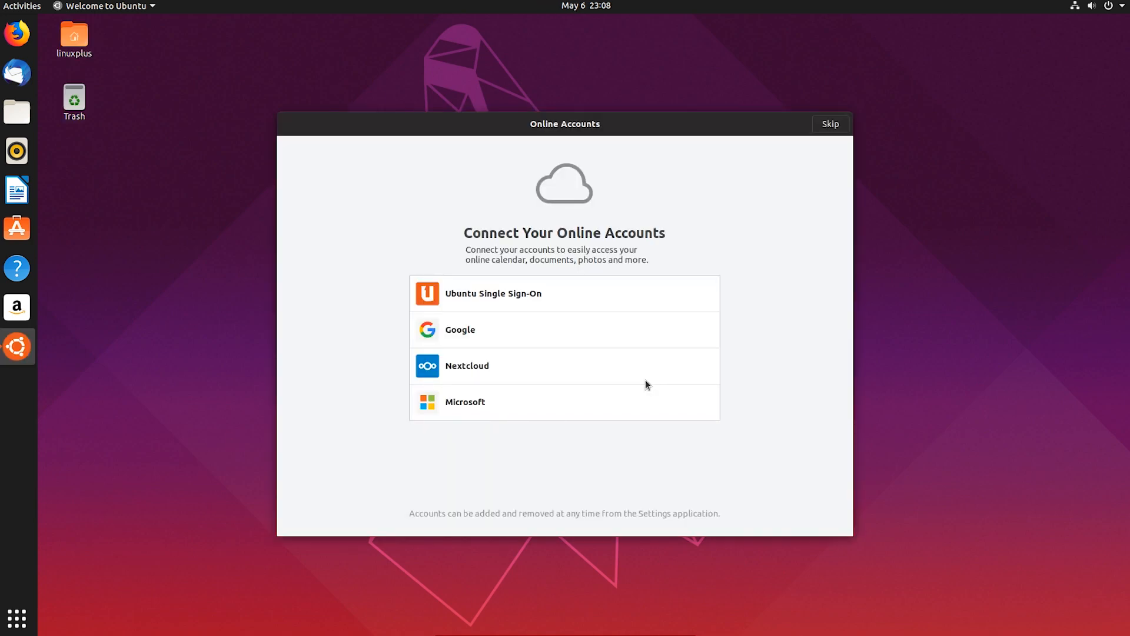
pyautogui.click(829, 123)
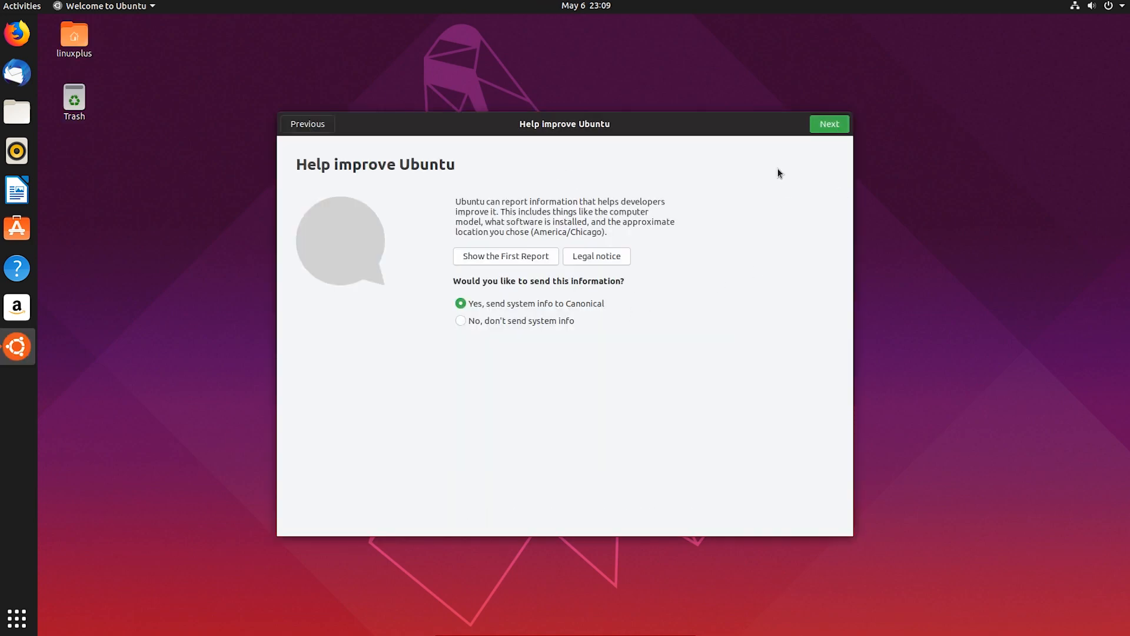
# - Toggle the applications overview, then bring up the top-right system menu
pyautogui.click(16, 618)
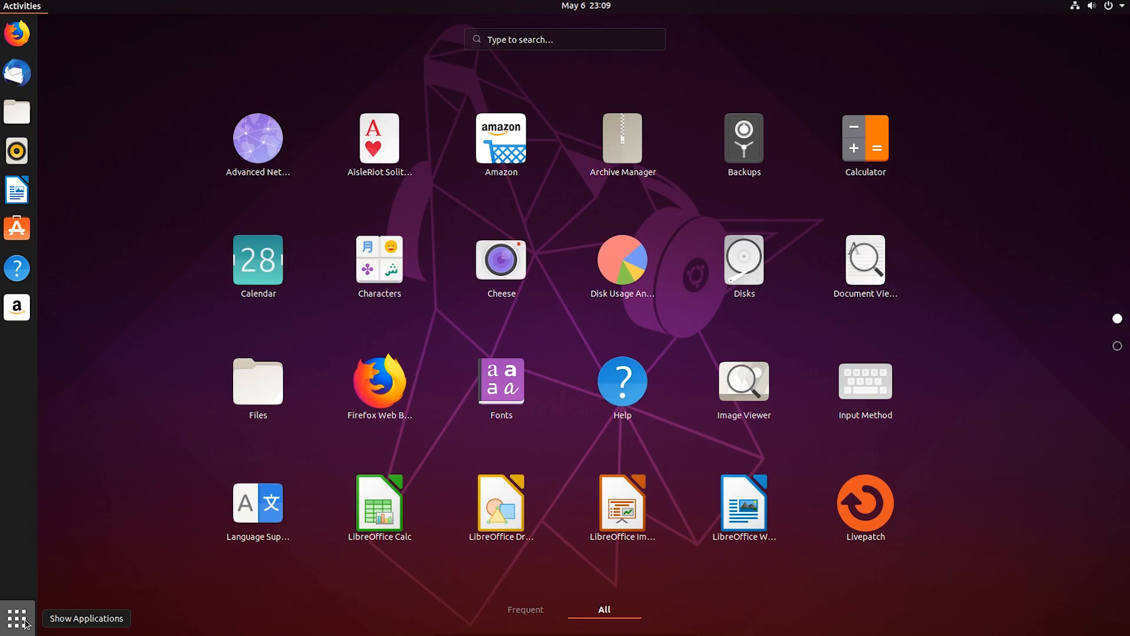
pyautogui.click(15, 618)
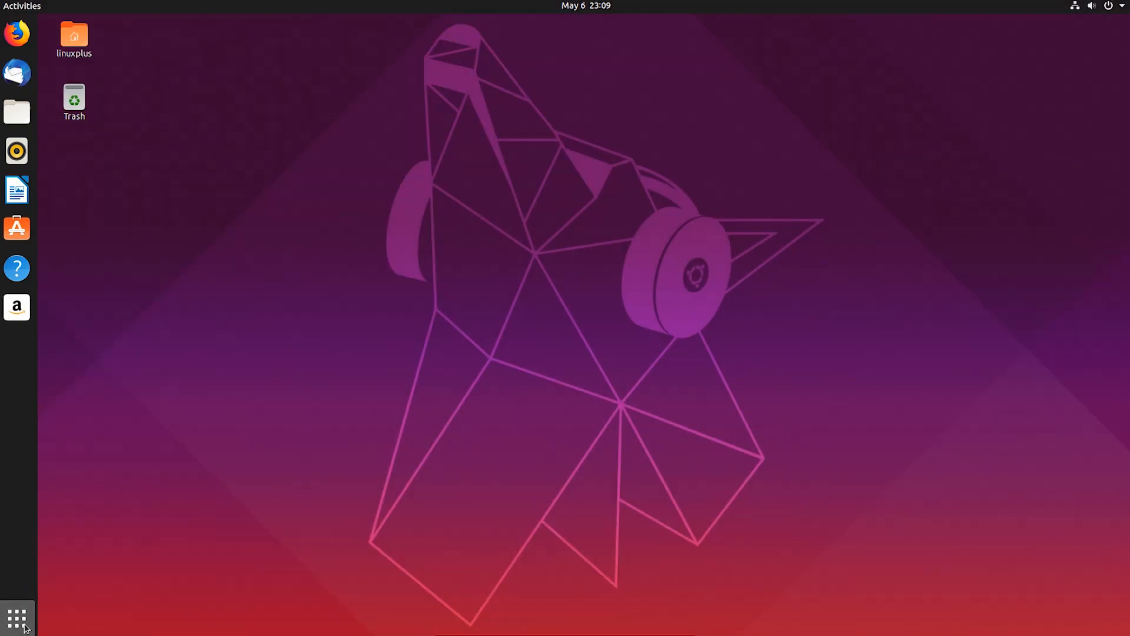
pyautogui.moveTo(863, 104)
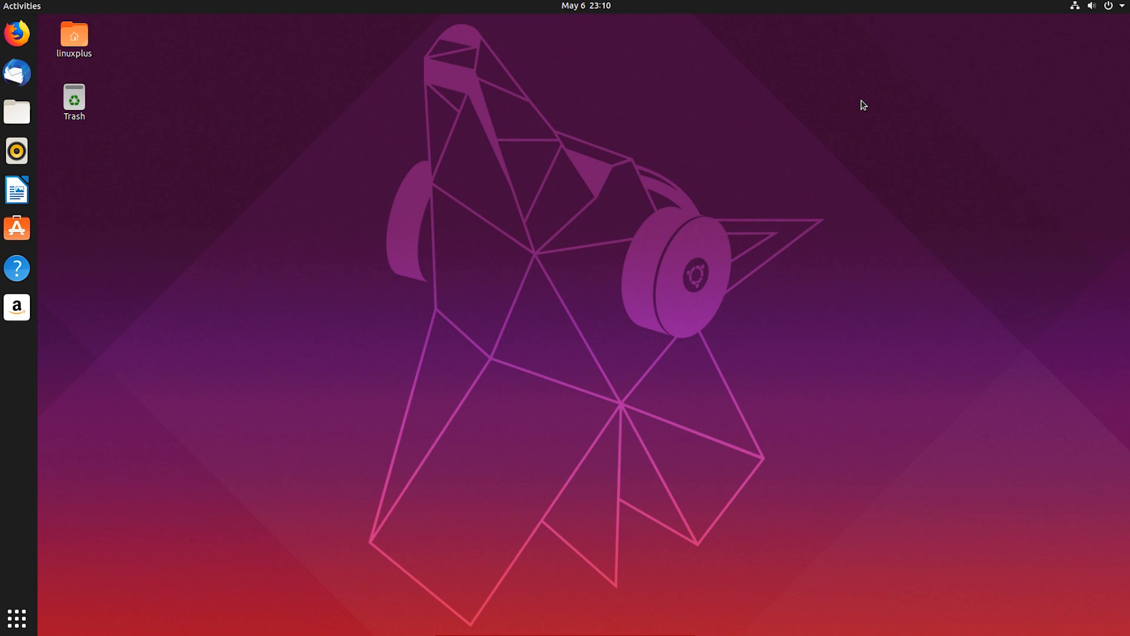
pyautogui.click(1108, 6)
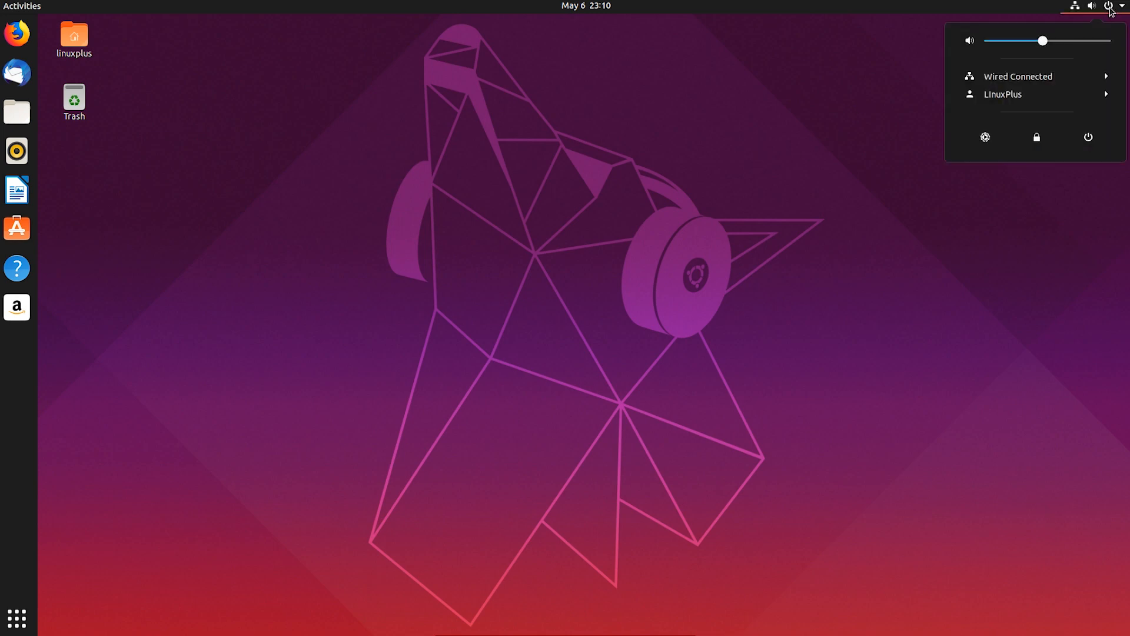
pyautogui.moveTo(1087, 137)
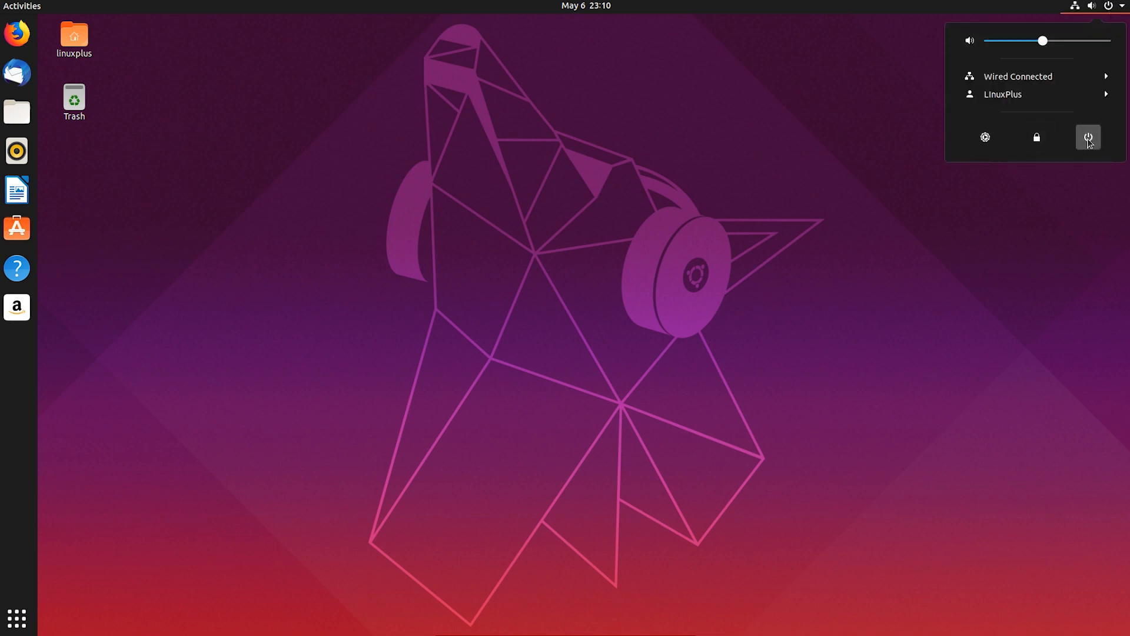
# - Restart the computer from the Power Off dialog
pyautogui.click(1088, 138)
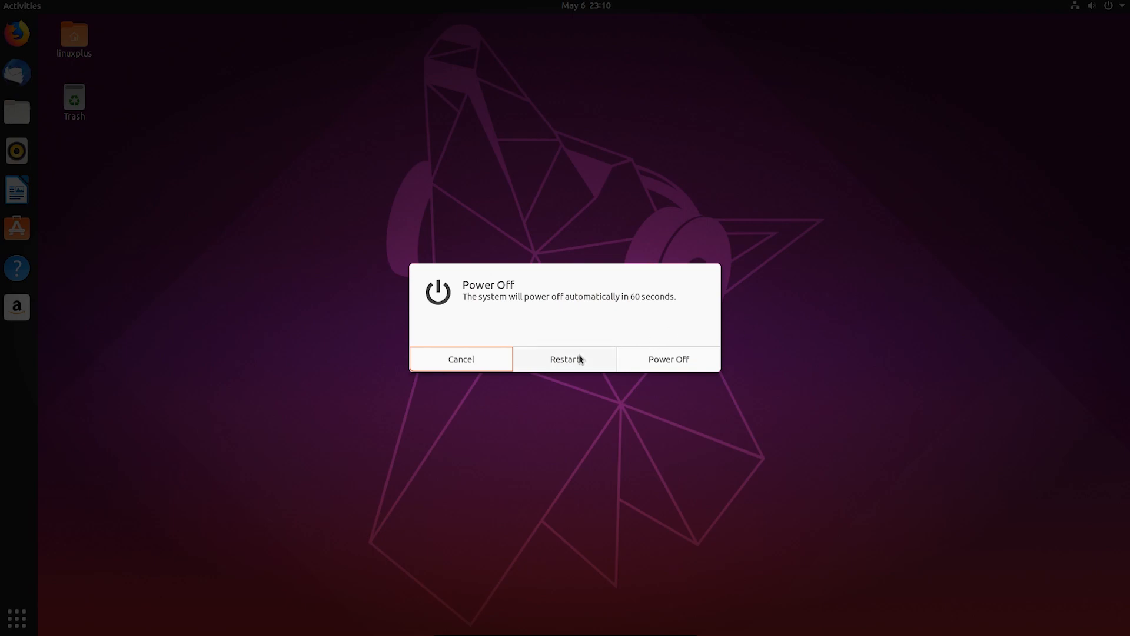
pyautogui.click(564, 359)
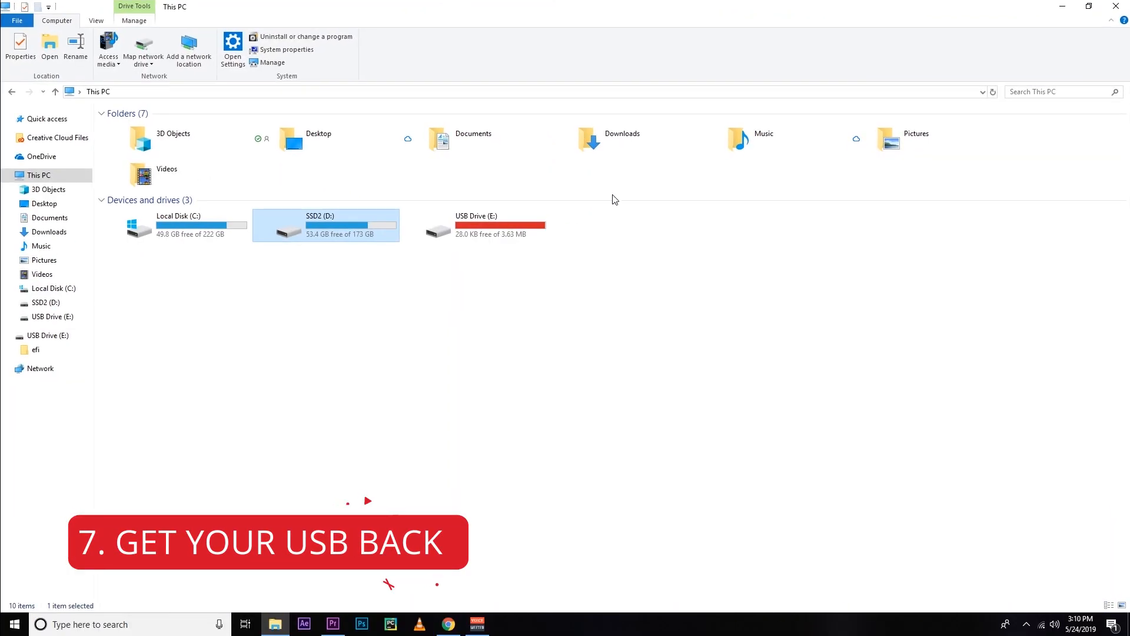
# - Select USB Drive (E:), search for powerISO and launch it from the results
pyautogui.click(476, 225)
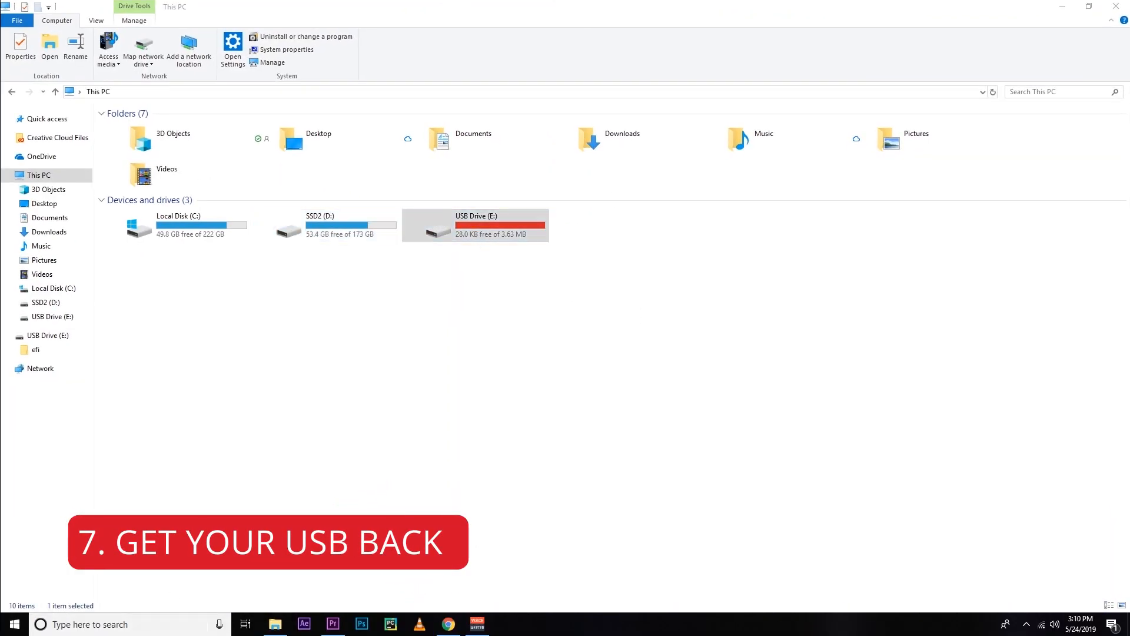
pyautogui.write('powerISO')
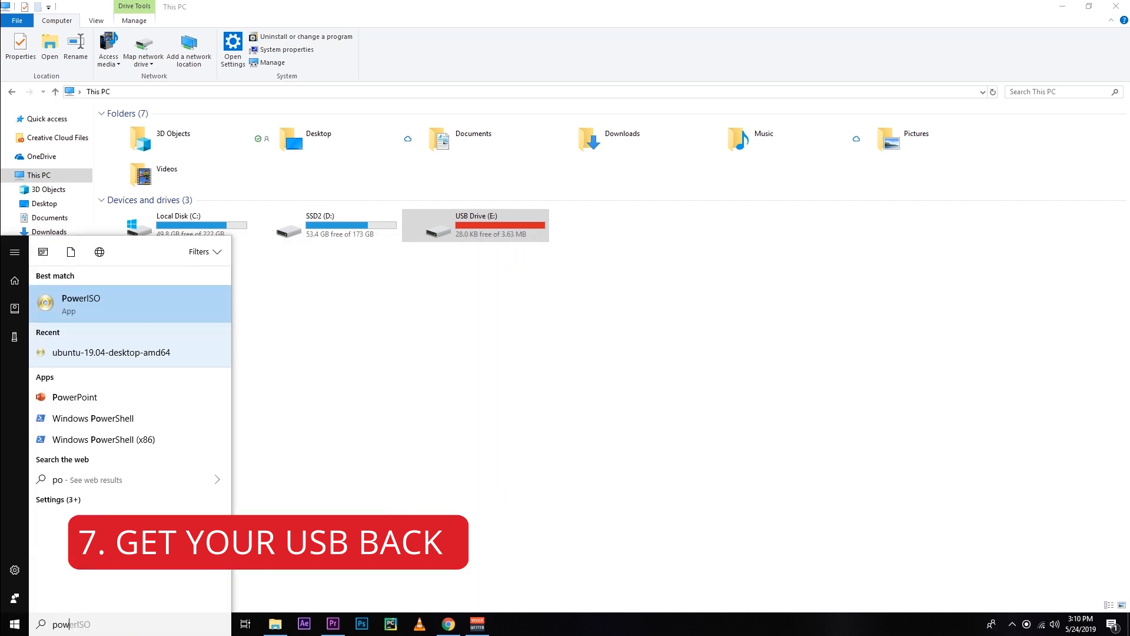
pyautogui.rightClick(81, 303)
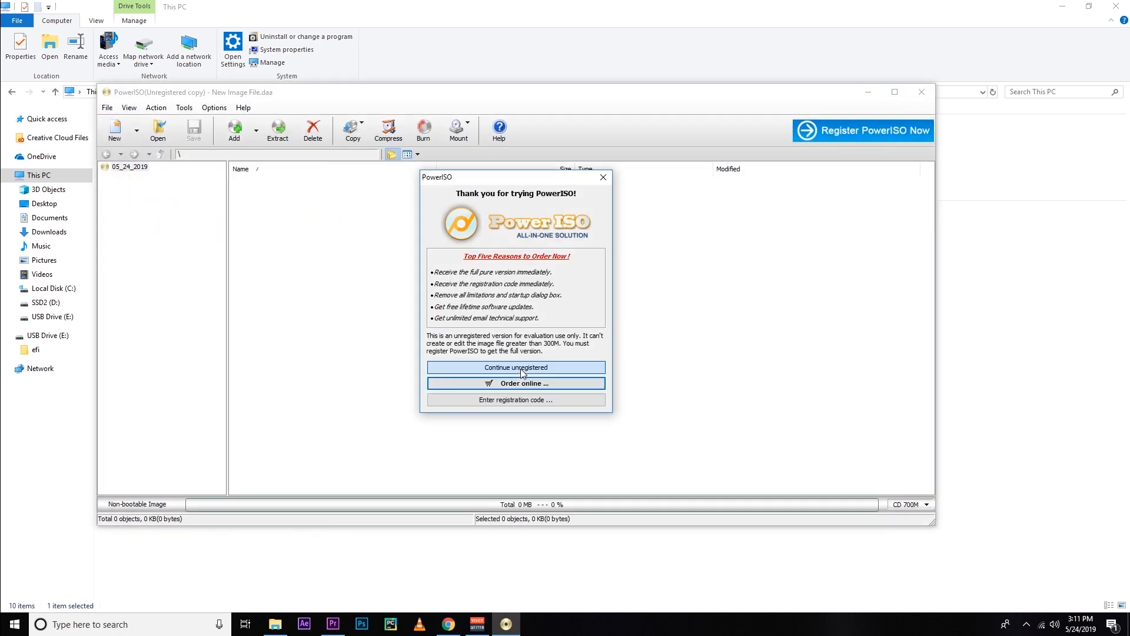
# - Continue unregistered and bring up the Clean USB drive tool from the Tools menu
pyautogui.click(514, 367)
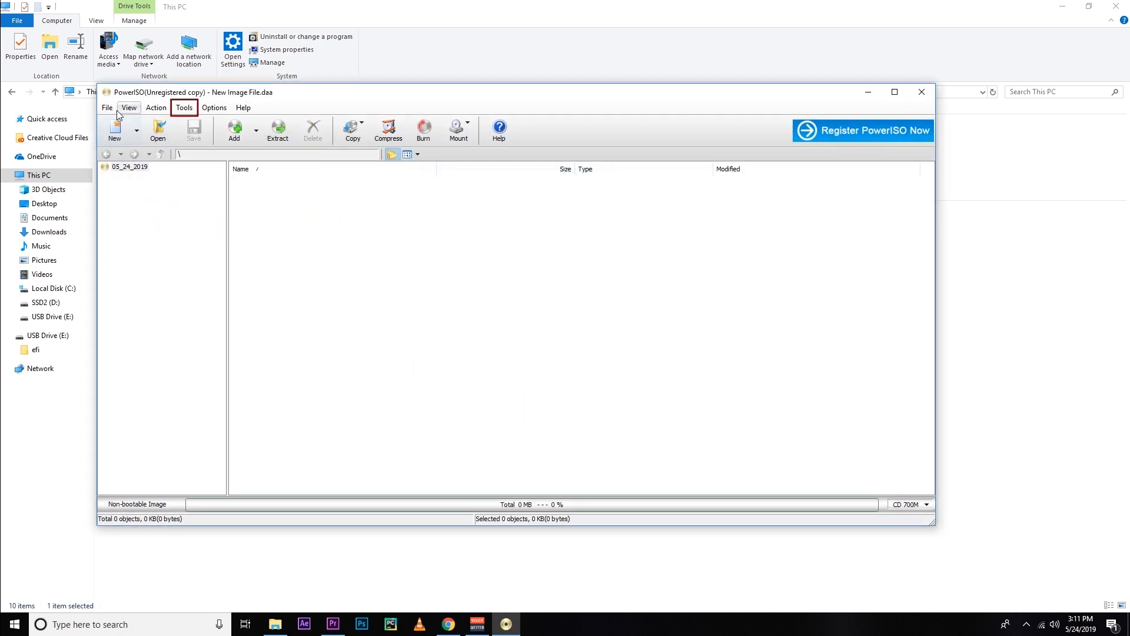
pyautogui.click(183, 108)
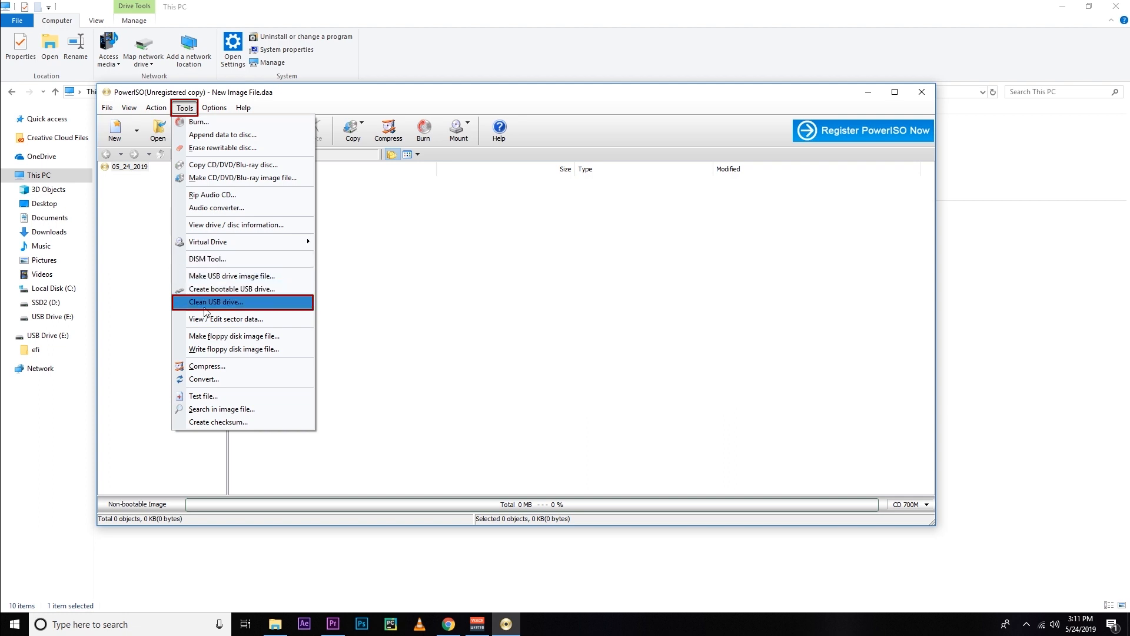
pyautogui.click(217, 302)
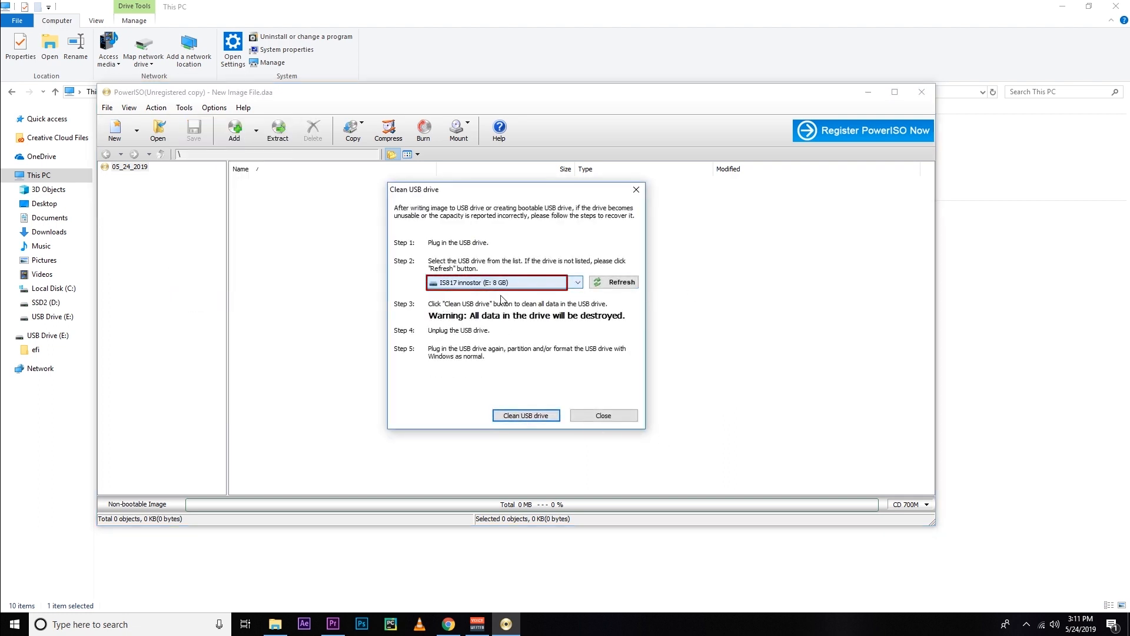
# - Clean the 8 GB USB drive E:, confirming data destruction and acknowledging success
pyautogui.click(526, 415)
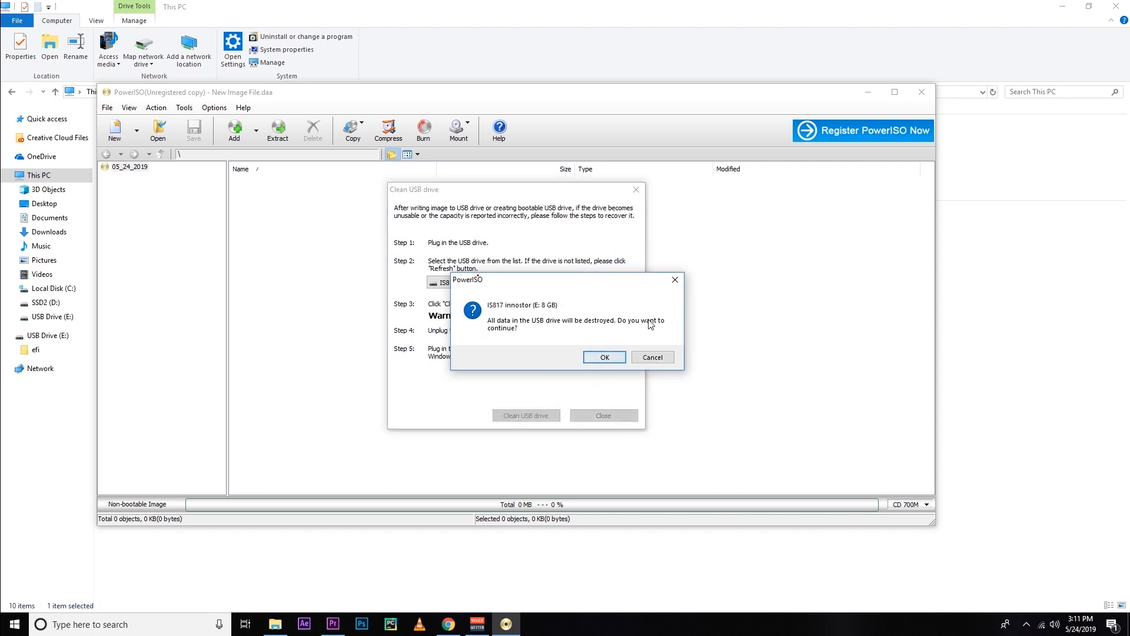
pyautogui.click(602, 356)
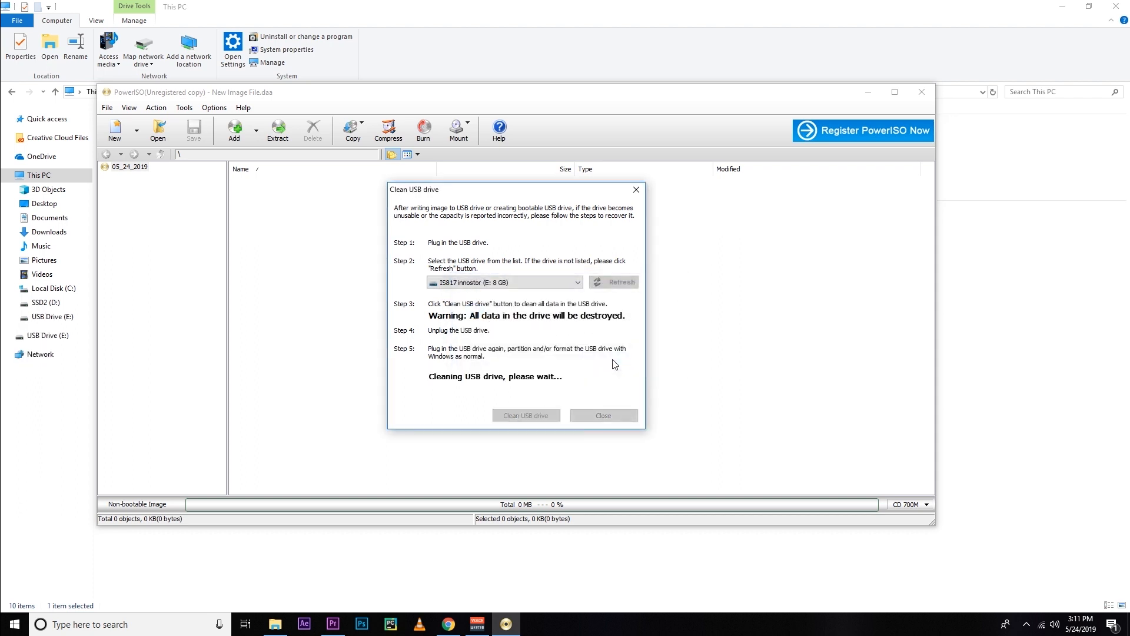
pyautogui.moveTo(577, 399)
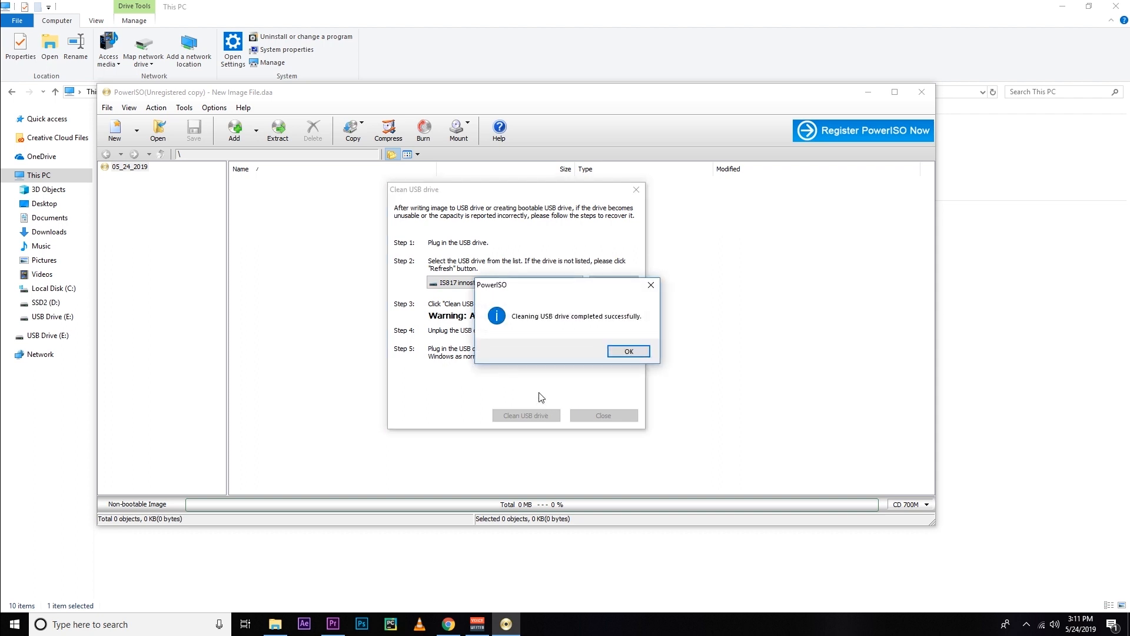
pyautogui.click(626, 351)
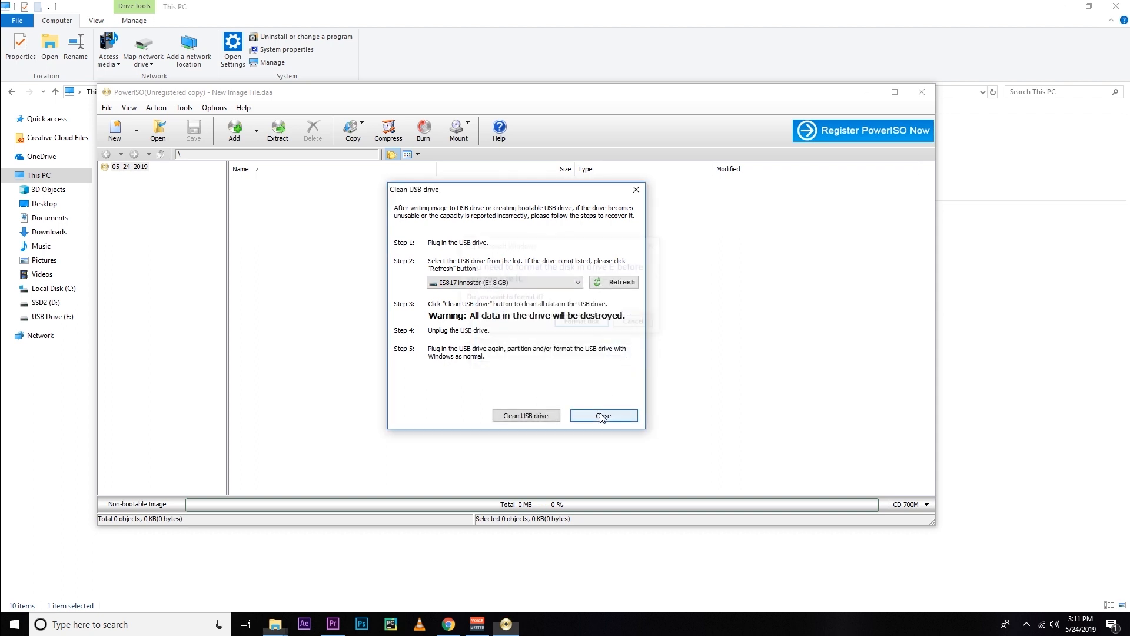
pyautogui.click(602, 416)
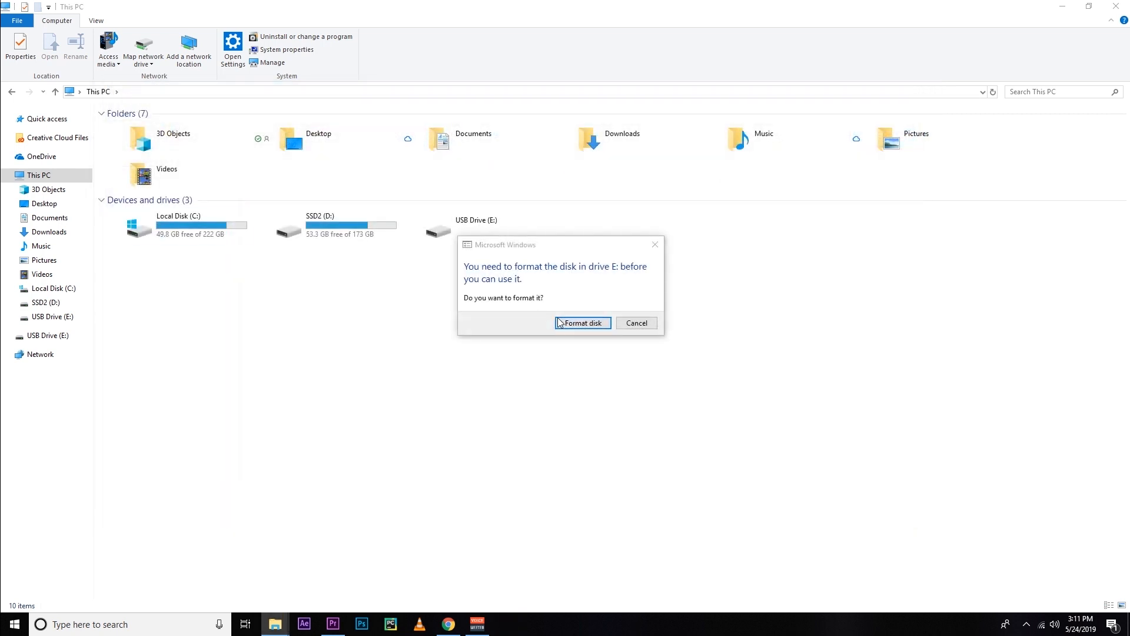
# - Format USB drive E: with default NTFS settings and dismiss the Format Complete message
pyautogui.click(636, 322)
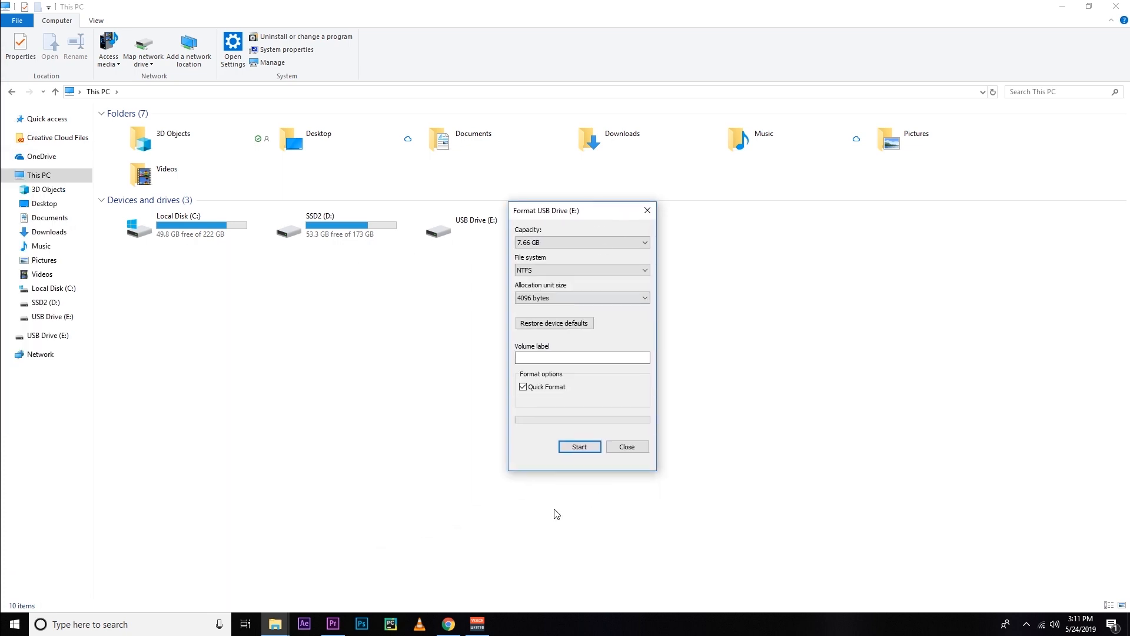
pyautogui.click(579, 446)
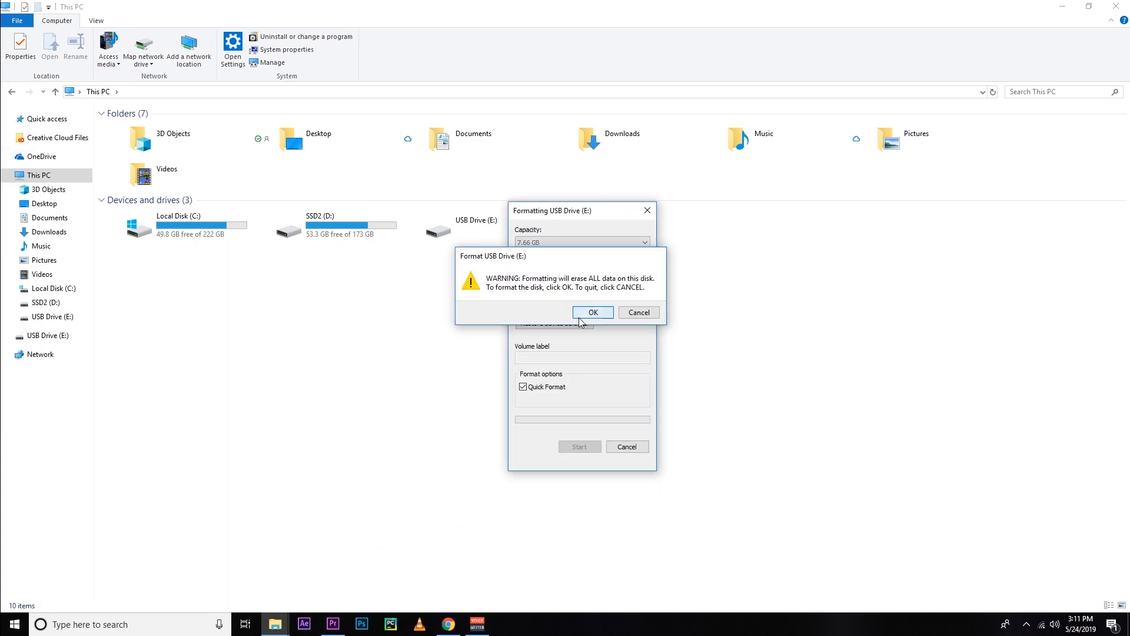
pyautogui.click(592, 312)
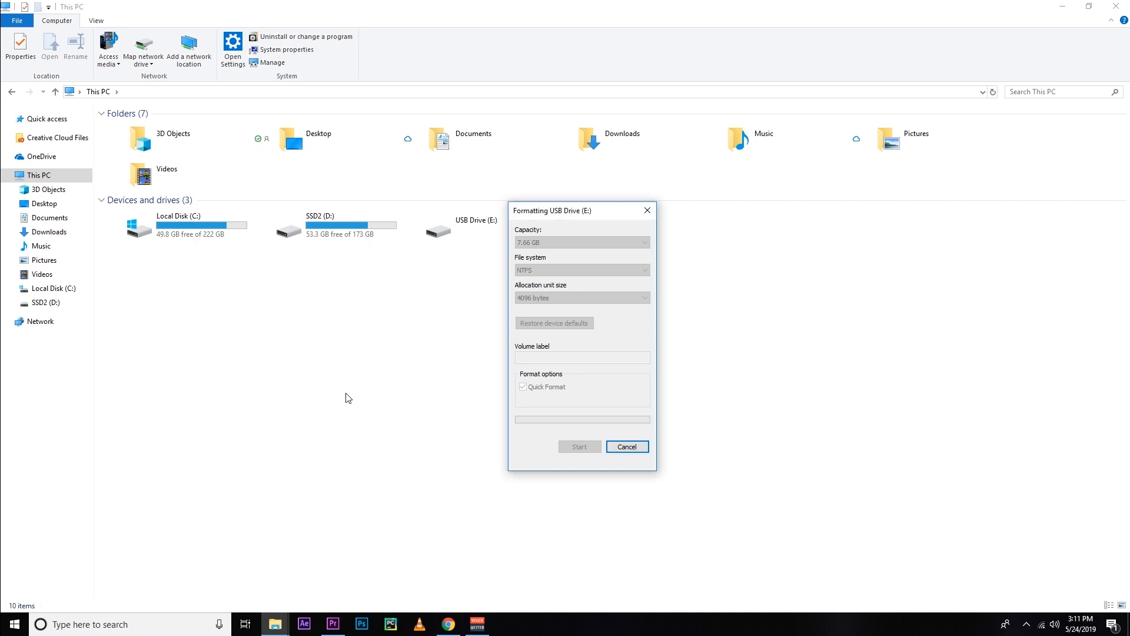
pyautogui.click(580, 446)
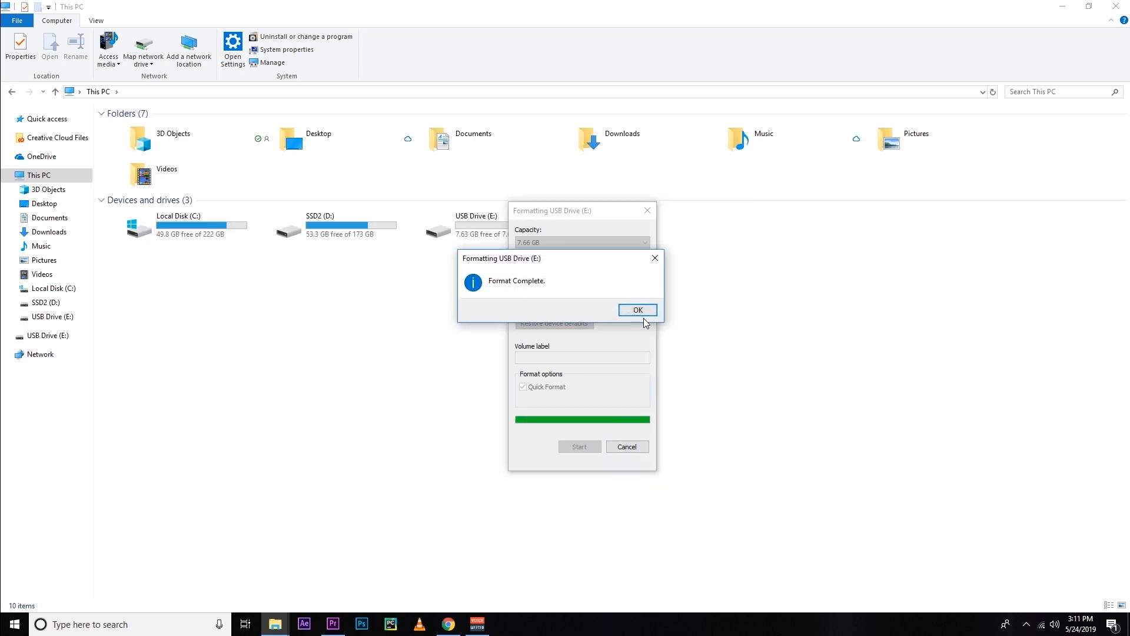
pyautogui.click(637, 309)
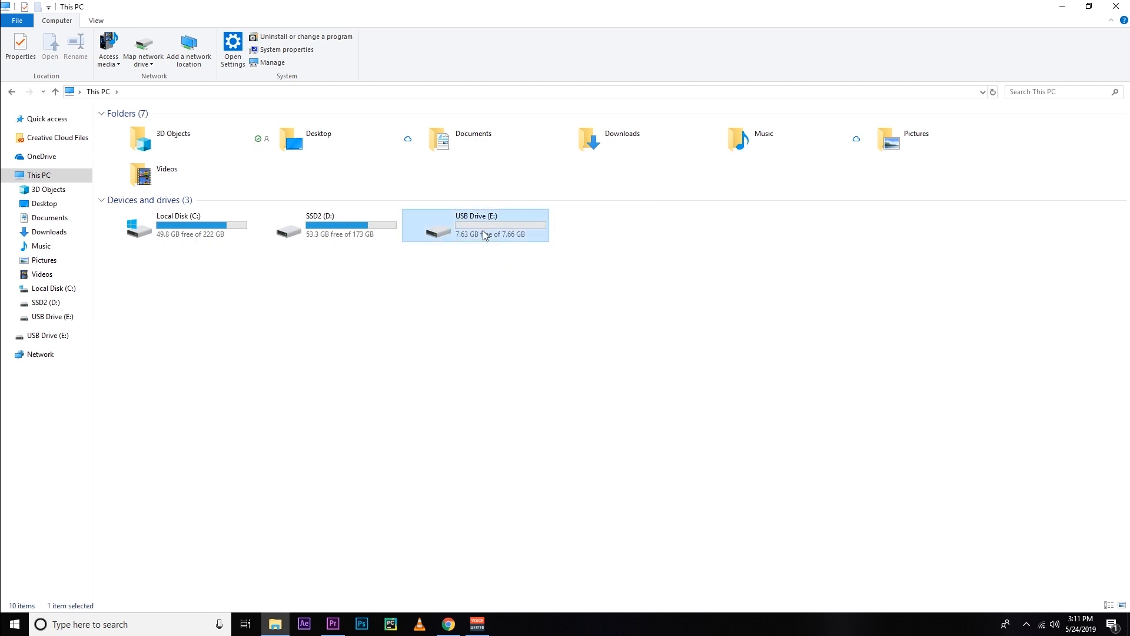
# - Verify USB Drive (E:) is empty, then return to the This PC overview
pyautogui.doubleClick(476, 225)
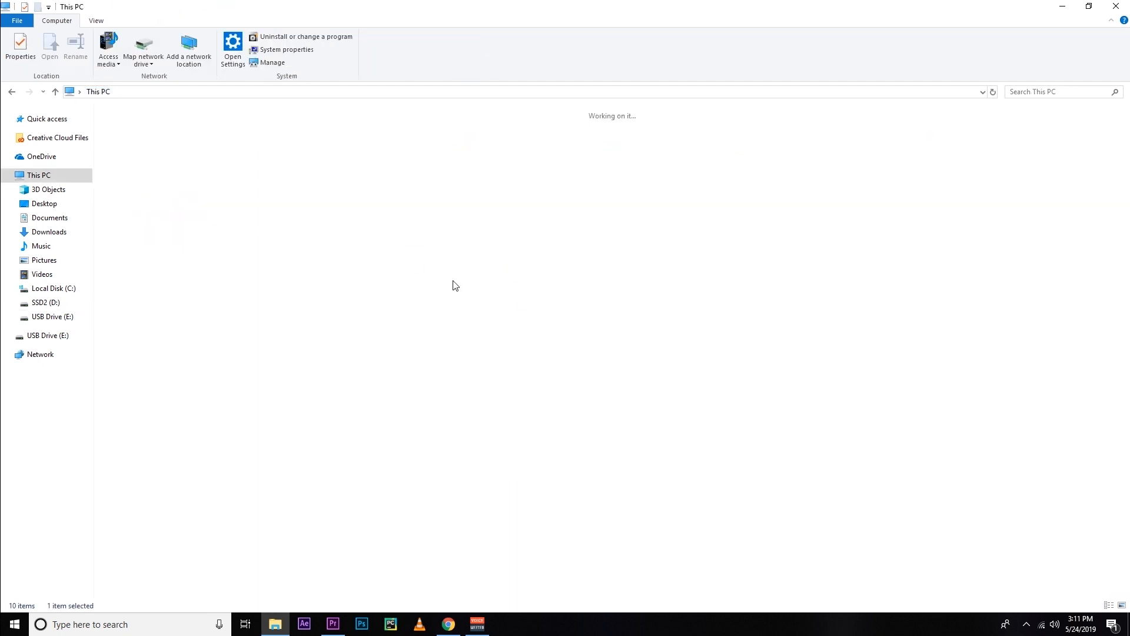
pyautogui.click(52, 317)
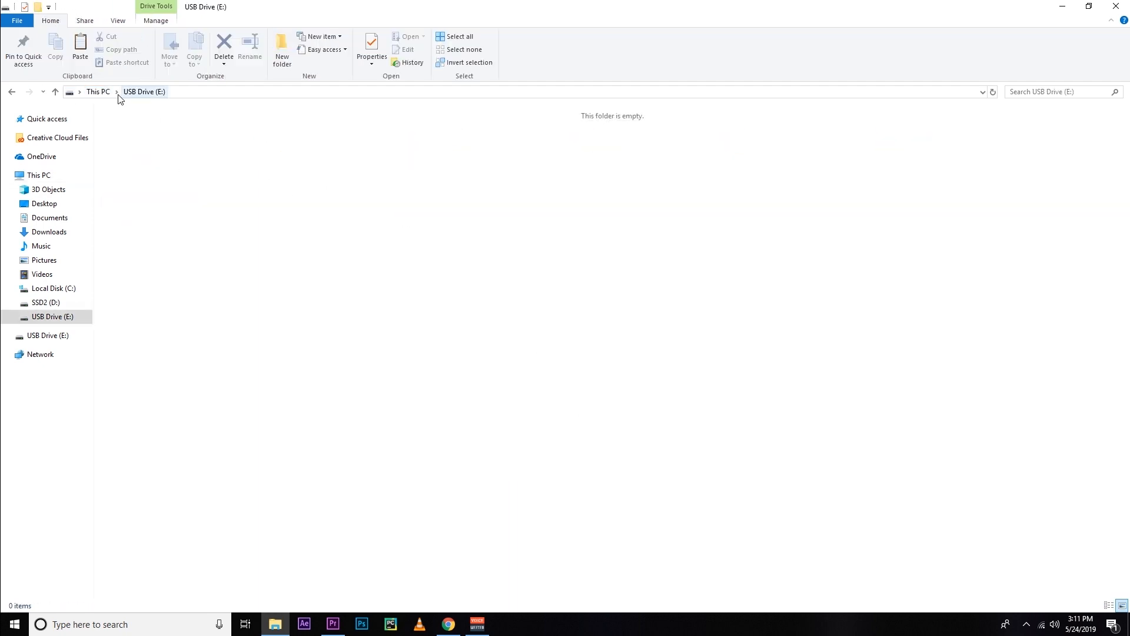
pyautogui.click(98, 92)
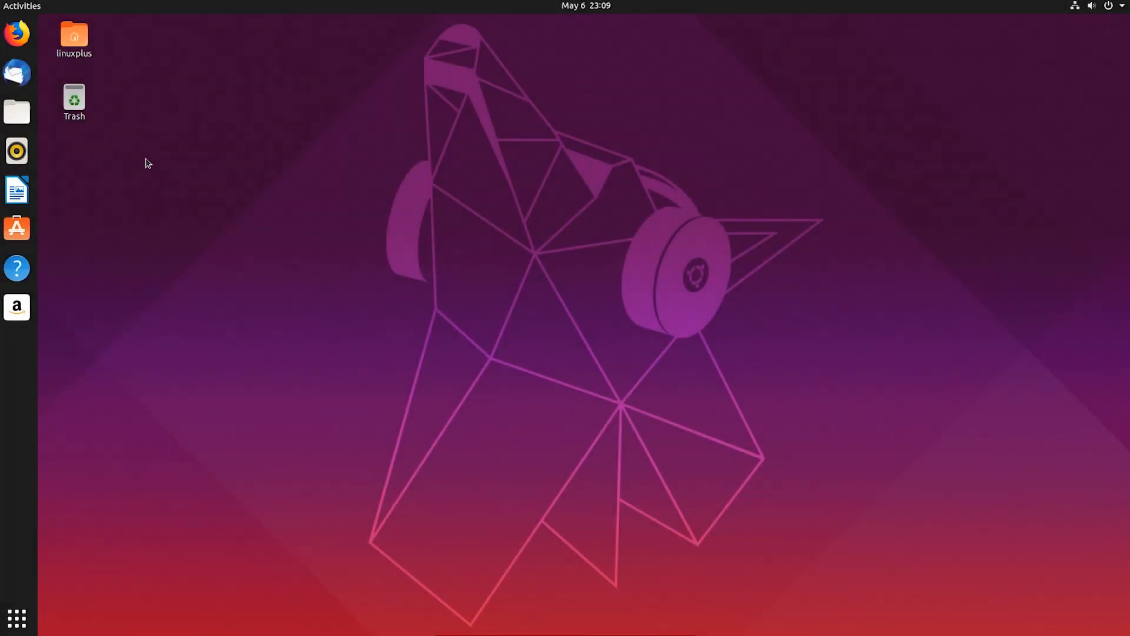
# - Show all installed applications and scroll to the second page of the grid
pyautogui.click(15, 618)
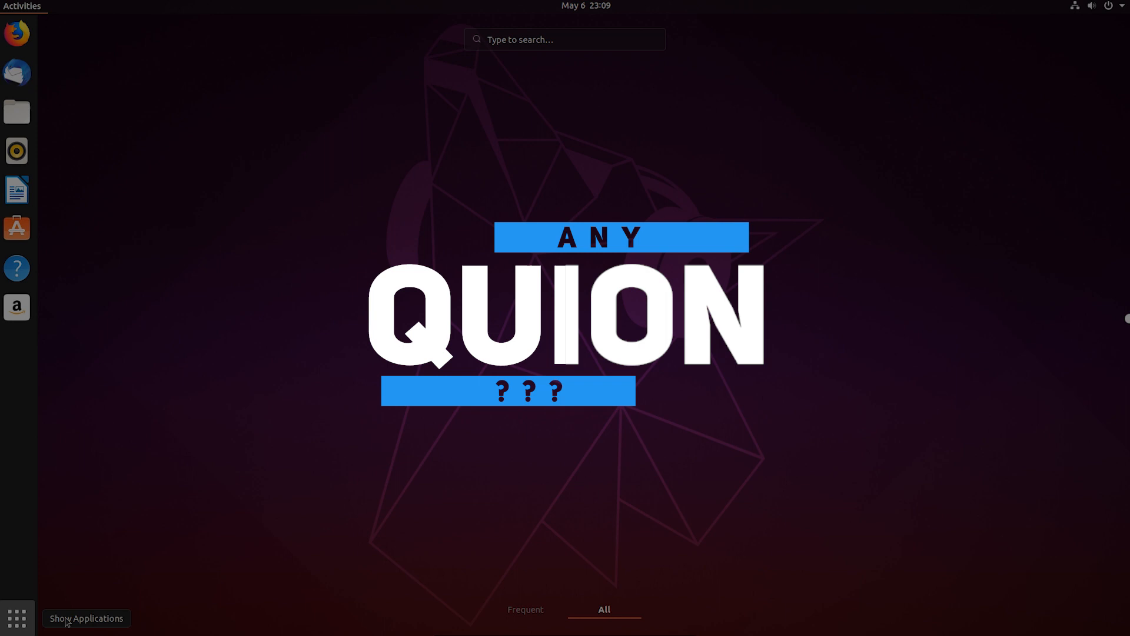
pyautogui.click(16, 618)
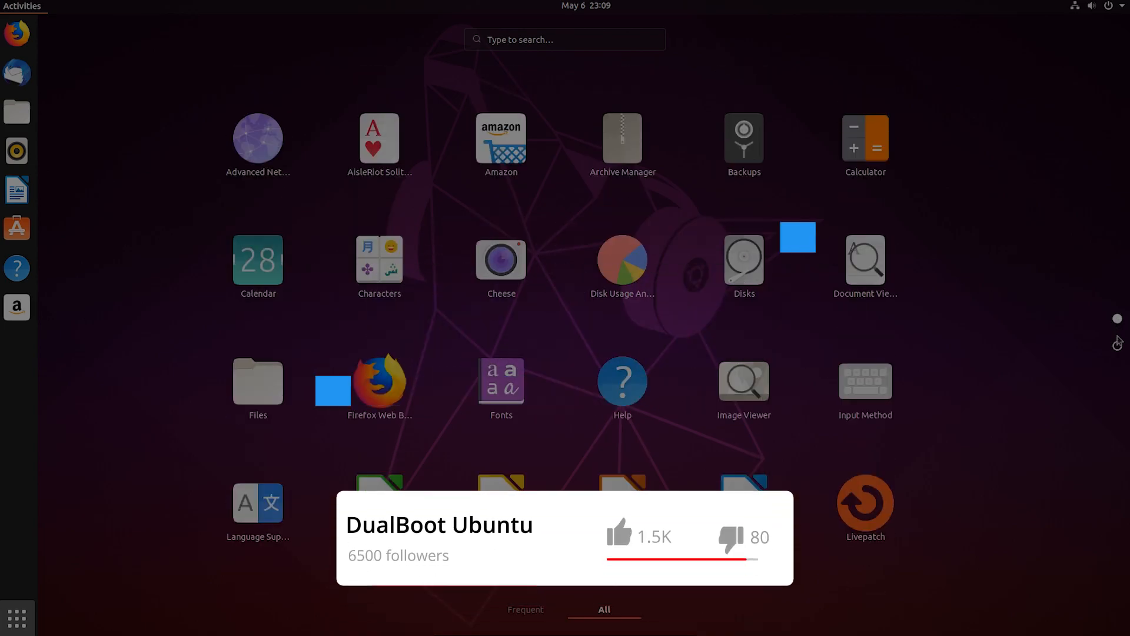
pyautogui.scroll(-3)
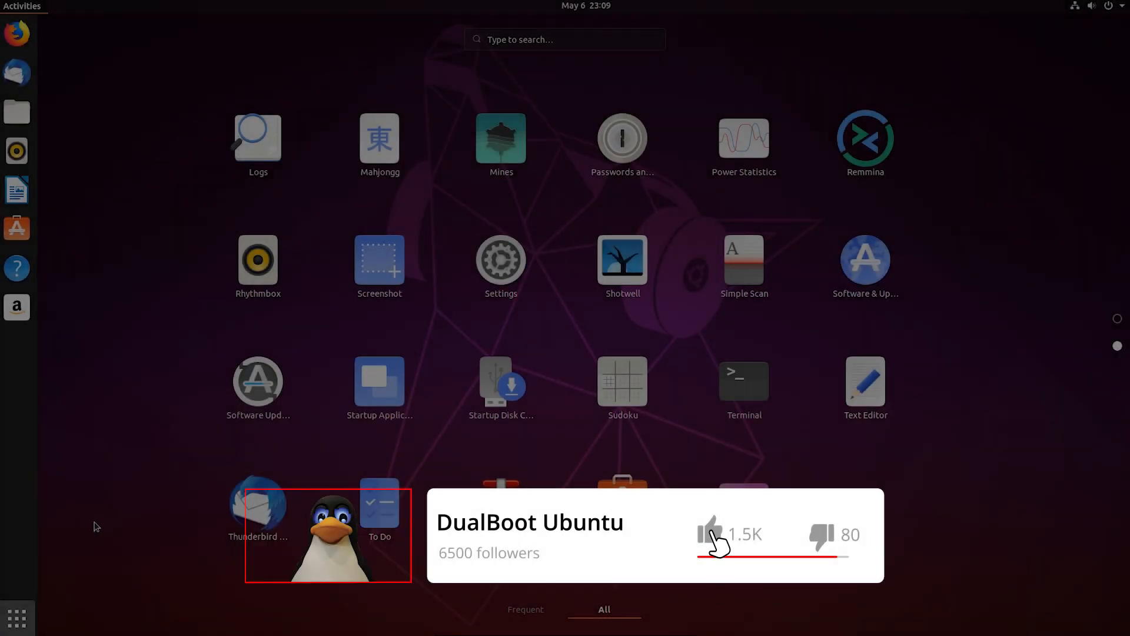